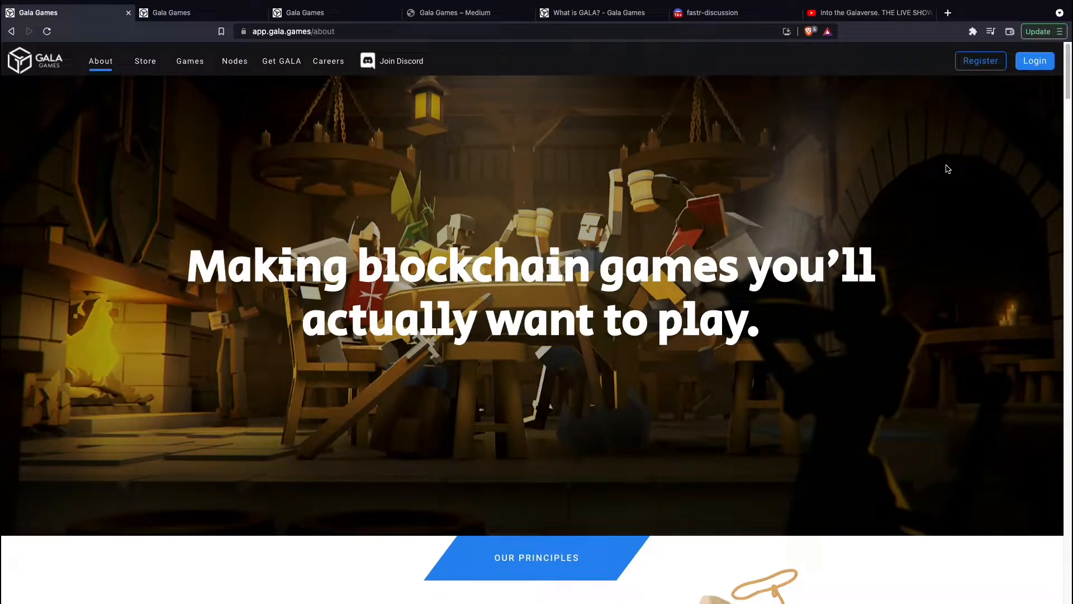
pyautogui.moveTo(782, 180)
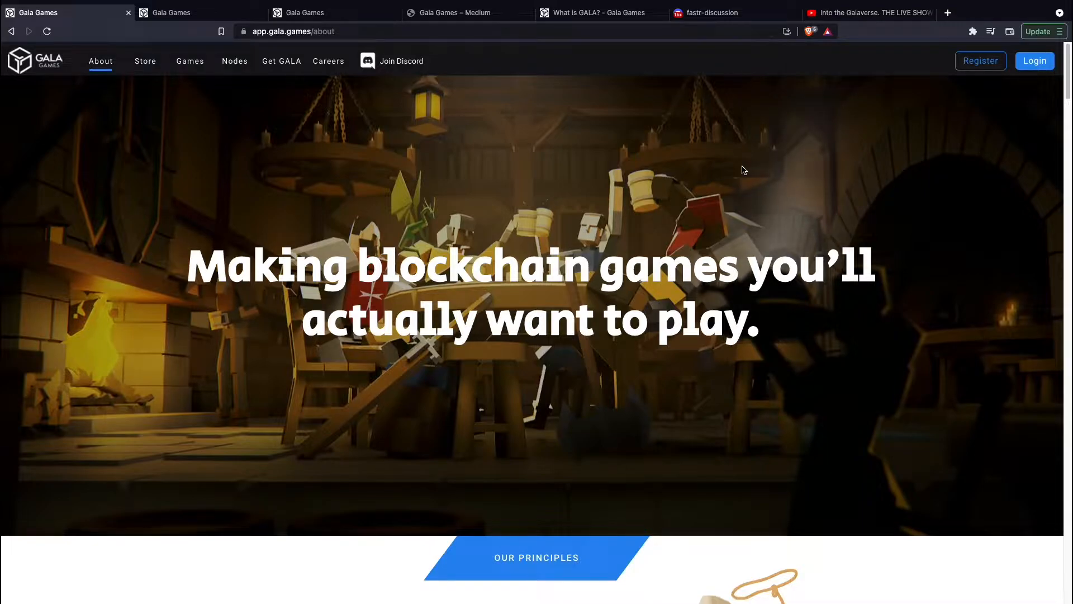
pyautogui.moveTo(671, 260)
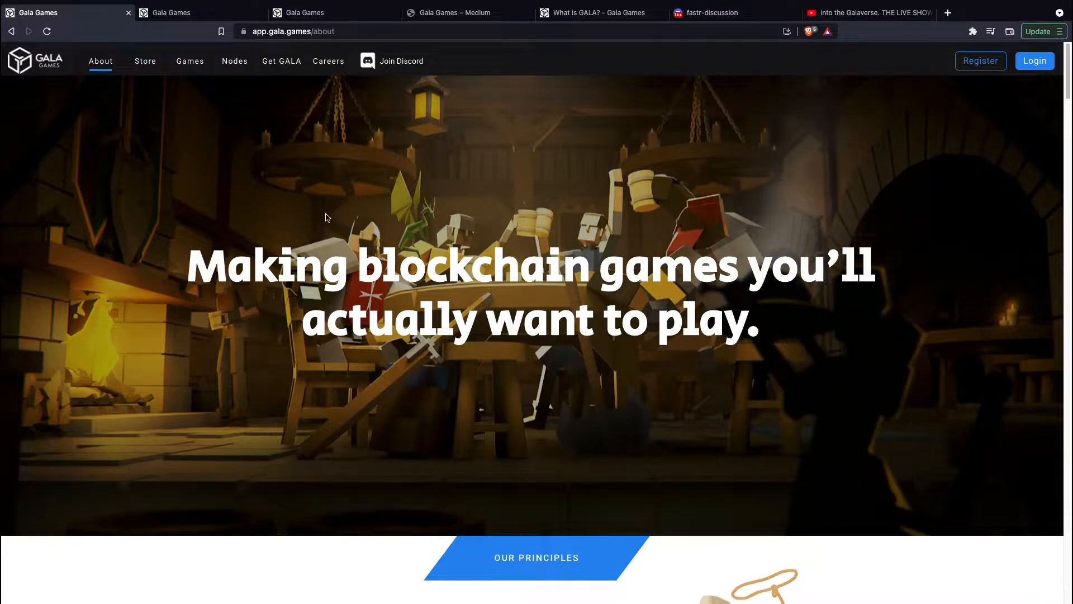
# Step: Scroll through Our Principles and highlight part of the Owned by Players description
pyautogui.scroll(-3)
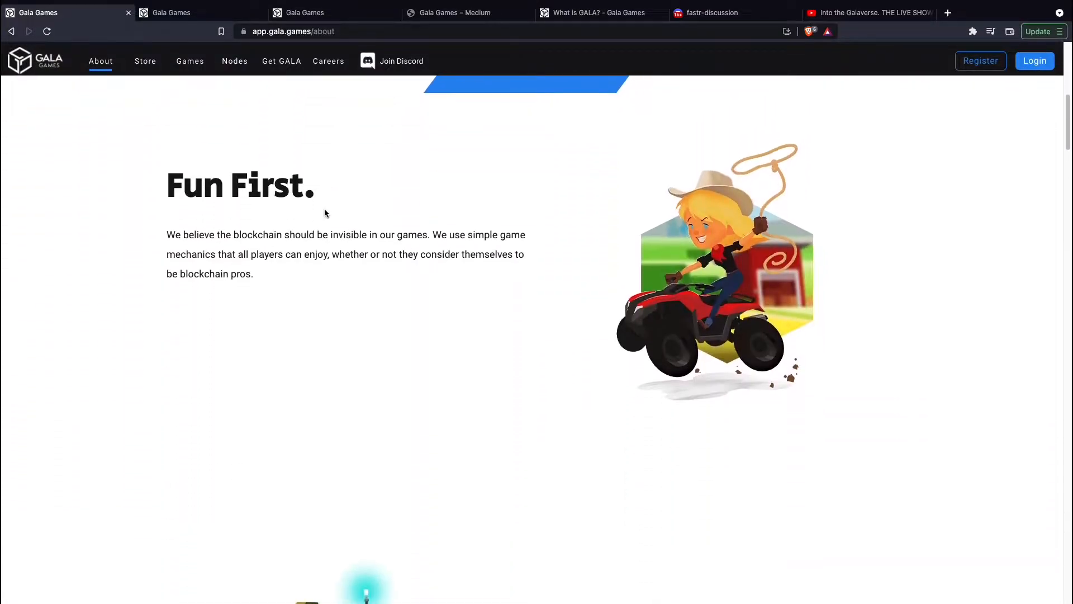
pyautogui.scroll(-3)
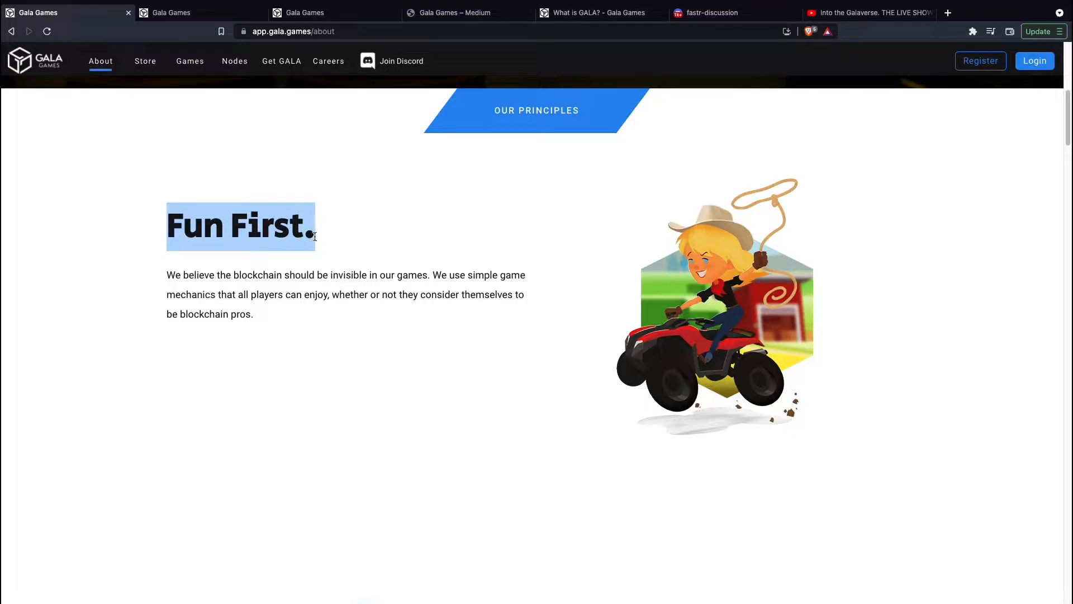
pyautogui.moveTo(306, 265)
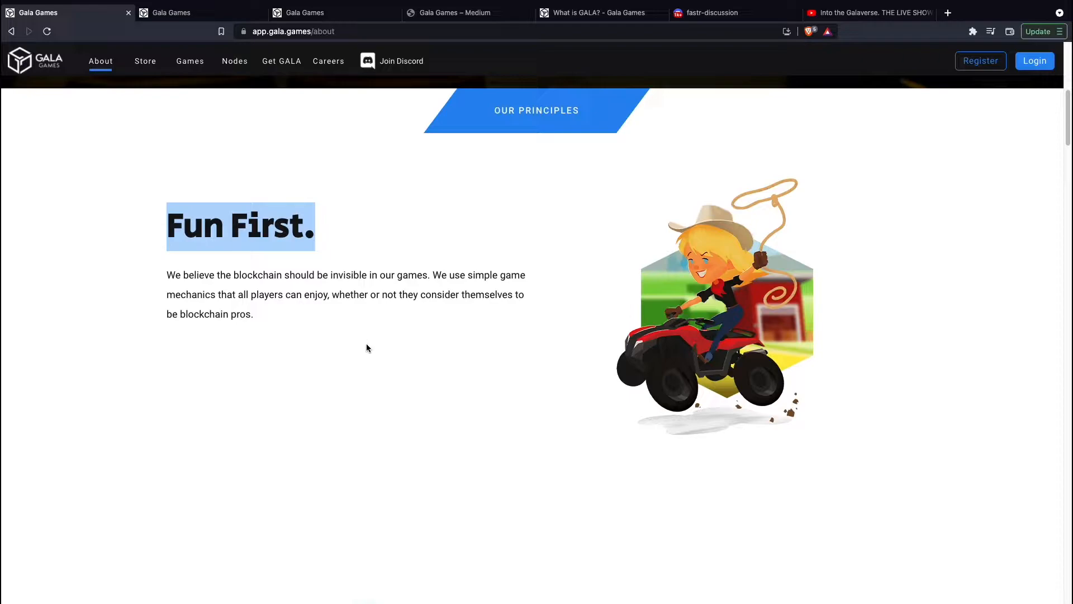
pyautogui.scroll(-3)
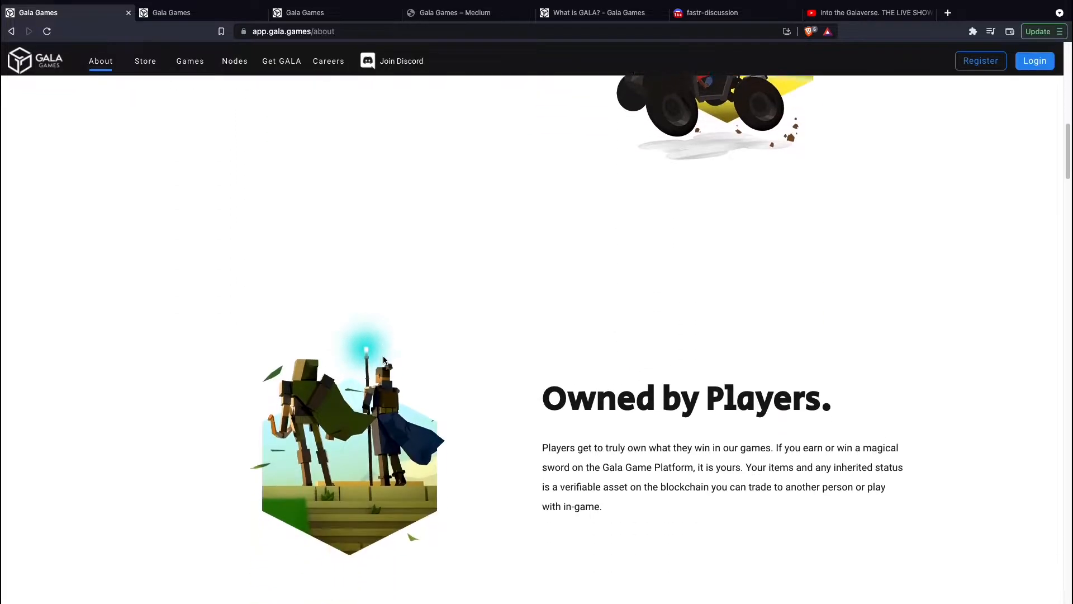
pyautogui.scroll(-3)
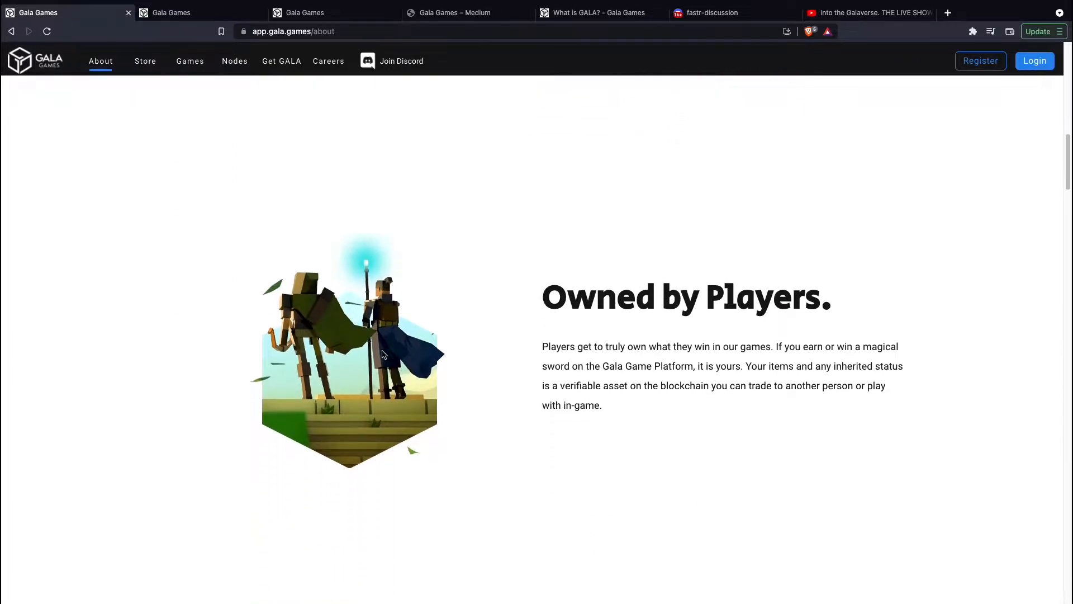
pyautogui.scroll(-3)
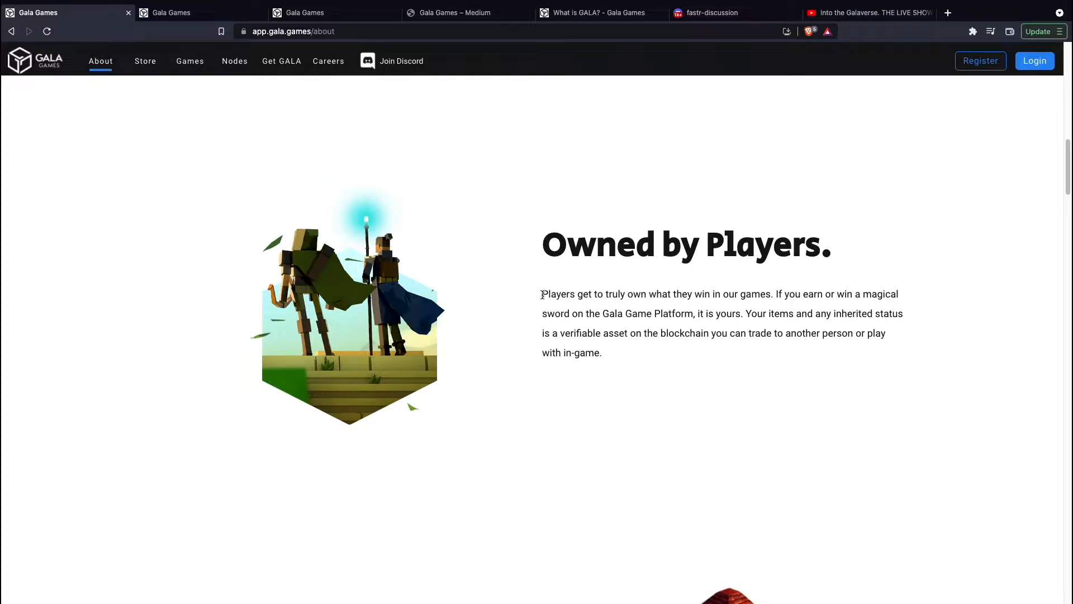
pyautogui.moveTo(542, 293); pyautogui.dragTo(771, 293)
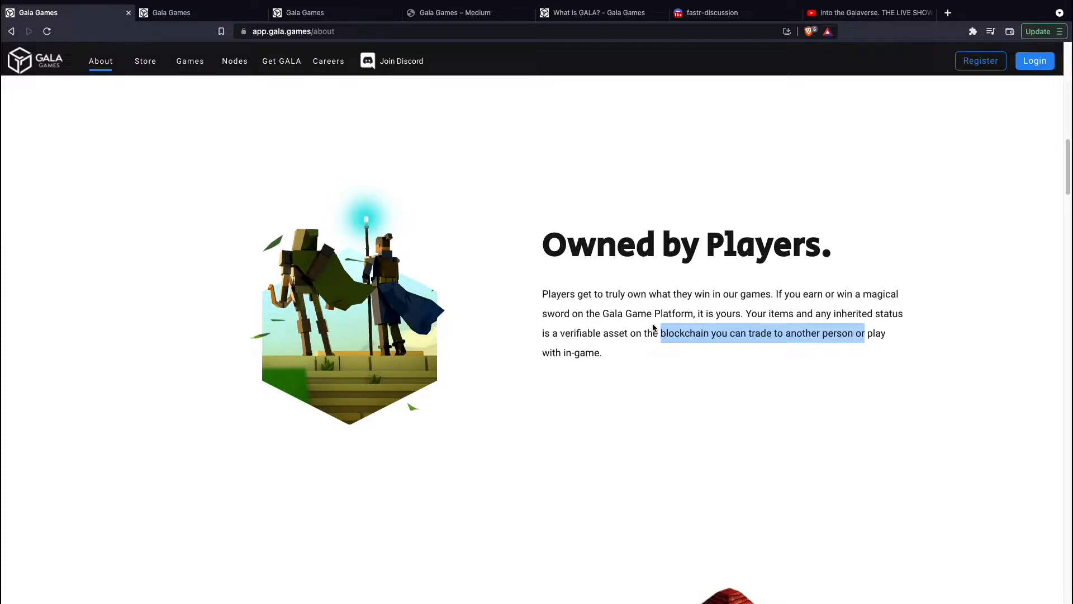
# Step: Scroll to Community Rules and highlight its description text
pyautogui.scroll(-3)
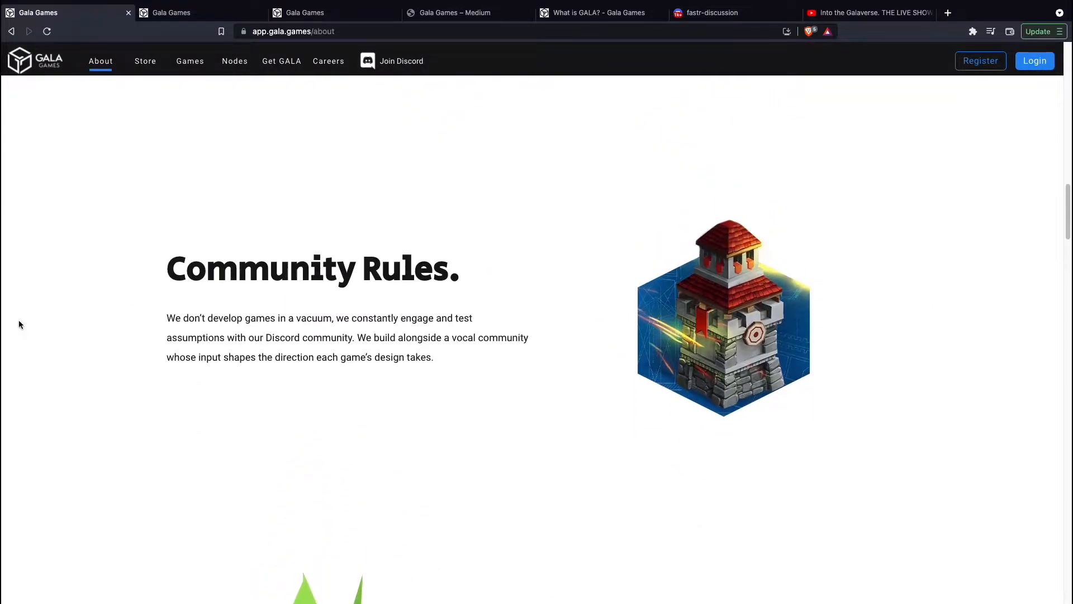
pyautogui.moveTo(167, 317); pyautogui.dragTo(335, 317)
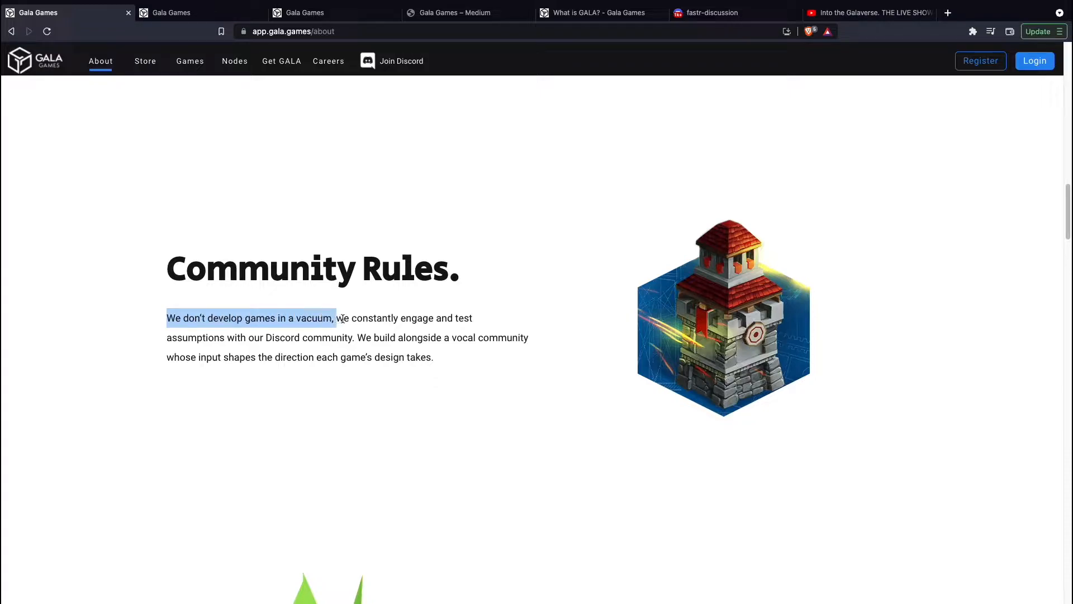
pyautogui.moveTo(333, 318); pyautogui.dragTo(476, 337)
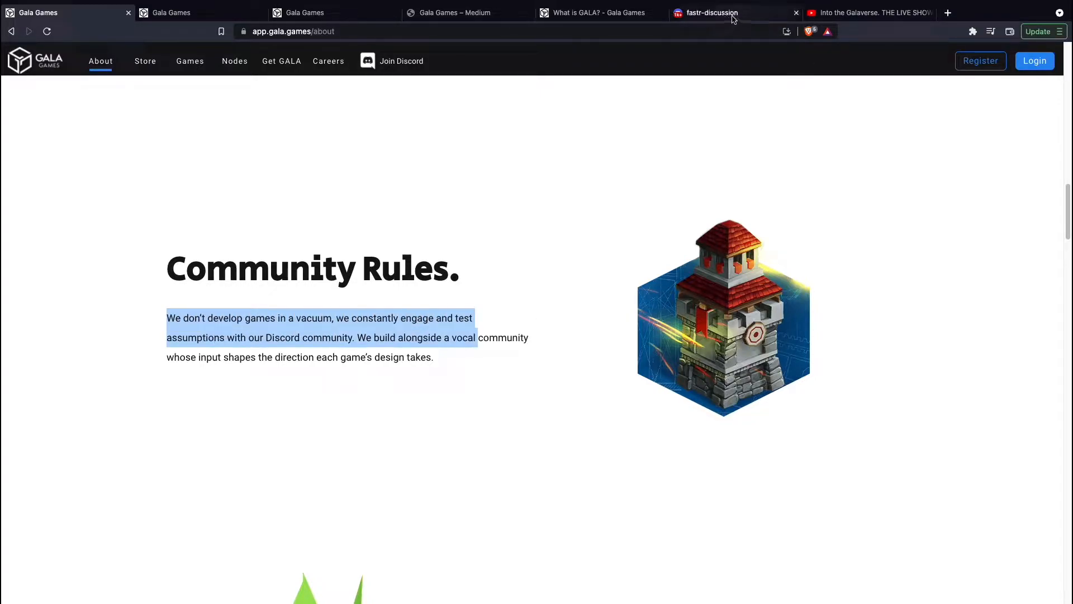
# Step: Open the Gala Games Discord server and go to the rules-verified channel
pyautogui.click(711, 12)
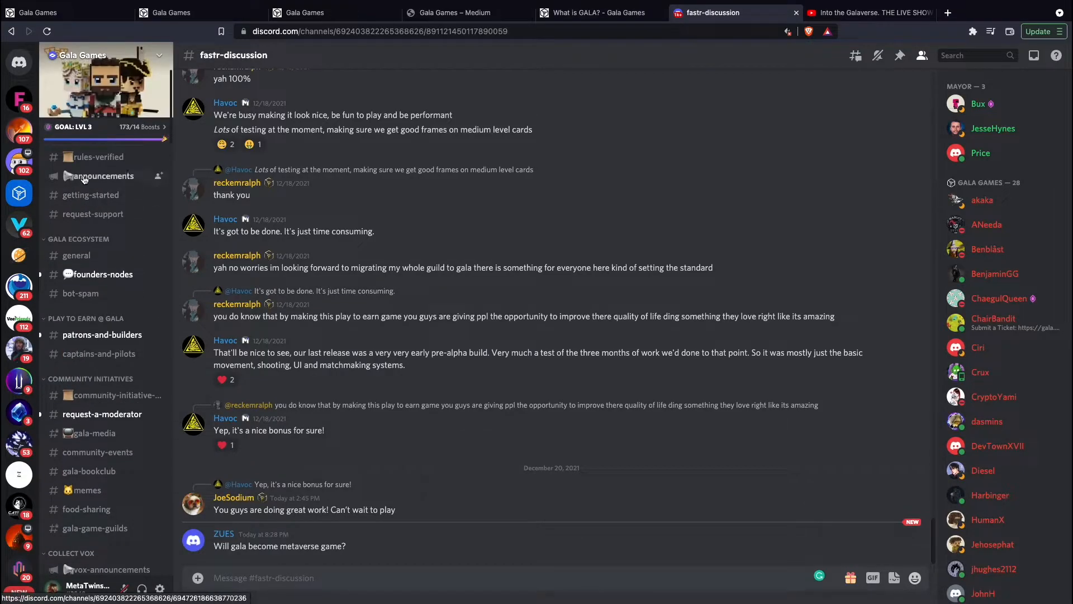
pyautogui.click(97, 156)
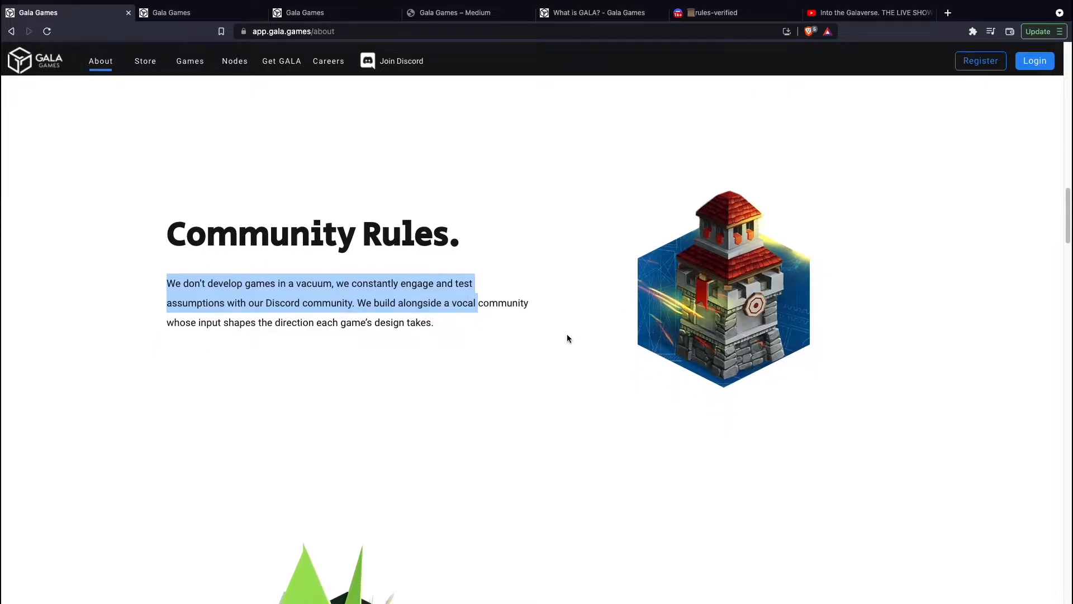
# Step: Scroll to the 16,000 player-run nodes section, then view the 'What is GALA?' article
pyautogui.scroll(-3)
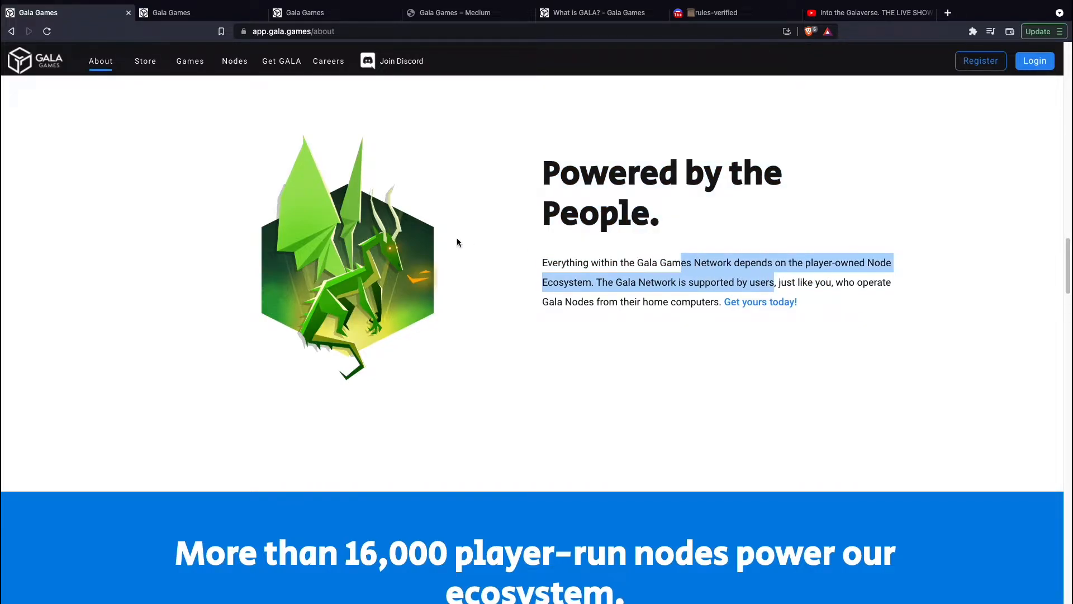
pyautogui.scroll(-3)
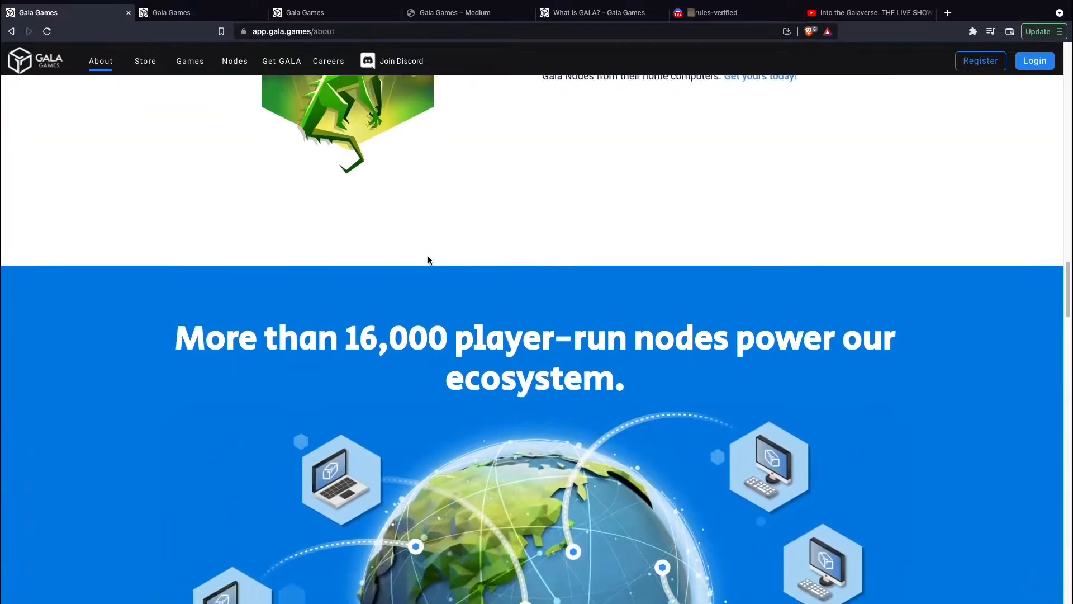
pyautogui.scroll(-3)
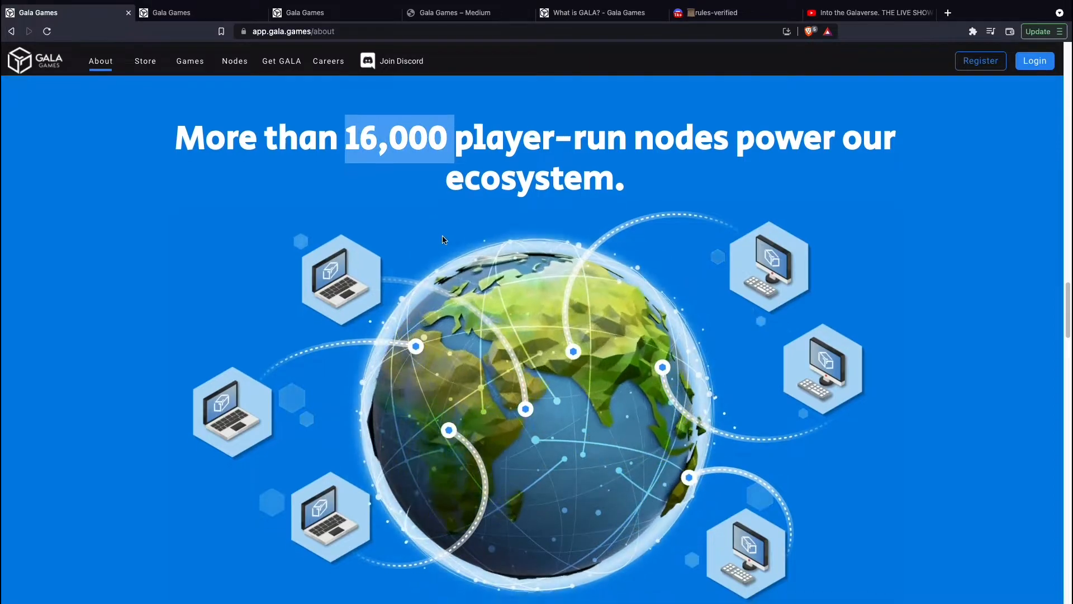
pyautogui.scroll(-3)
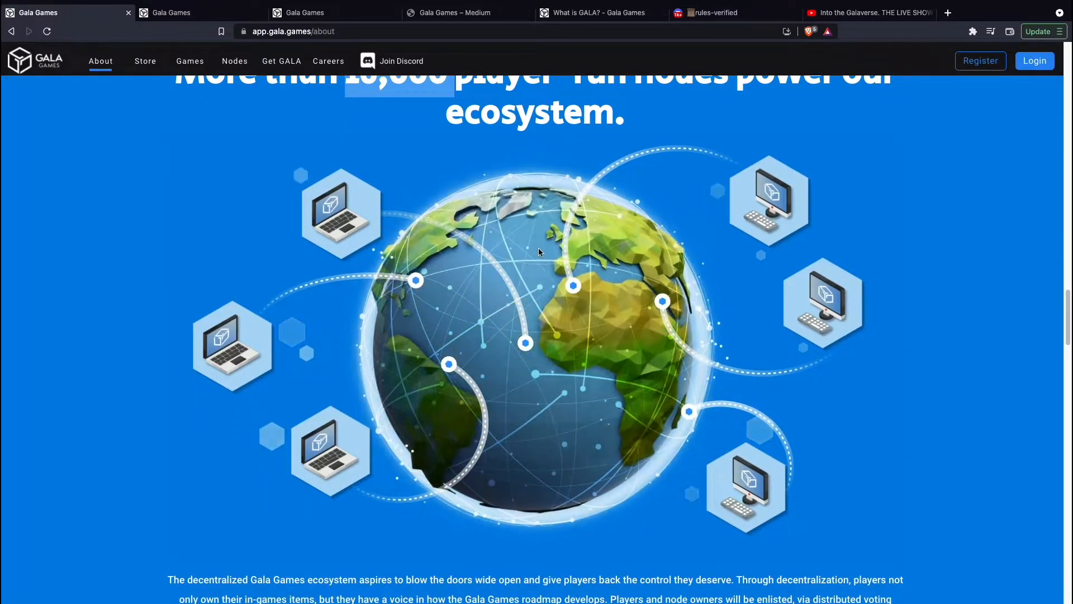
pyautogui.click(601, 12)
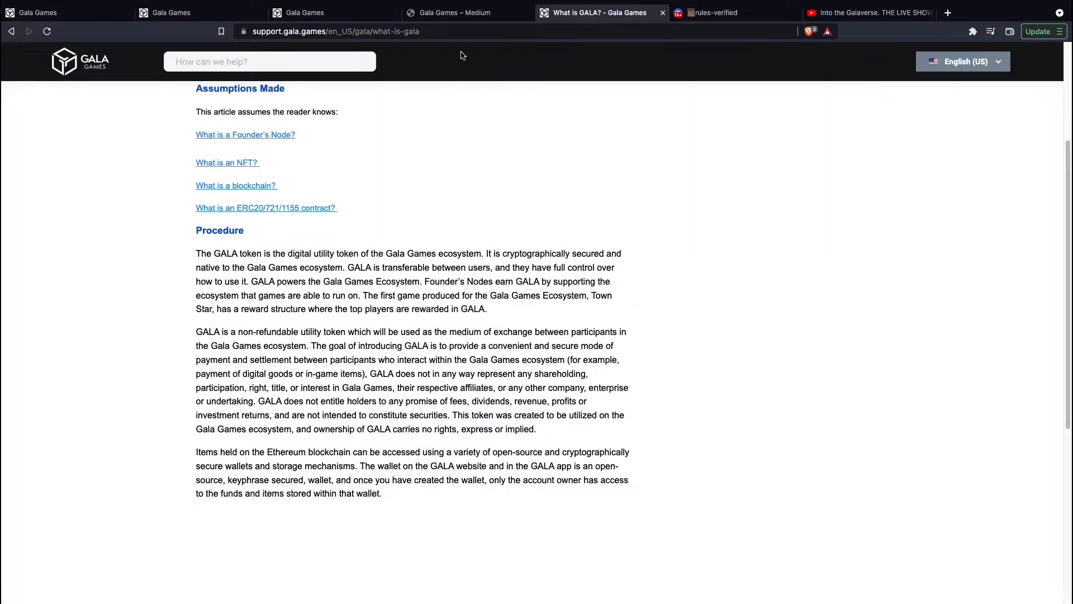
# Step: Scroll the Gala Games Medium blog to 'Betwixt — A Proposal', highlighting the vote note
pyautogui.click(468, 13)
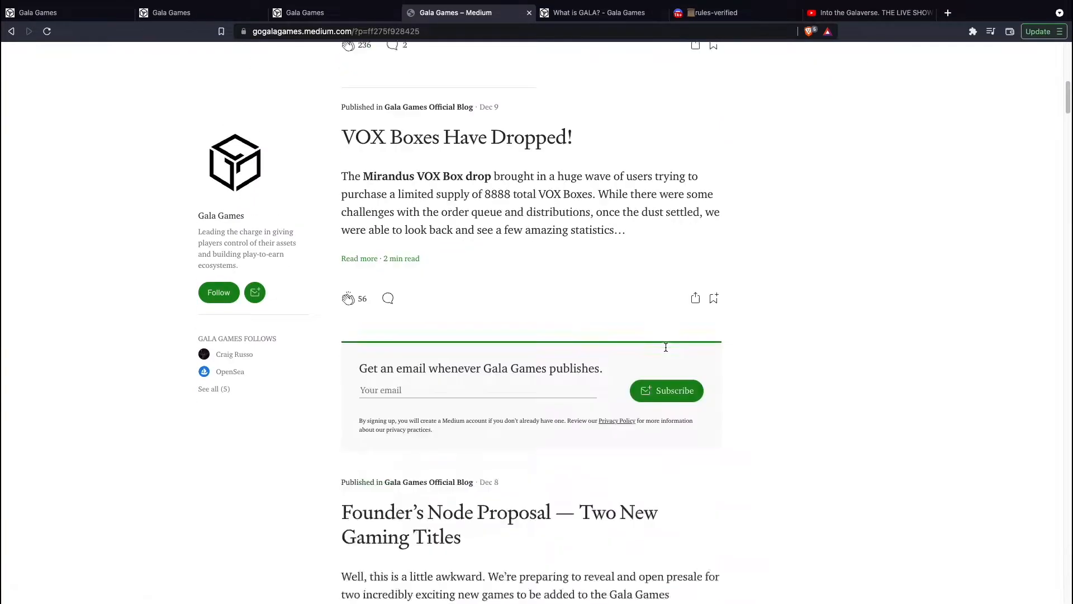
pyautogui.scroll(-3)
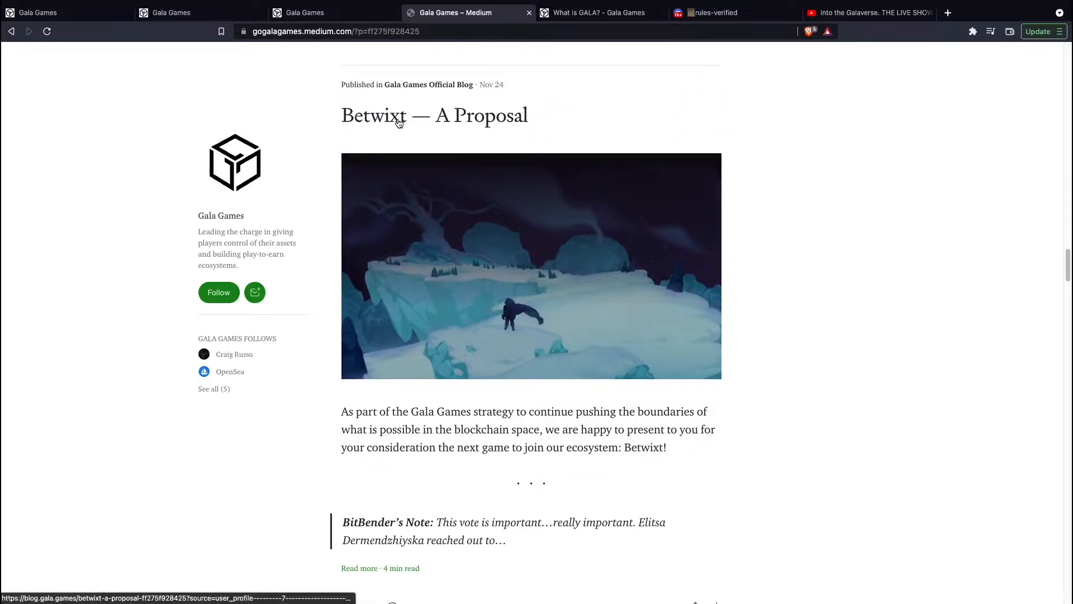
pyautogui.moveTo(436, 128)
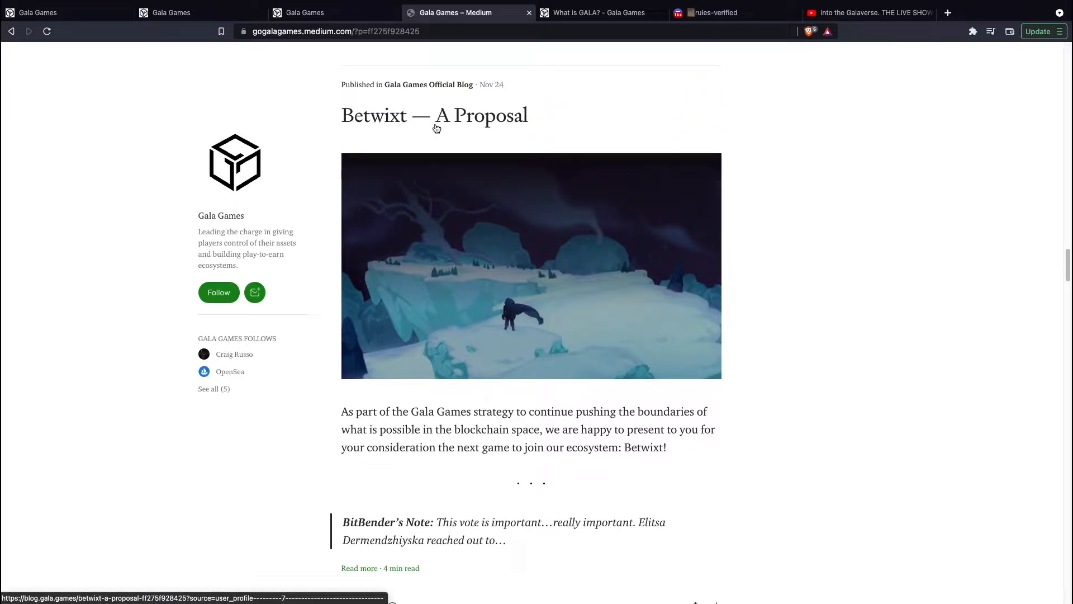
pyautogui.scroll(-3)
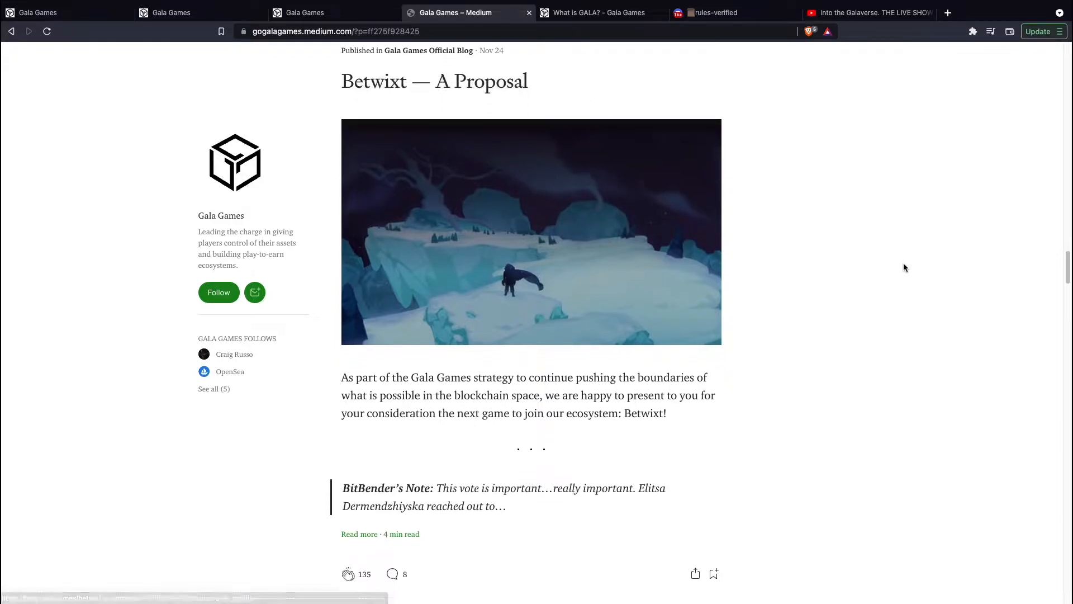
pyautogui.scroll(-3)
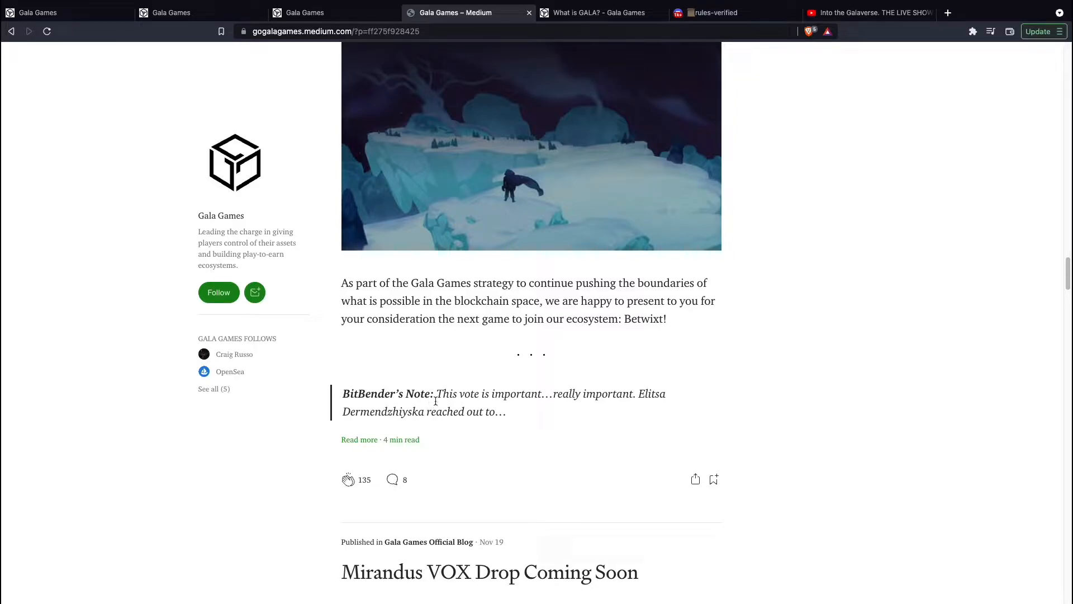
pyautogui.moveTo(436, 393); pyautogui.dragTo(522, 393)
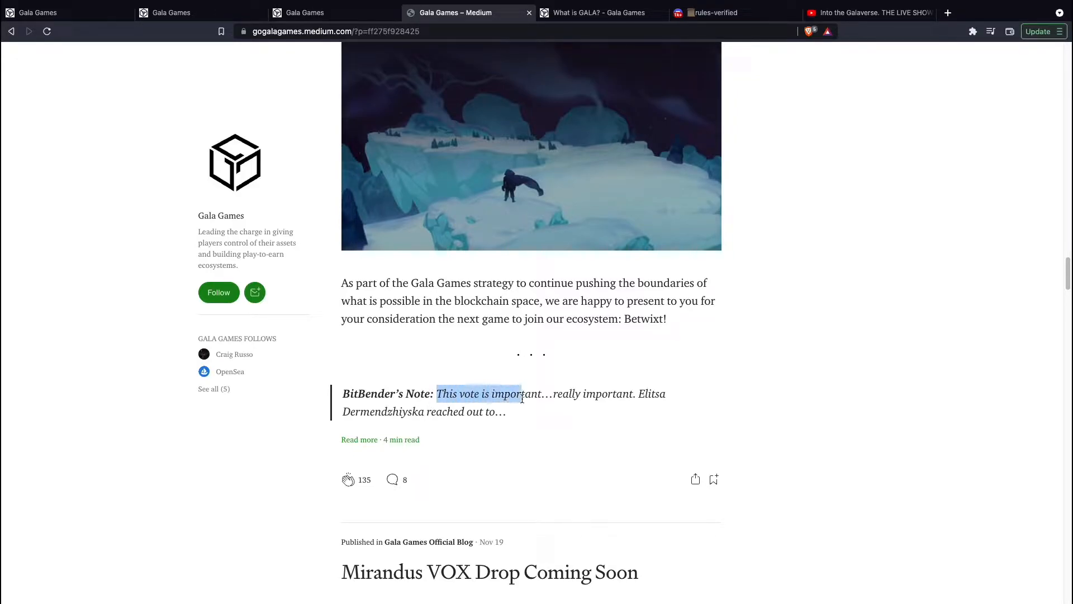
pyautogui.moveTo(520, 393); pyautogui.dragTo(541, 394)
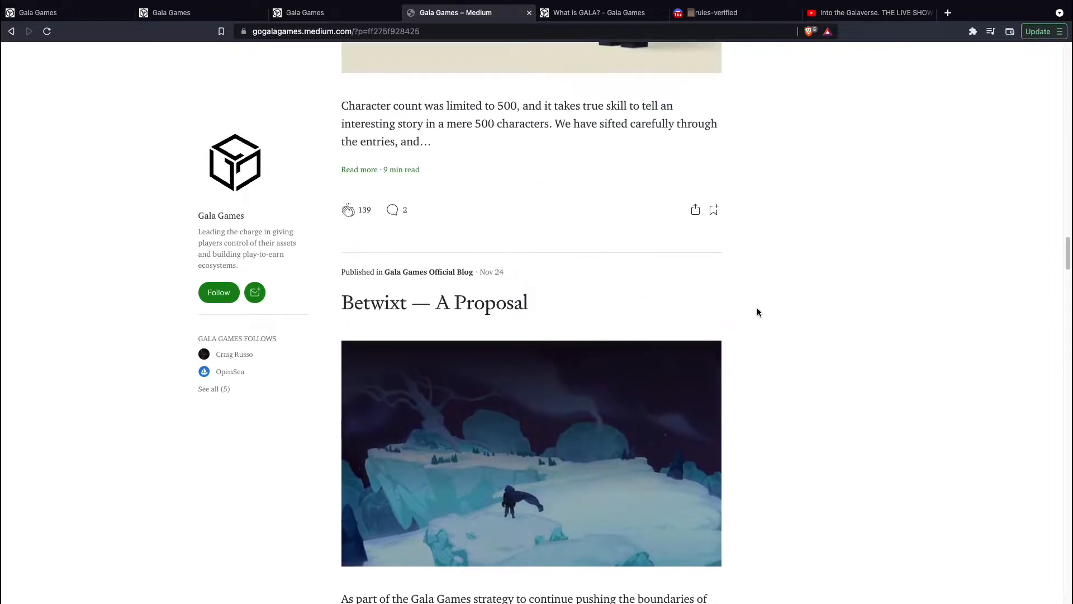
pyautogui.scroll(-3)
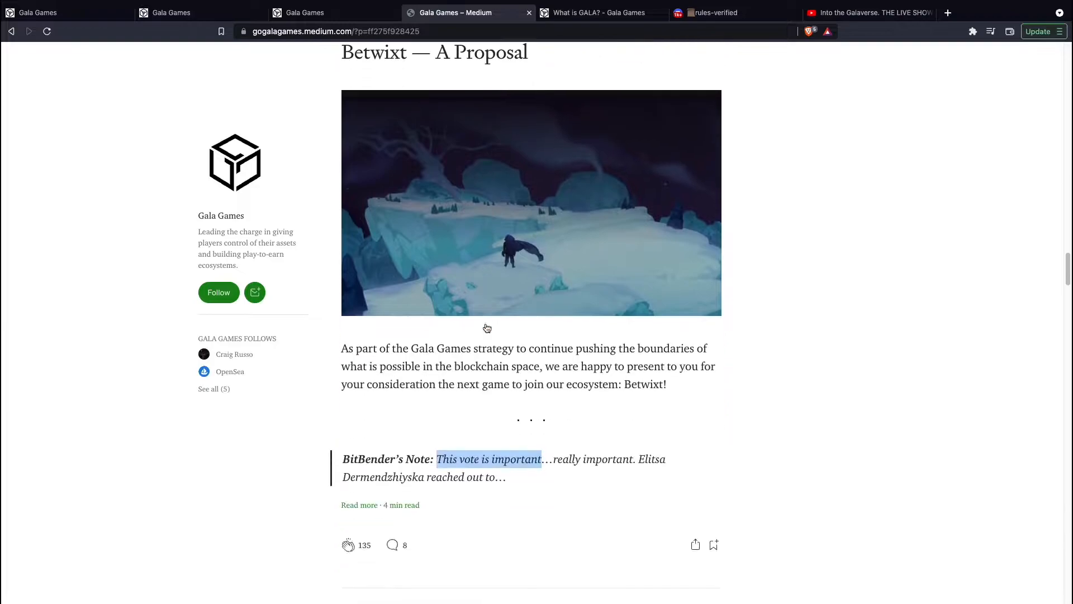
pyautogui.scroll(-3)
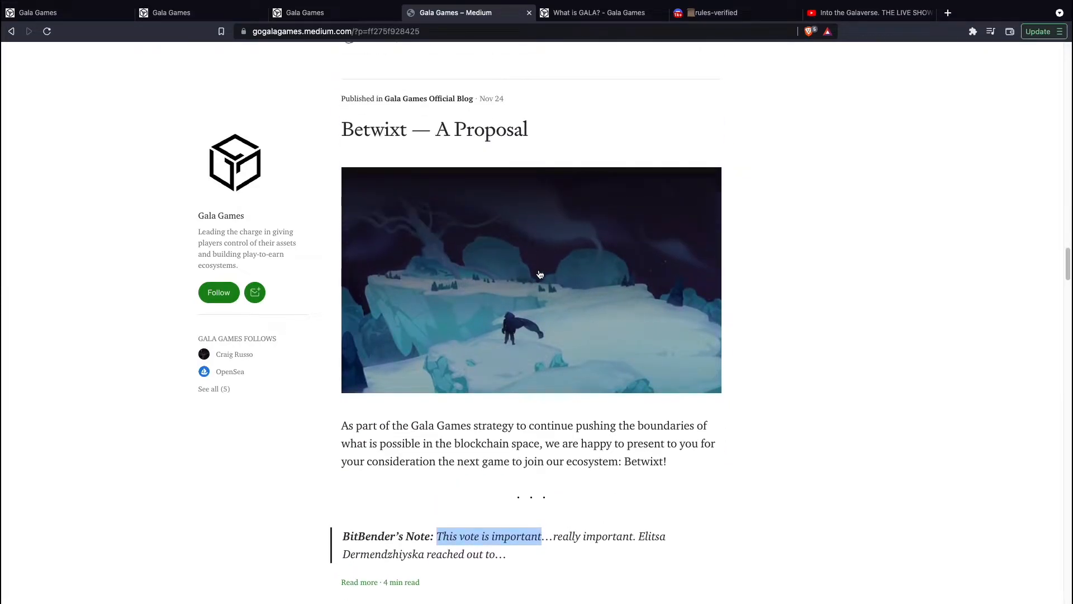
pyautogui.moveTo(553, 281)
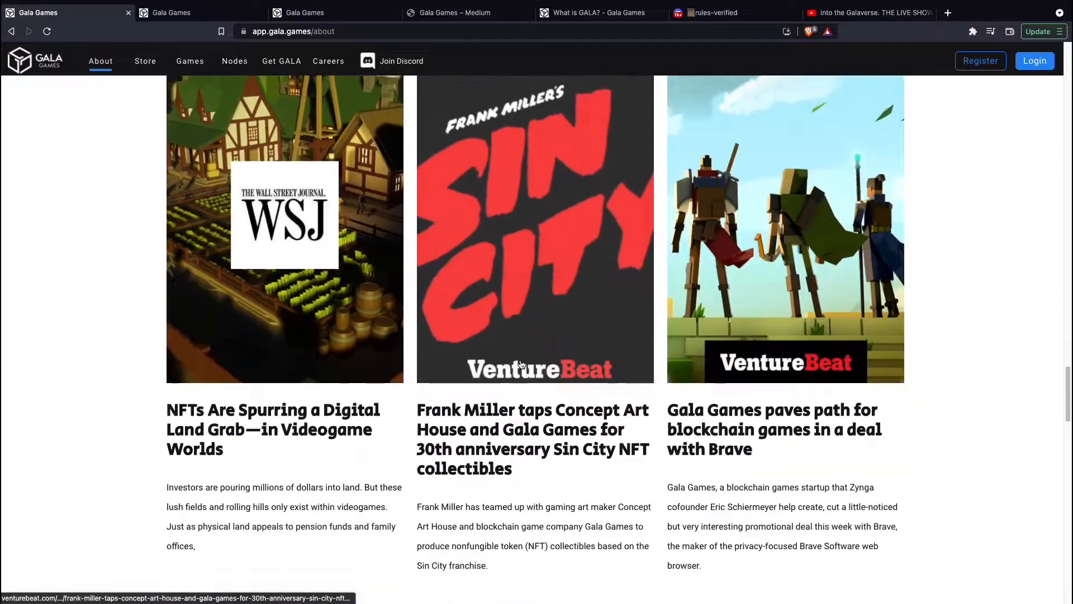
pyautogui.scroll(-3)
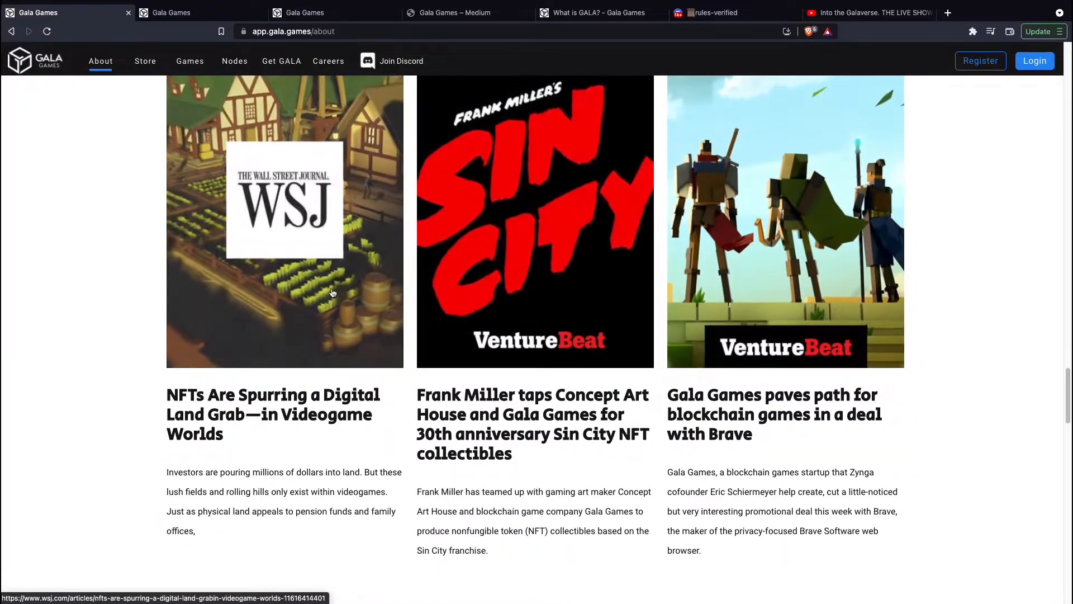
pyautogui.scroll(-3)
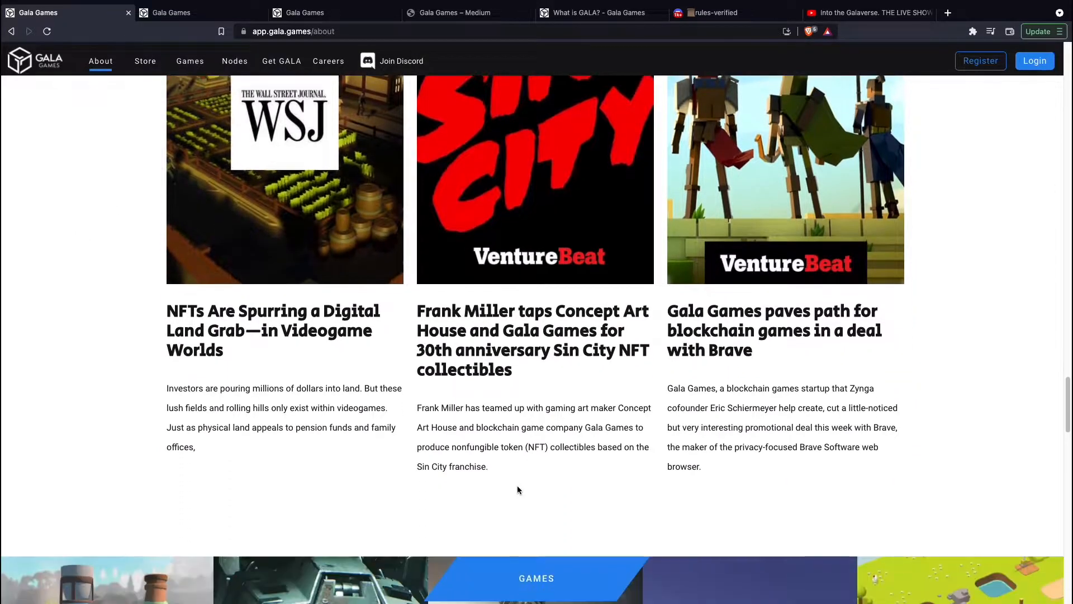
pyautogui.doubleClick(439, 407)
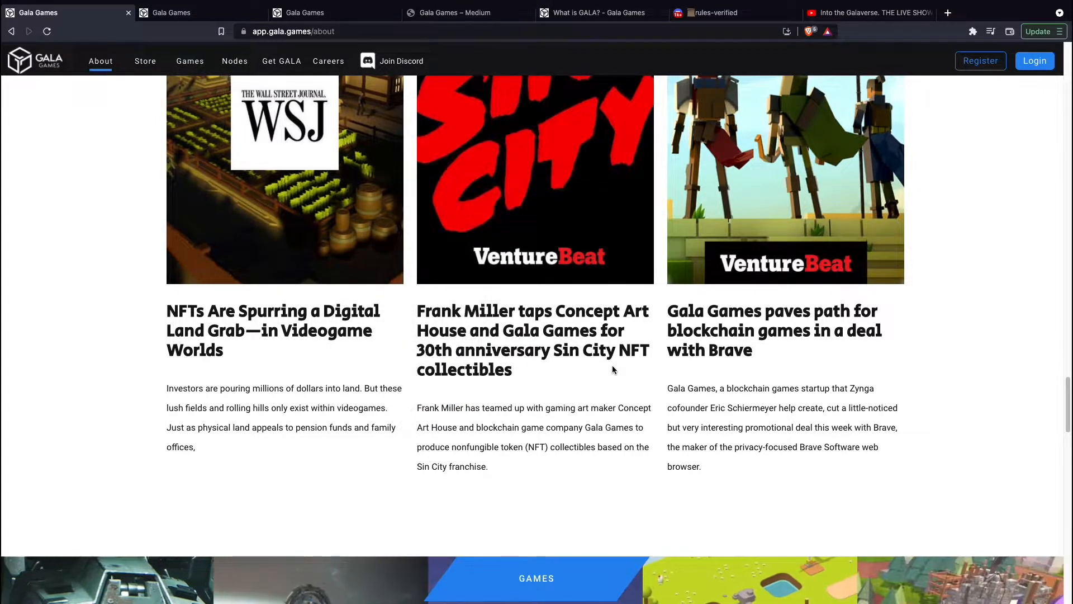
pyautogui.scroll(-3)
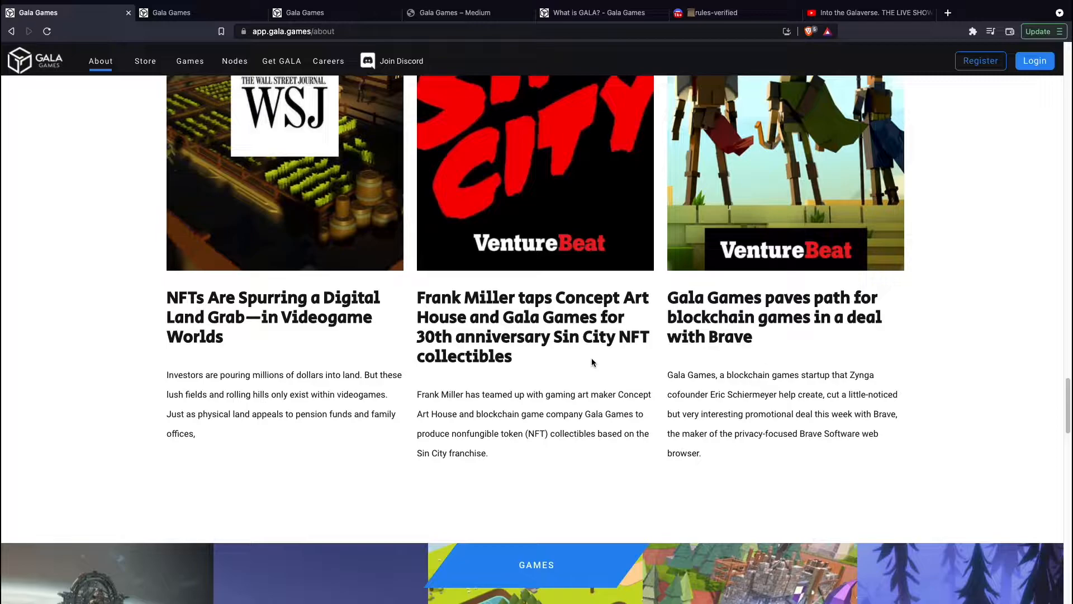
# Step: Scroll through the Games showcase and the Partners logos, including Polygon
pyautogui.scroll(-3)
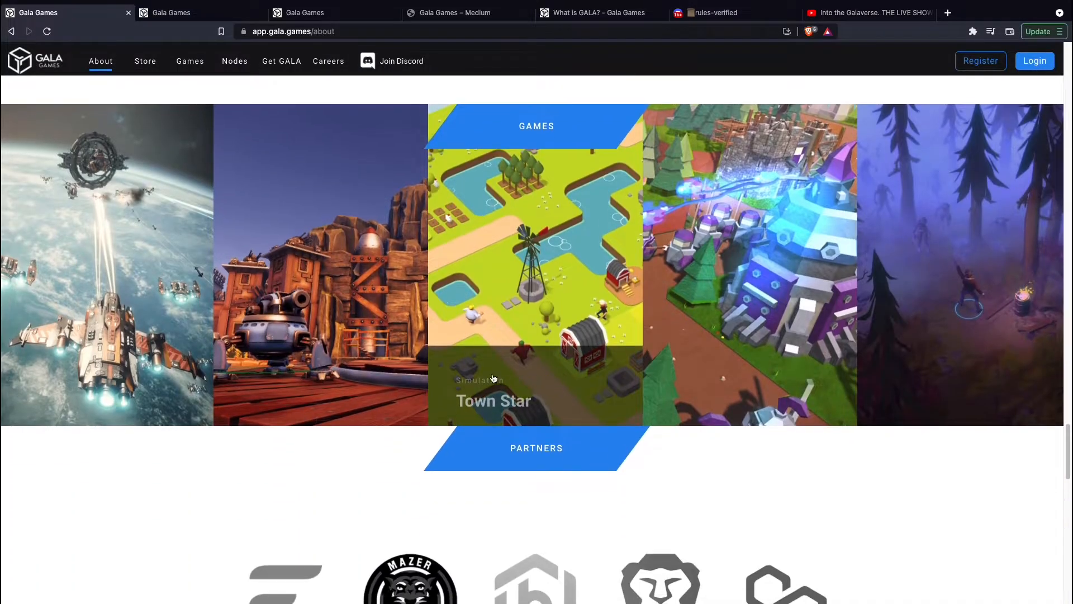
pyautogui.moveTo(162, 297)
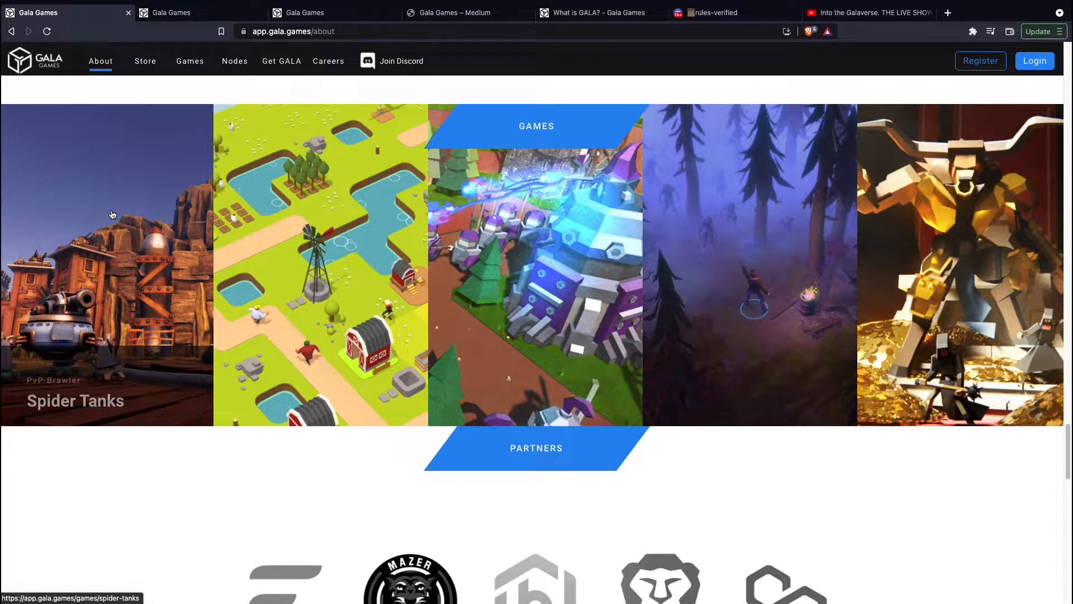
pyautogui.moveTo(322, 265)
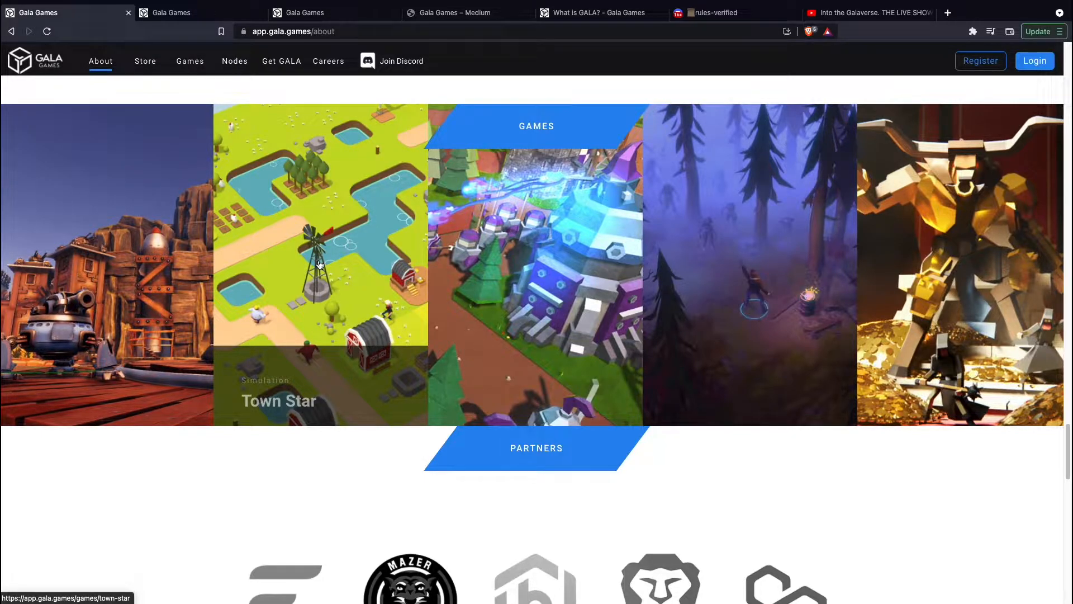
pyautogui.moveTo(150, 274)
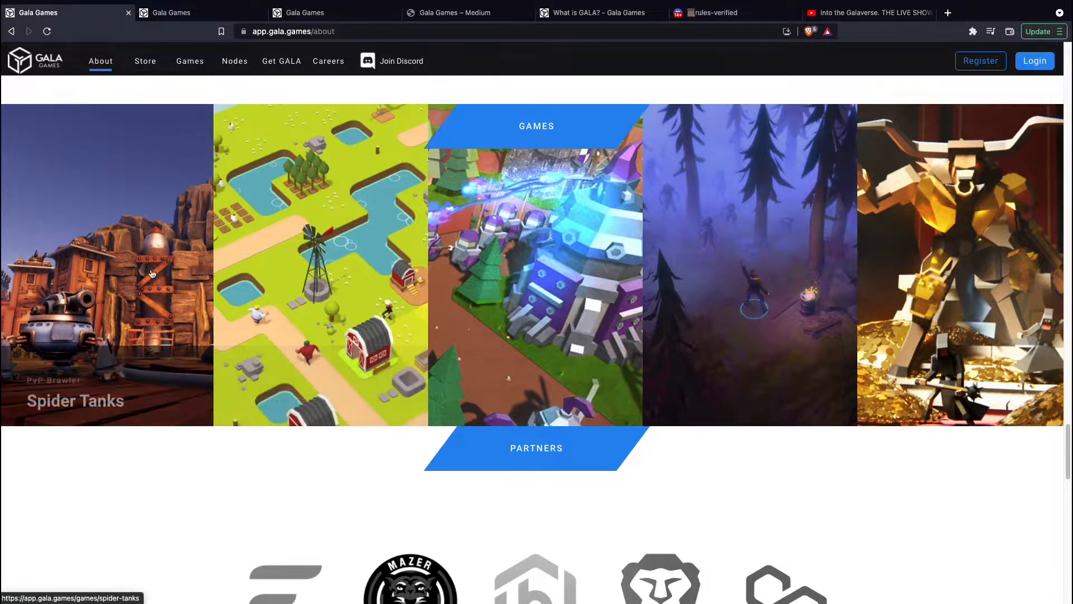
pyautogui.moveTo(101, 236)
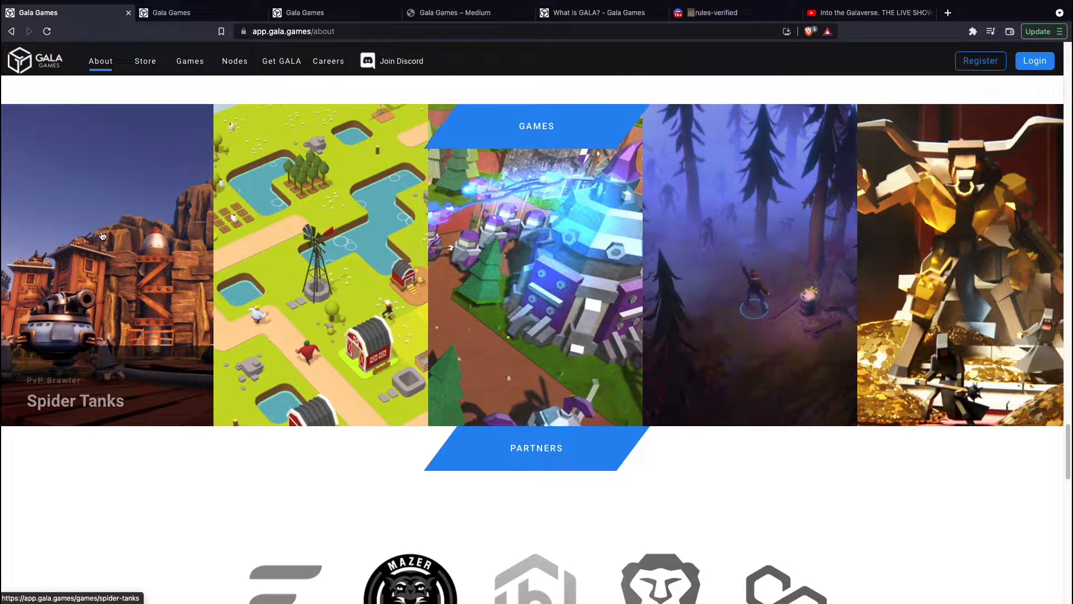
pyautogui.moveTo(103, 255)
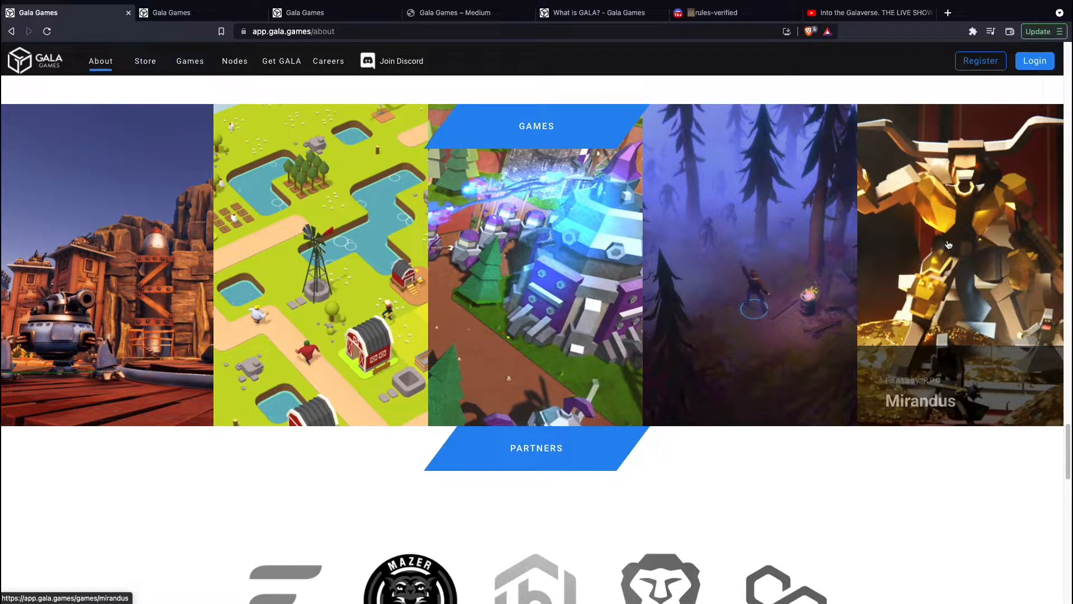
pyautogui.moveTo(937, 256)
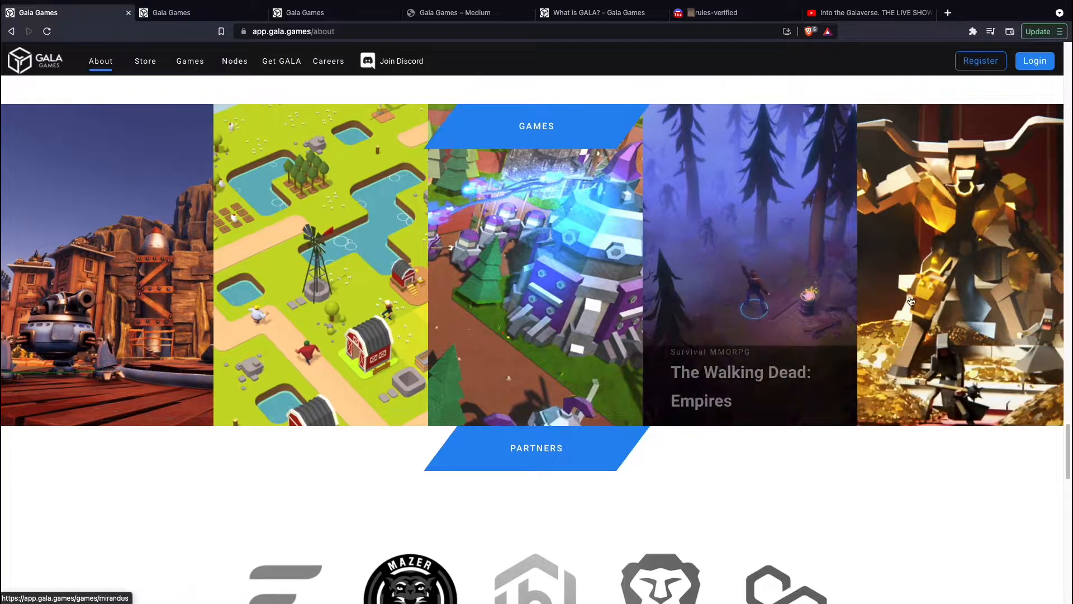
pyautogui.moveTo(921, 301)
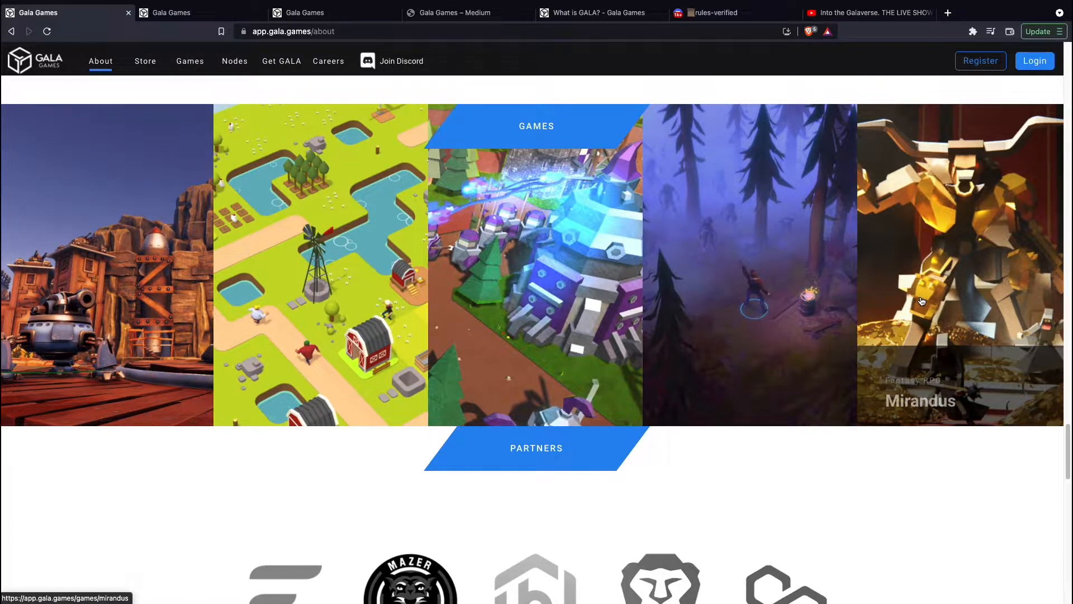
pyautogui.moveTo(958, 258)
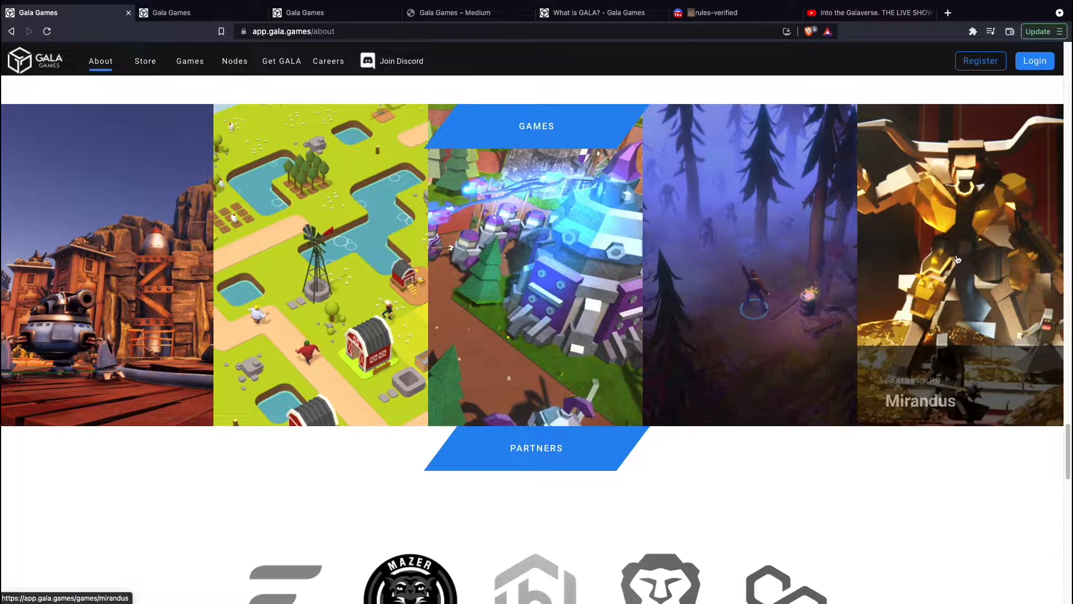
pyautogui.scroll(-3)
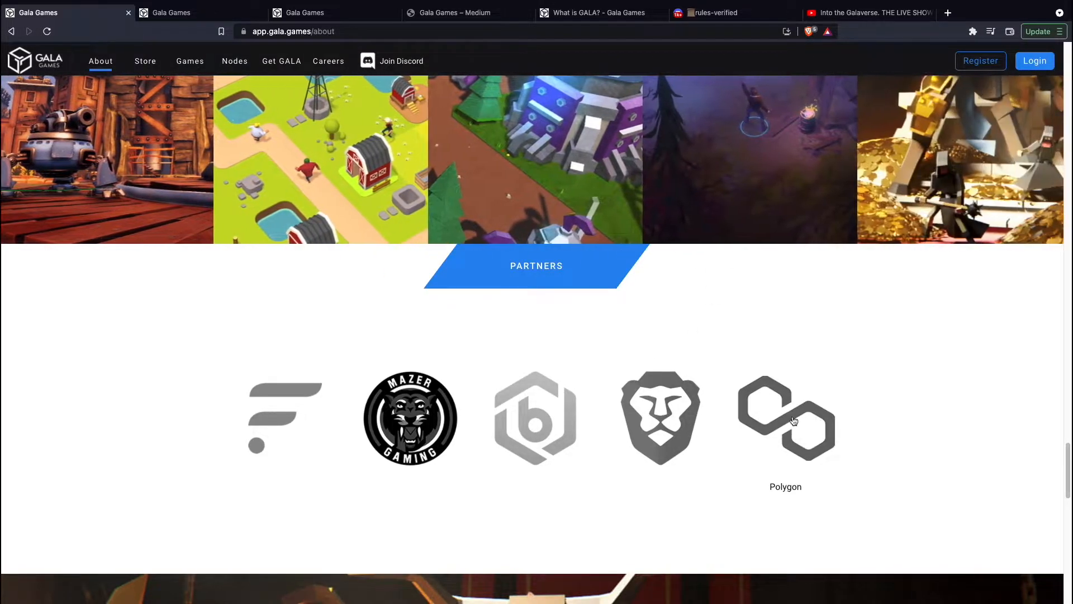
pyautogui.moveTo(762, 406)
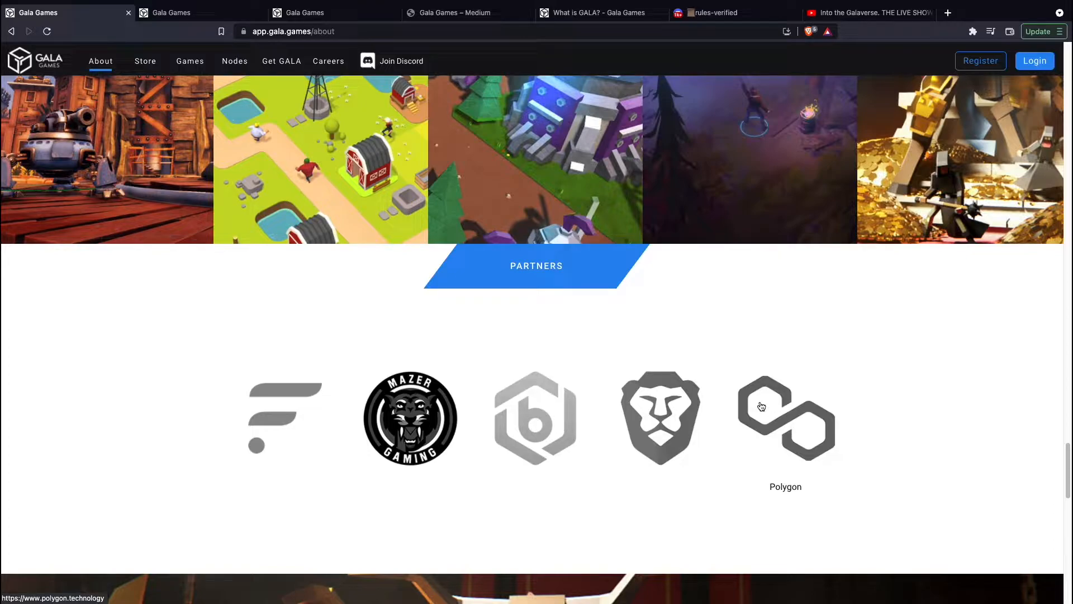
pyautogui.moveTo(893, 410)
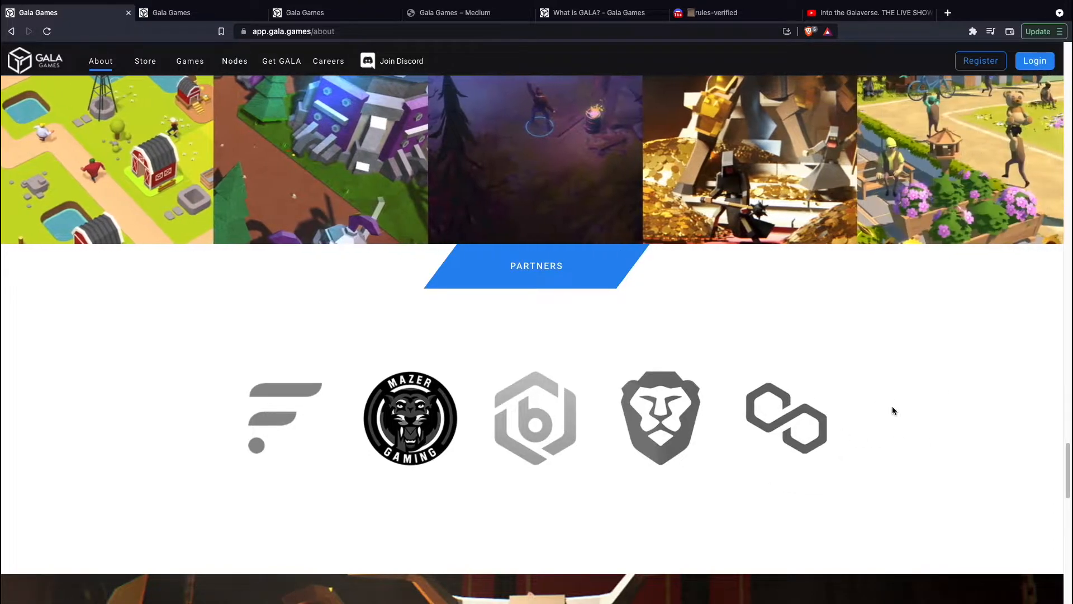
pyautogui.moveTo(785, 416)
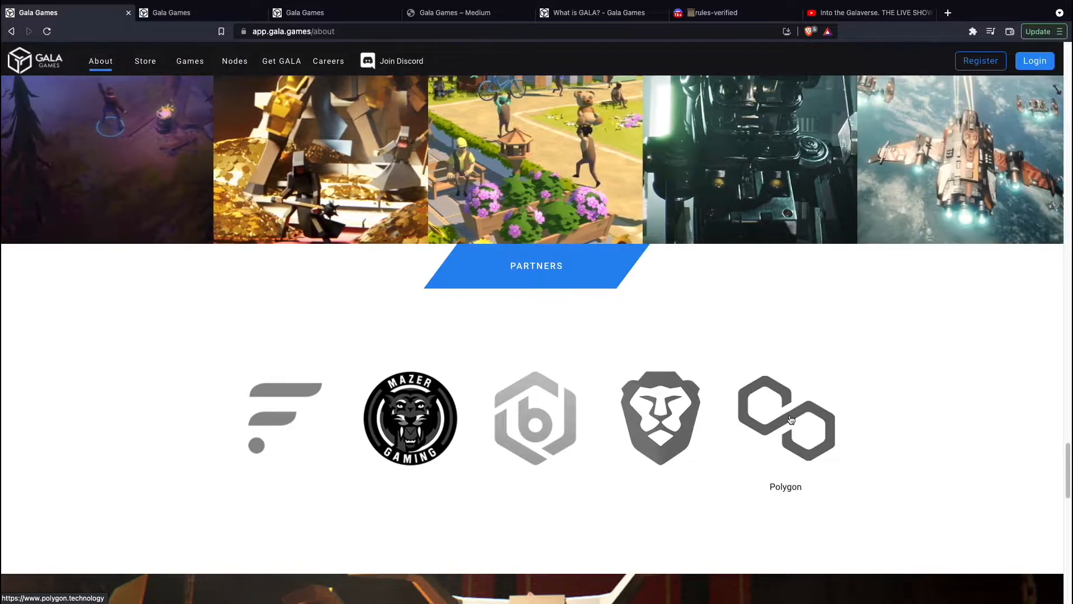
pyautogui.moveTo(284, 415)
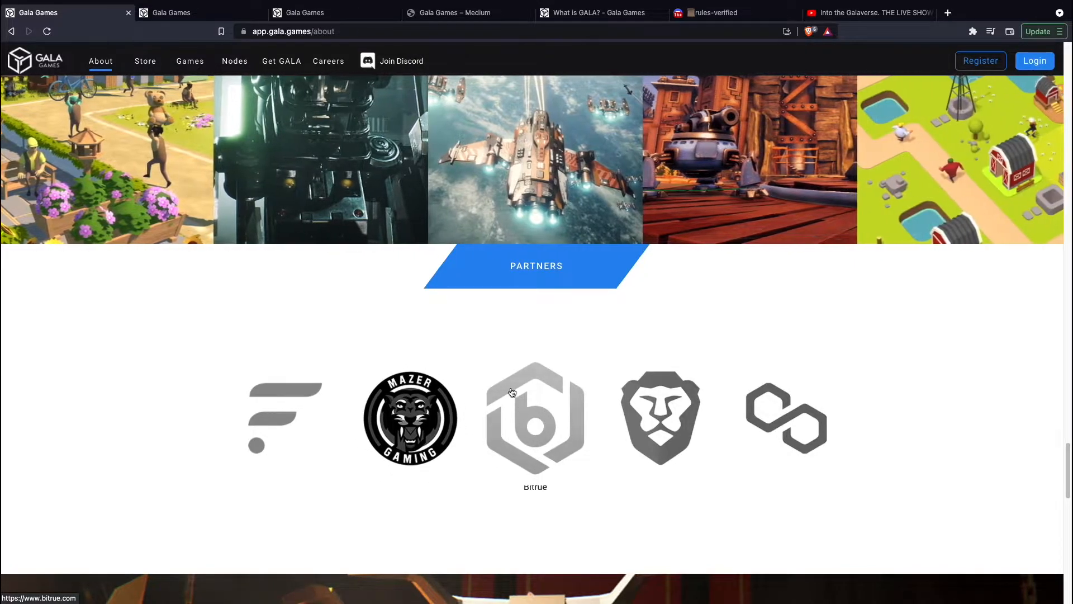
# Step: Scroll to Eric Schiermeyer's quote and highlight its first line, then clear it
pyautogui.scroll(-3)
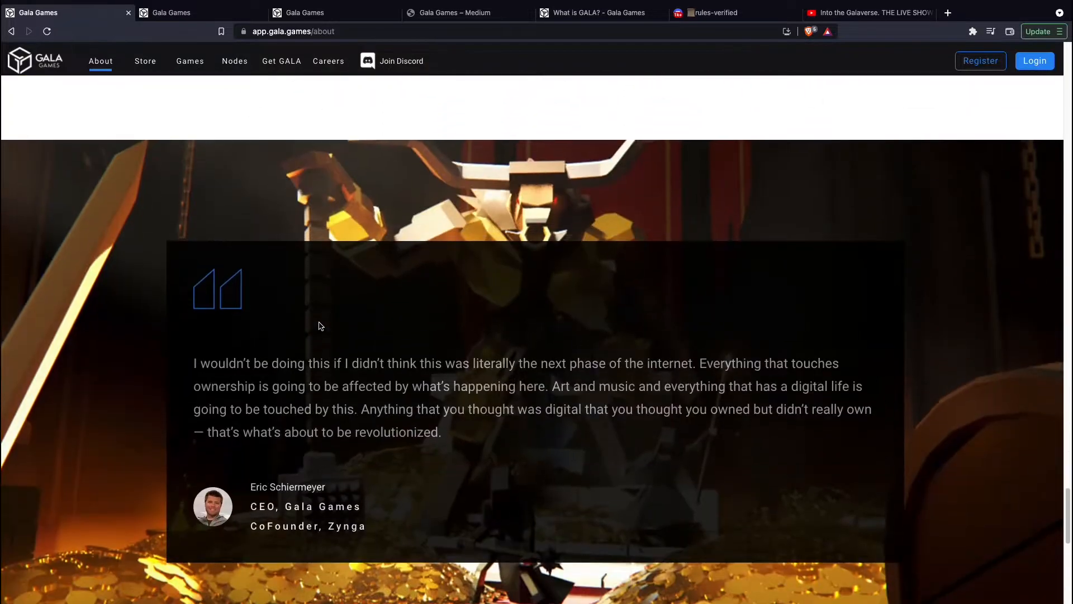
pyautogui.scroll(-3)
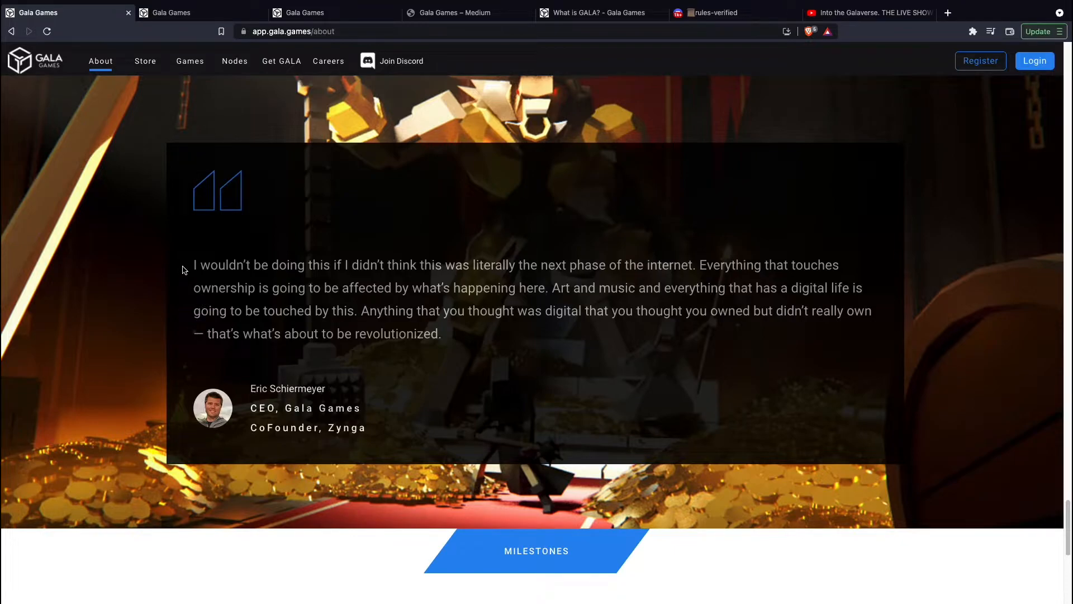
pyautogui.moveTo(194, 265); pyautogui.dragTo(309, 265)
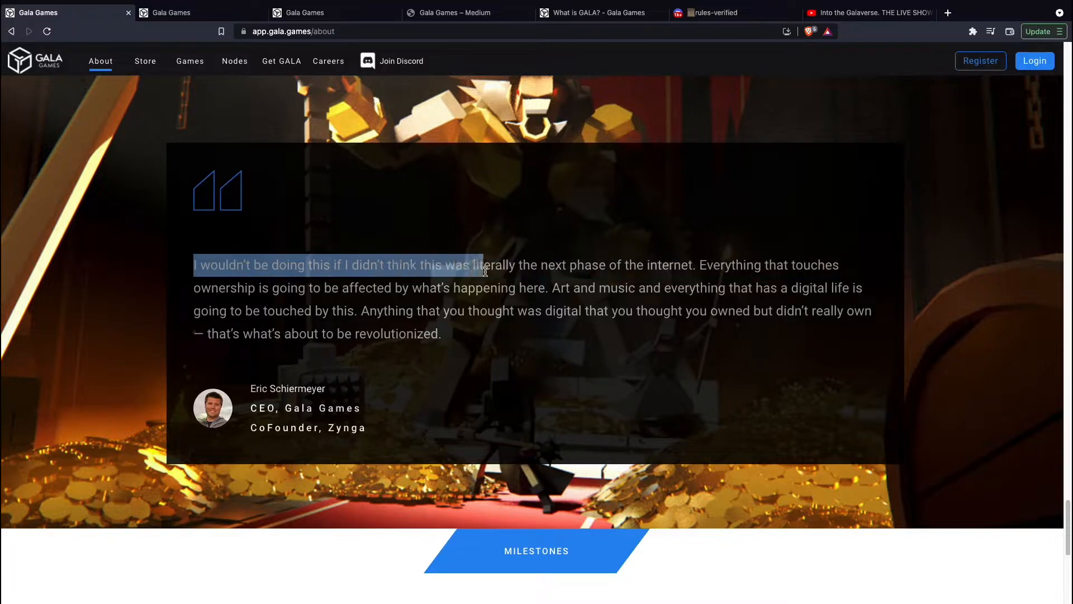
pyautogui.moveTo(482, 271); pyautogui.dragTo(640, 266)
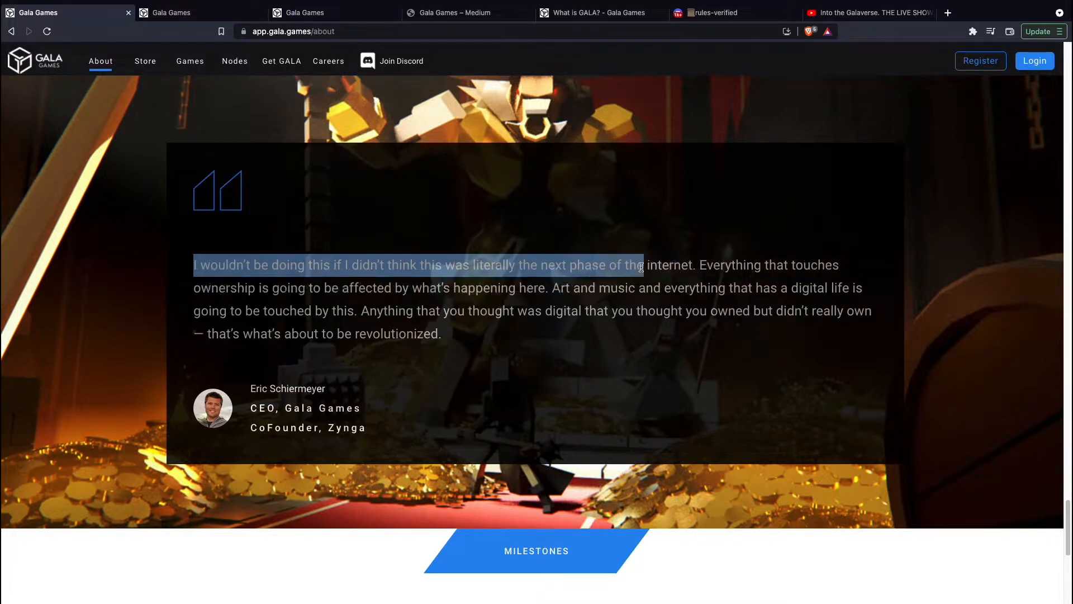
pyautogui.moveTo(638, 265); pyautogui.dragTo(610, 293)
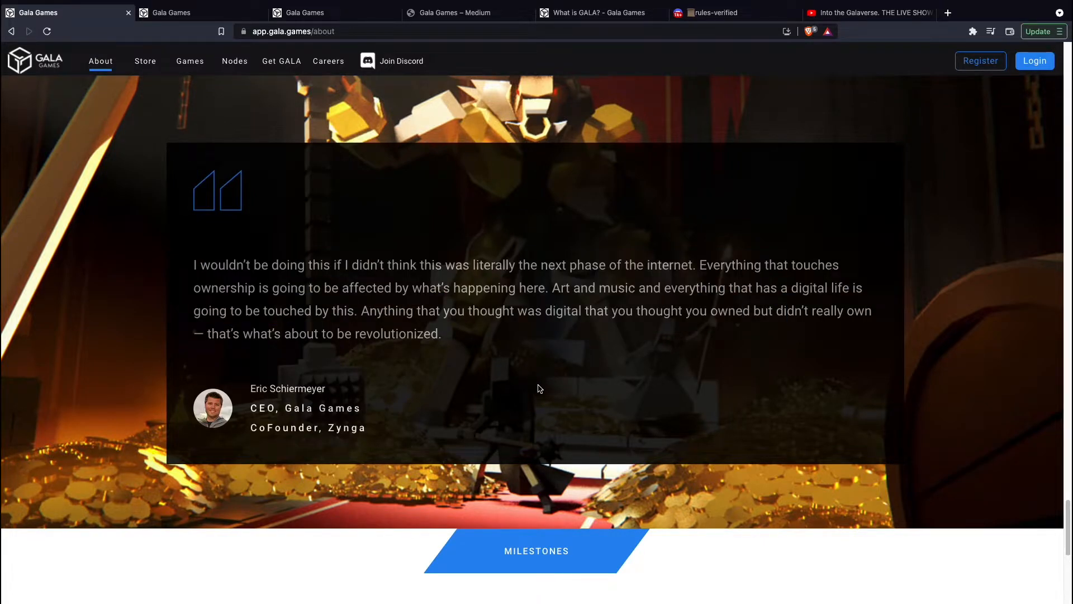
# Step: Scroll to Milestones ($3M sale, 90+ team, 1.3M users, 26K NFTs) and clear the highlight
pyautogui.scroll(-3)
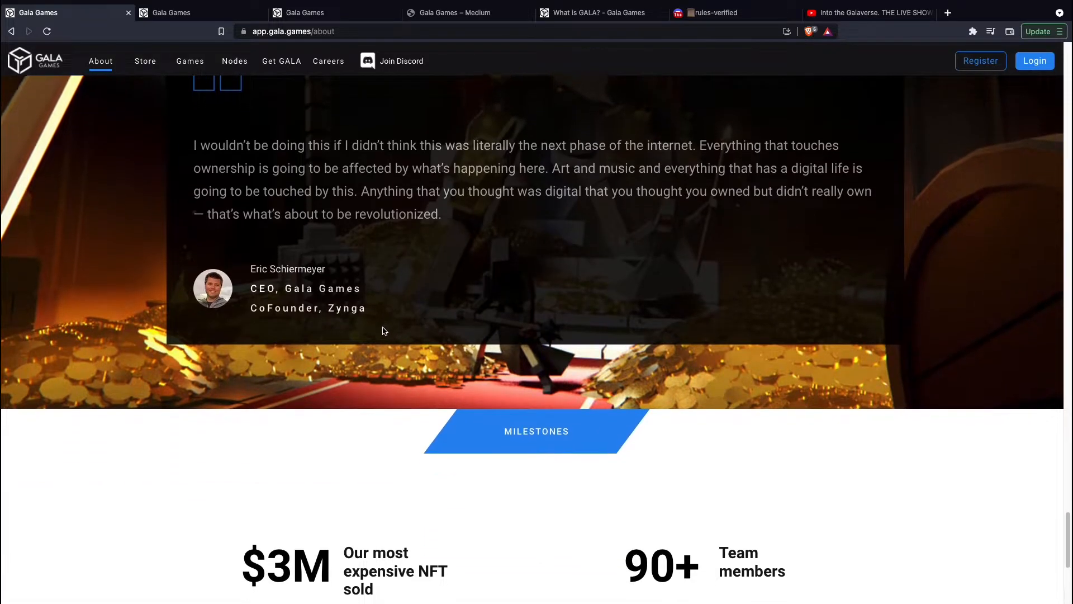
pyautogui.scroll(-3)
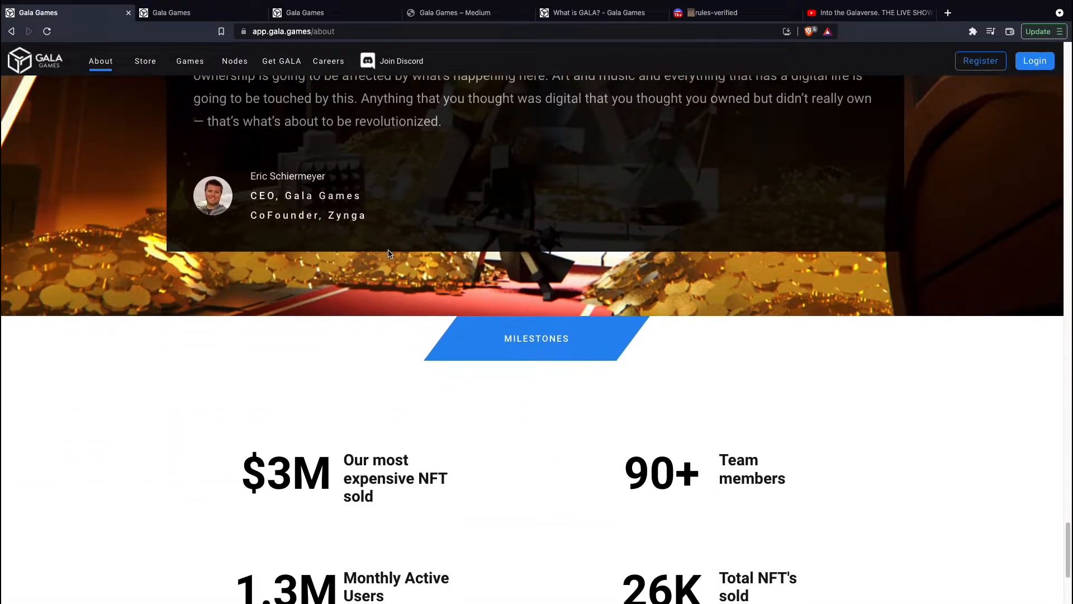
pyautogui.moveTo(427, 261)
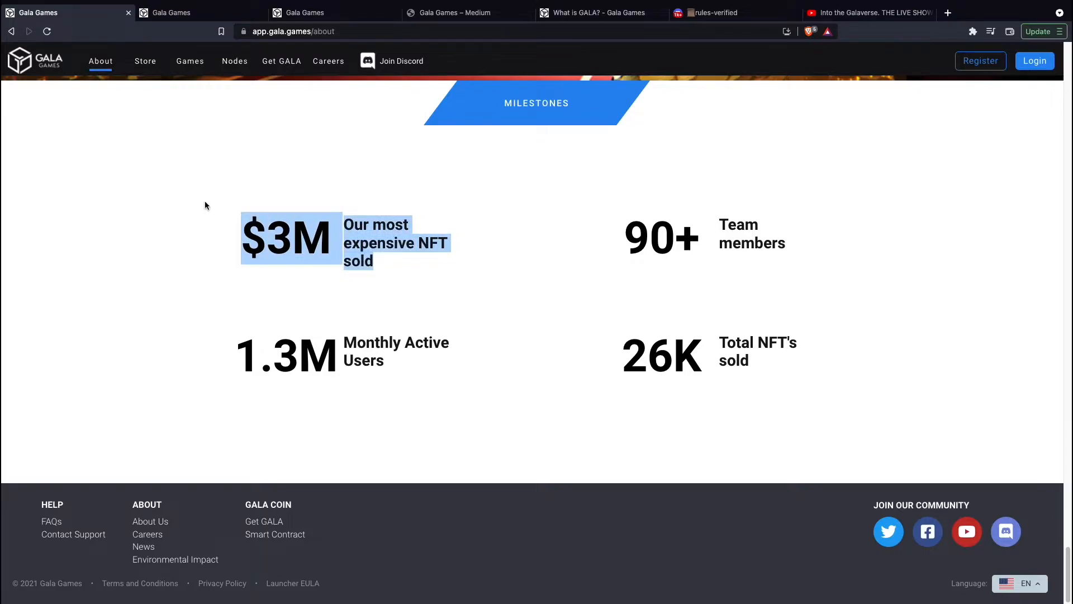
pyautogui.moveTo(226, 198)
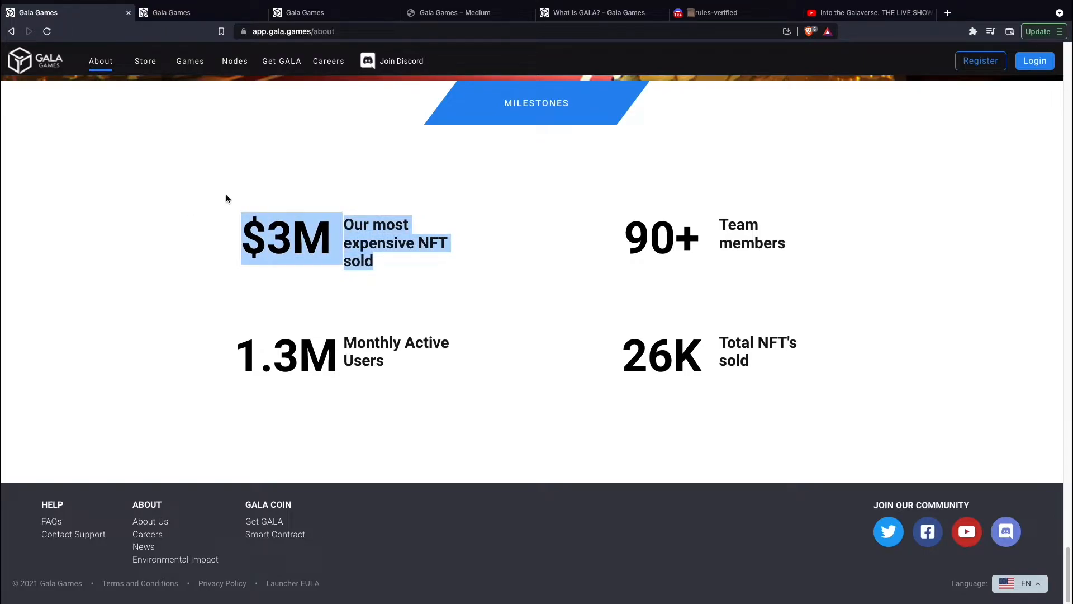
pyautogui.moveTo(406, 382)
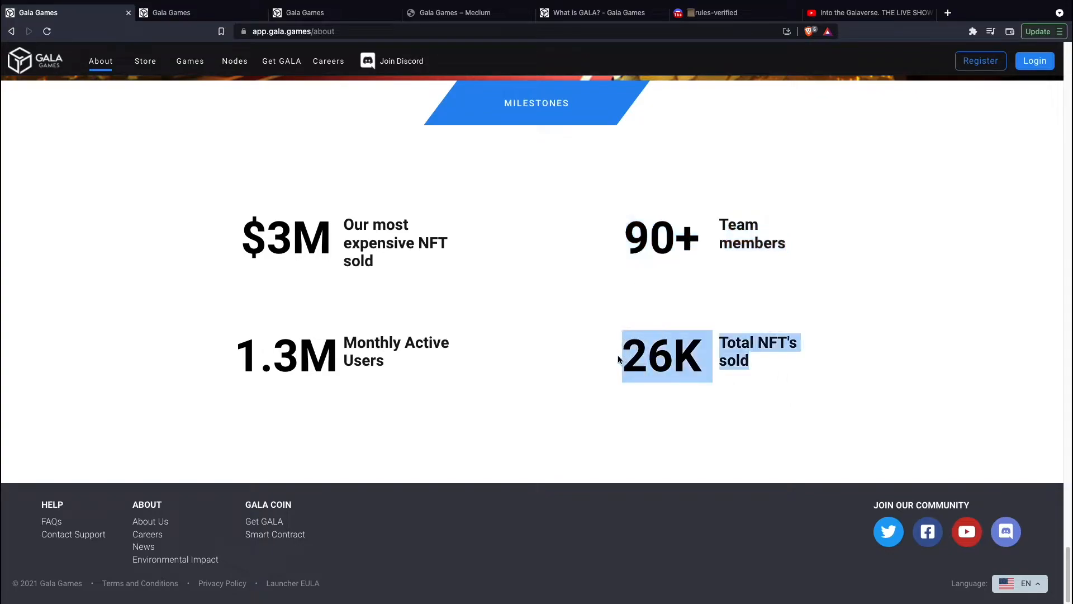
pyautogui.click(771, 384)
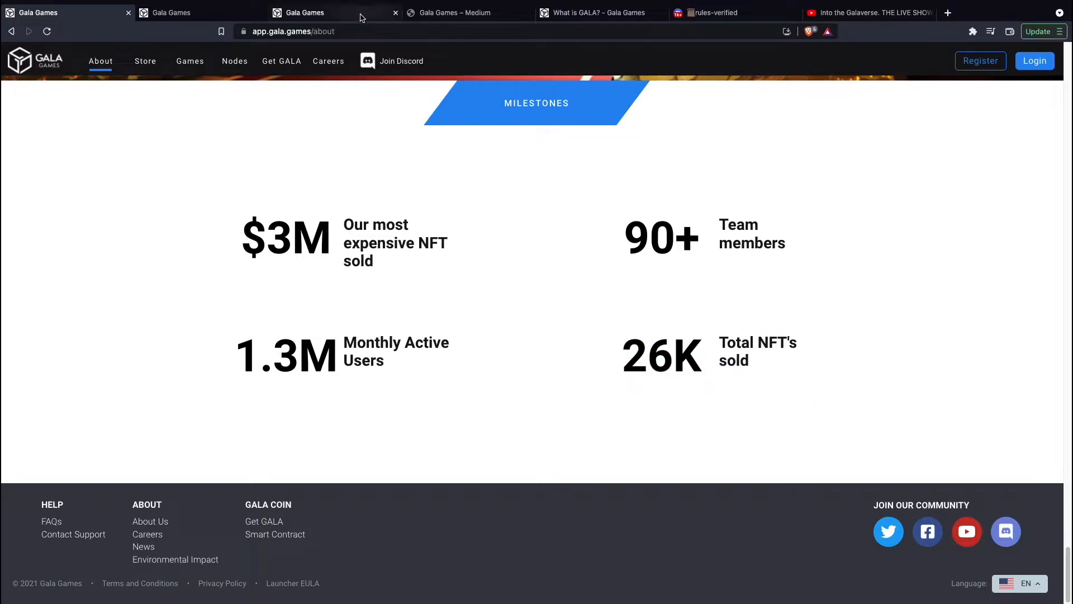
# Step: Browse the 161,070-trees Environmental Impact page, then return to the Games list
pyautogui.click(175, 558)
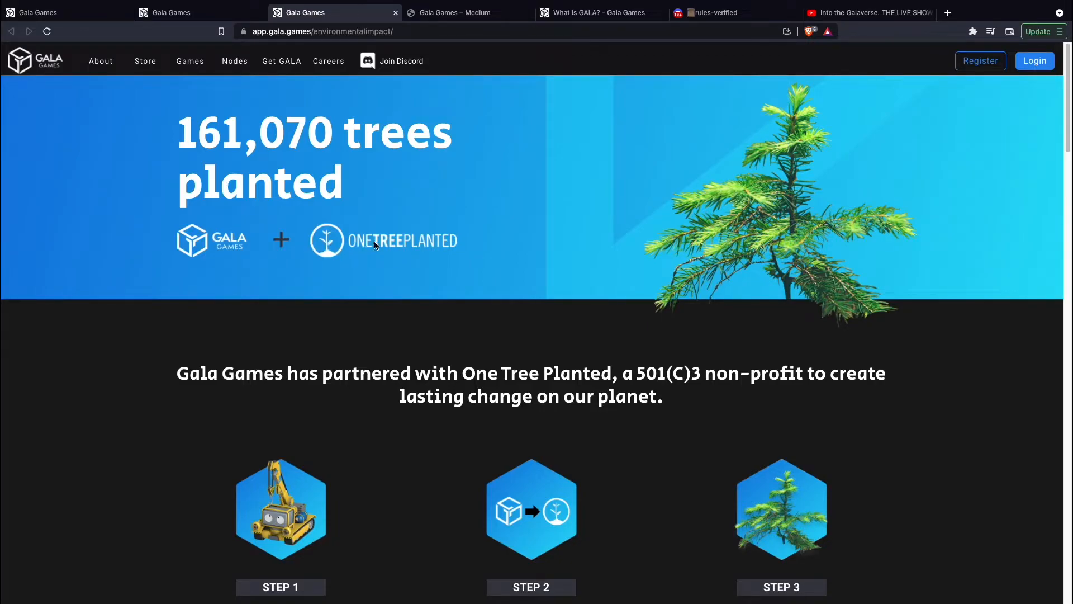
pyautogui.scroll(-3)
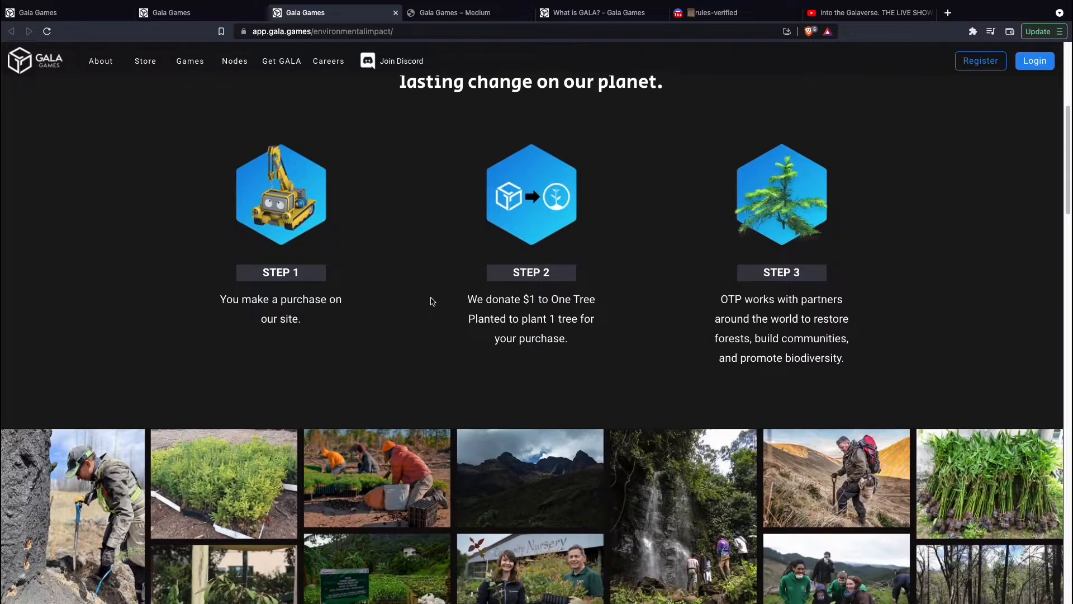
pyautogui.scroll(-3)
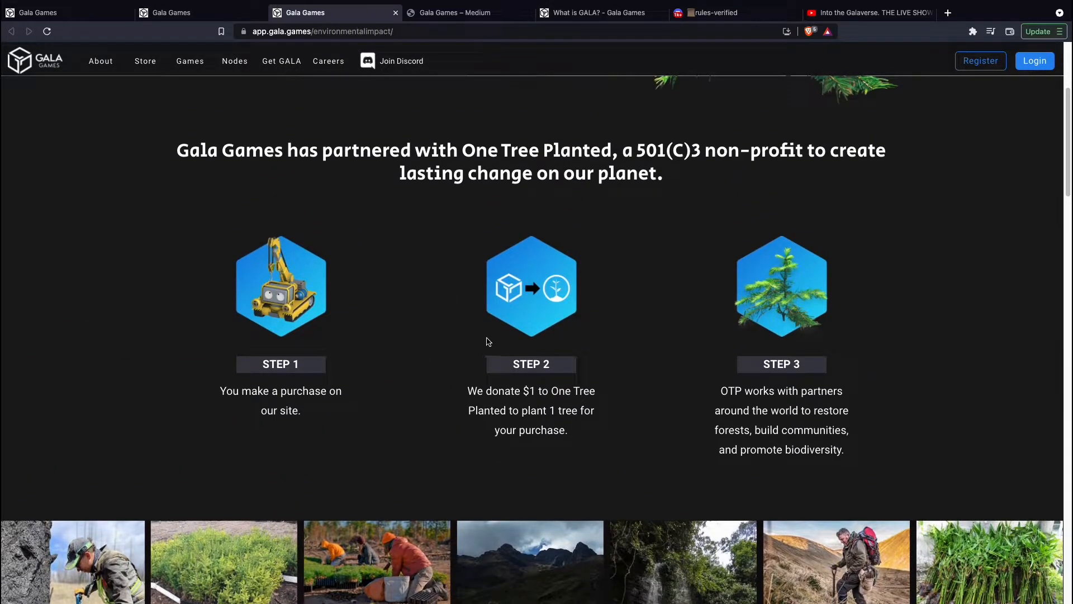
pyautogui.moveTo(664, 305)
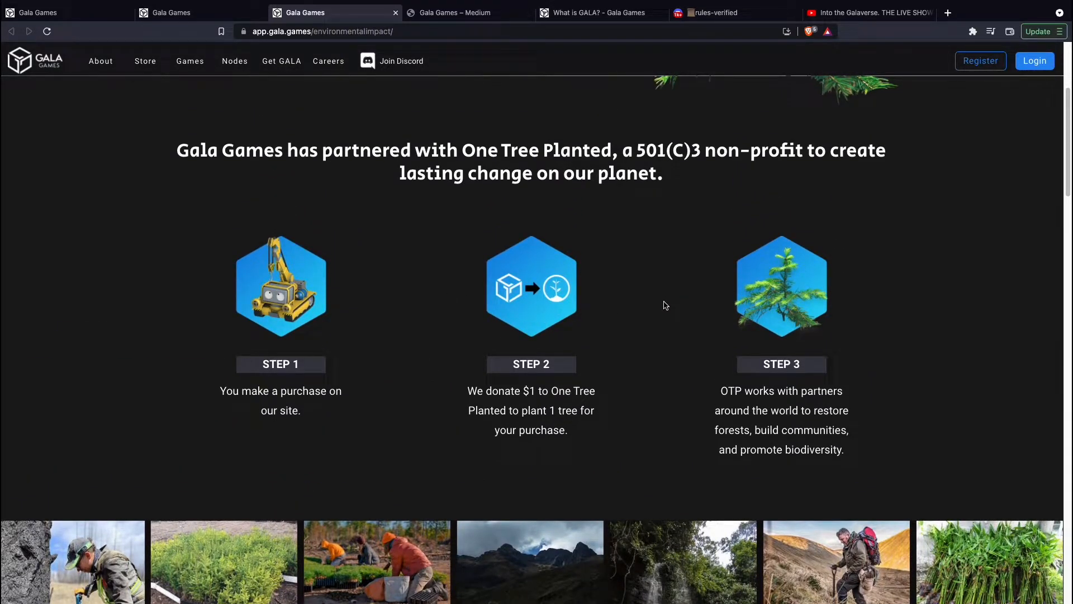
pyautogui.scroll(3)
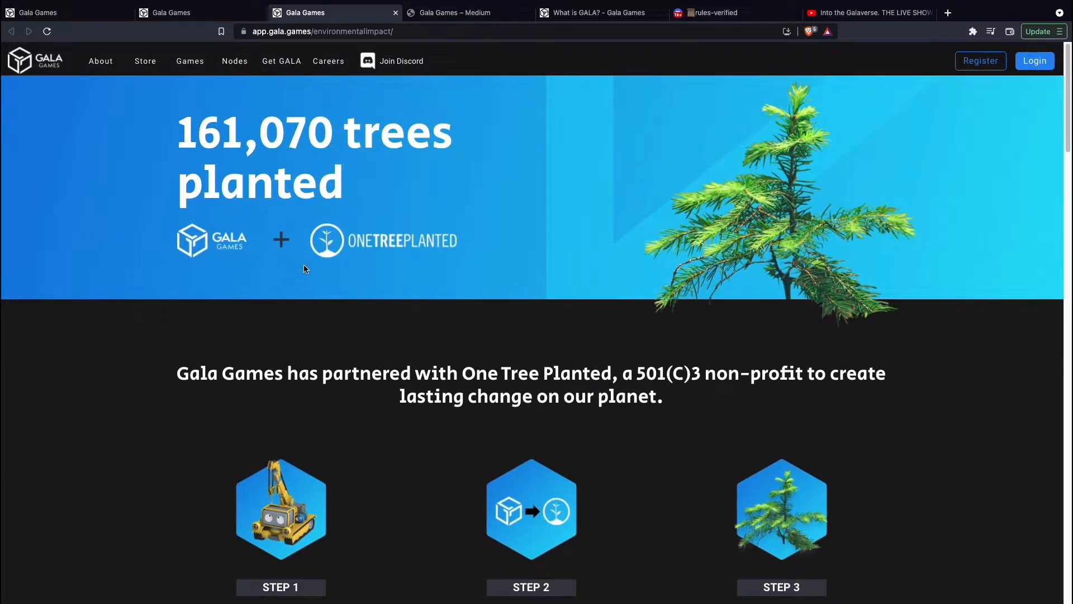
pyautogui.scroll(-3)
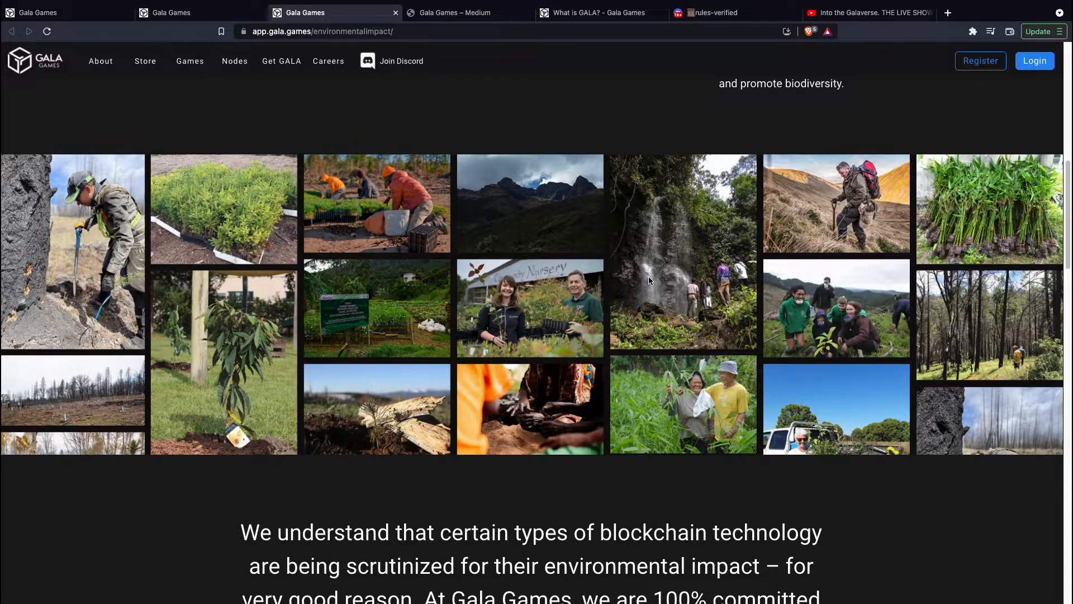
pyautogui.moveTo(647, 278)
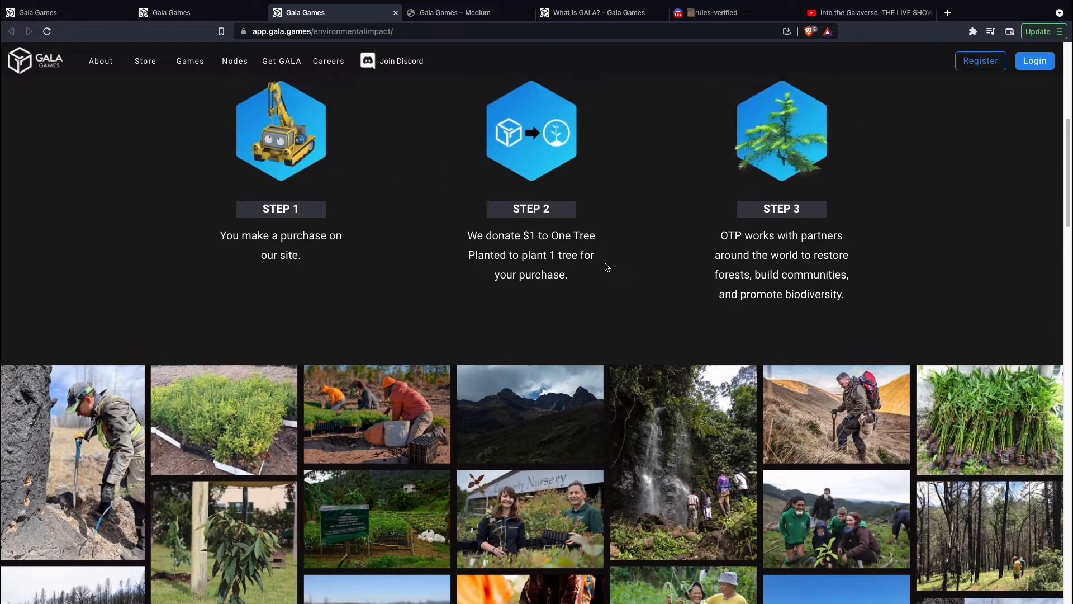
pyautogui.scroll(3)
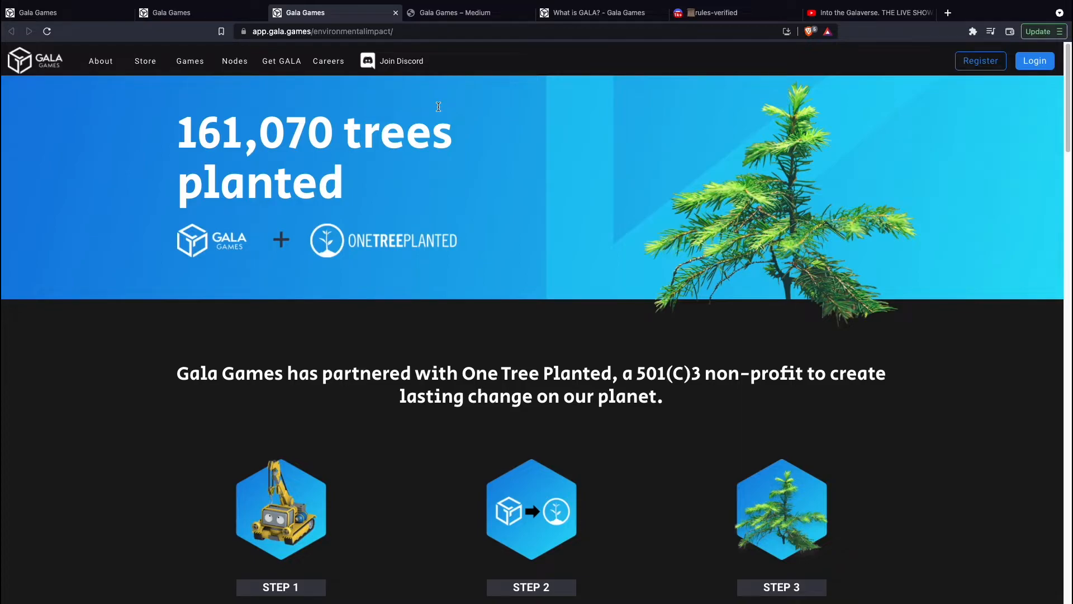
pyautogui.click(192, 12)
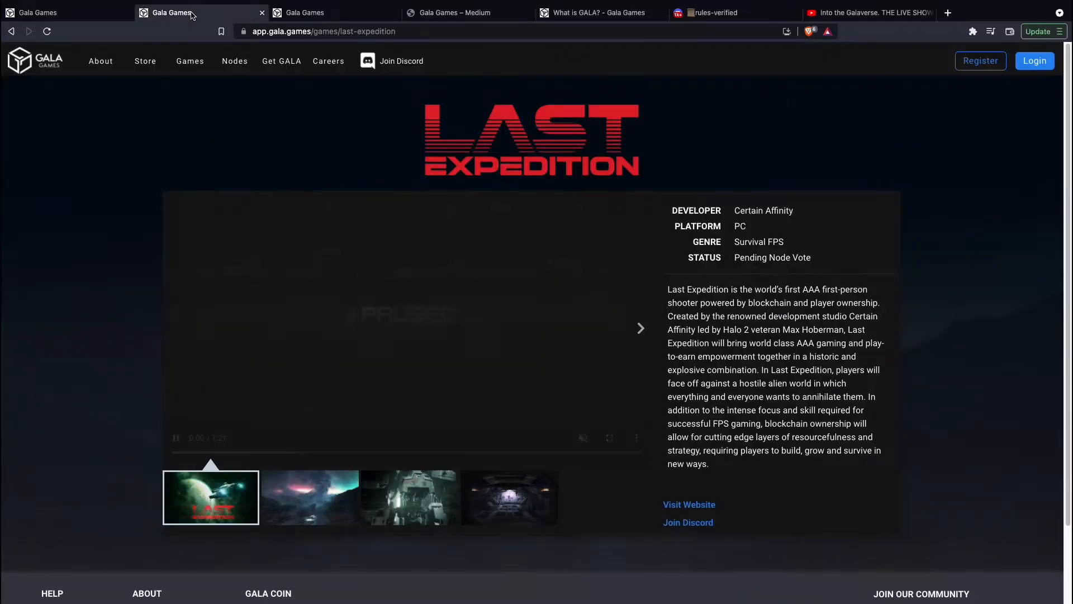
pyautogui.click(189, 61)
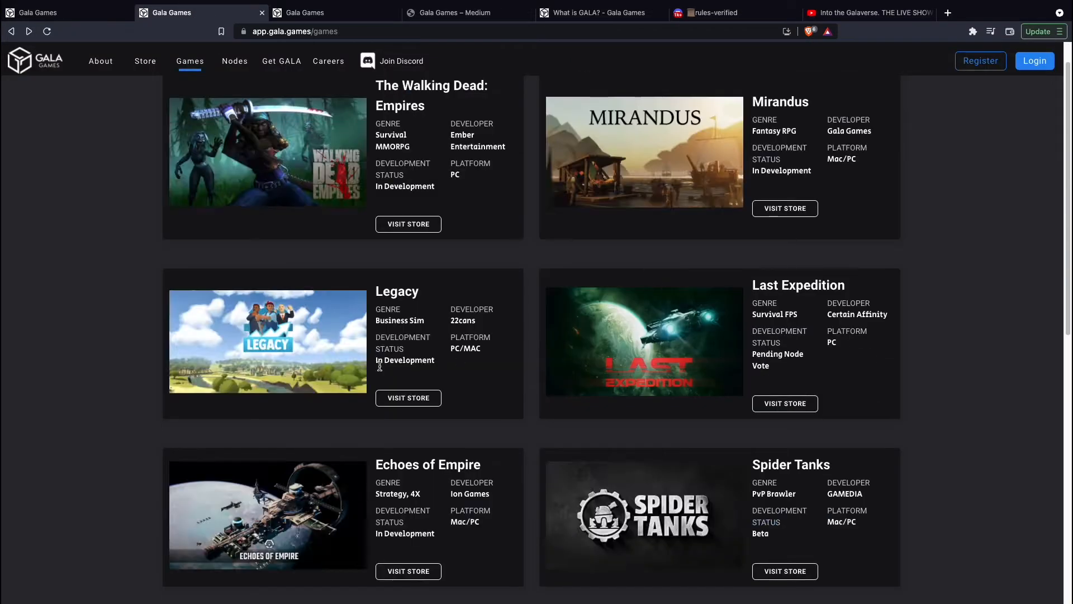
# Step: Scroll the Gala Games Medium blog to the 'Betwixt — A Proposal' post
pyautogui.click(467, 12)
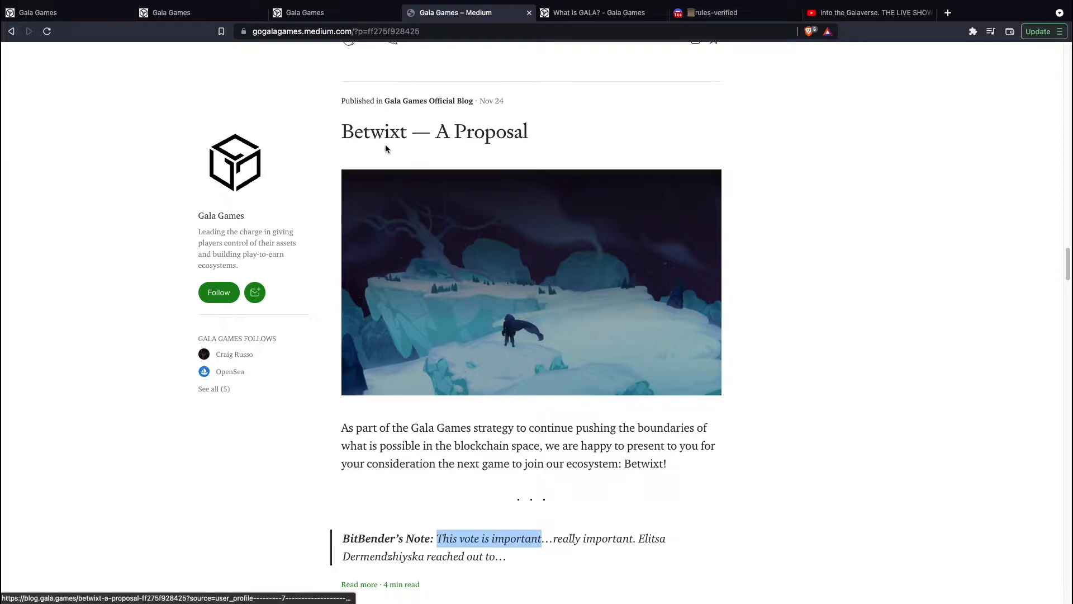
pyautogui.moveTo(771, 390)
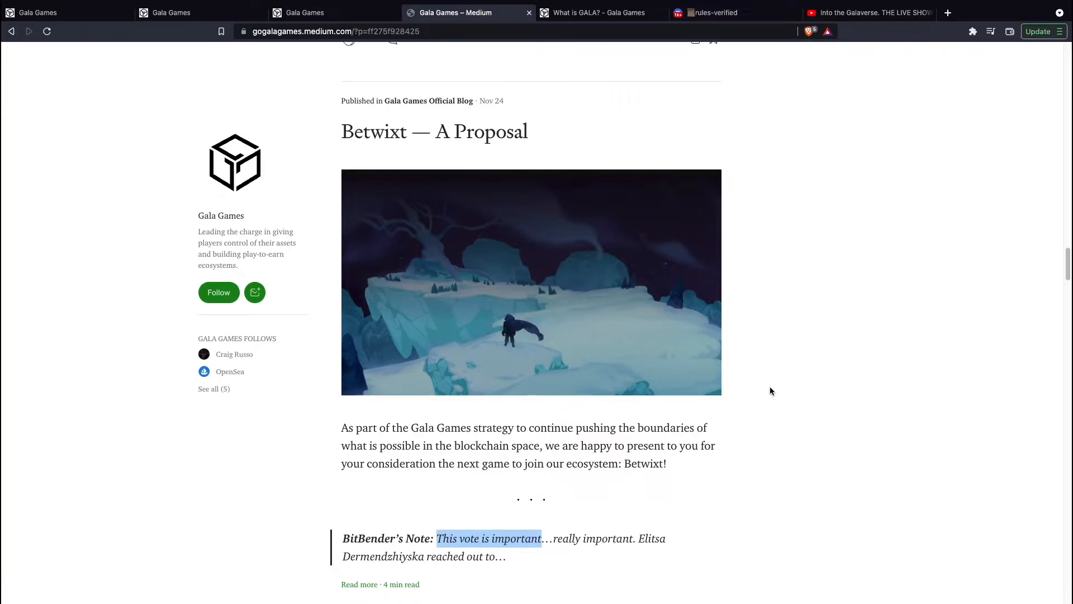
pyautogui.moveTo(750, 400)
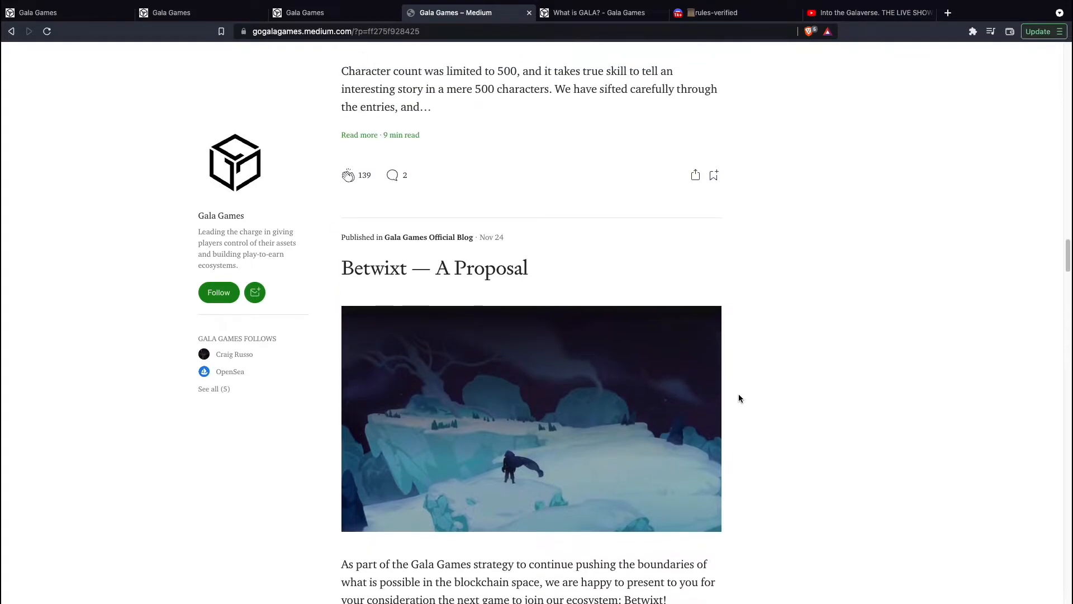
pyautogui.scroll(-3)
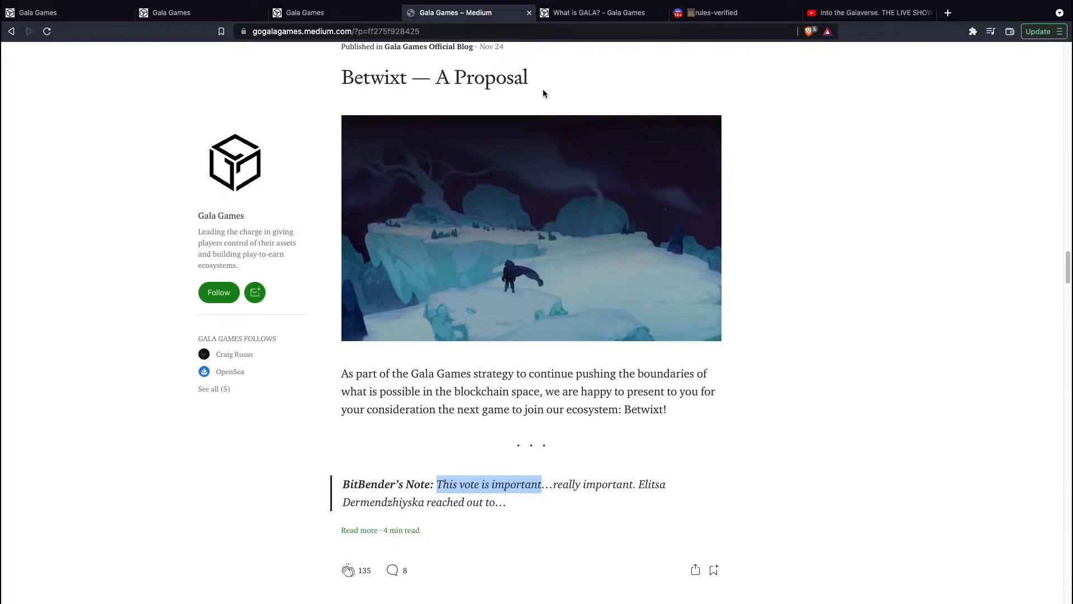
pyautogui.scroll(-3)
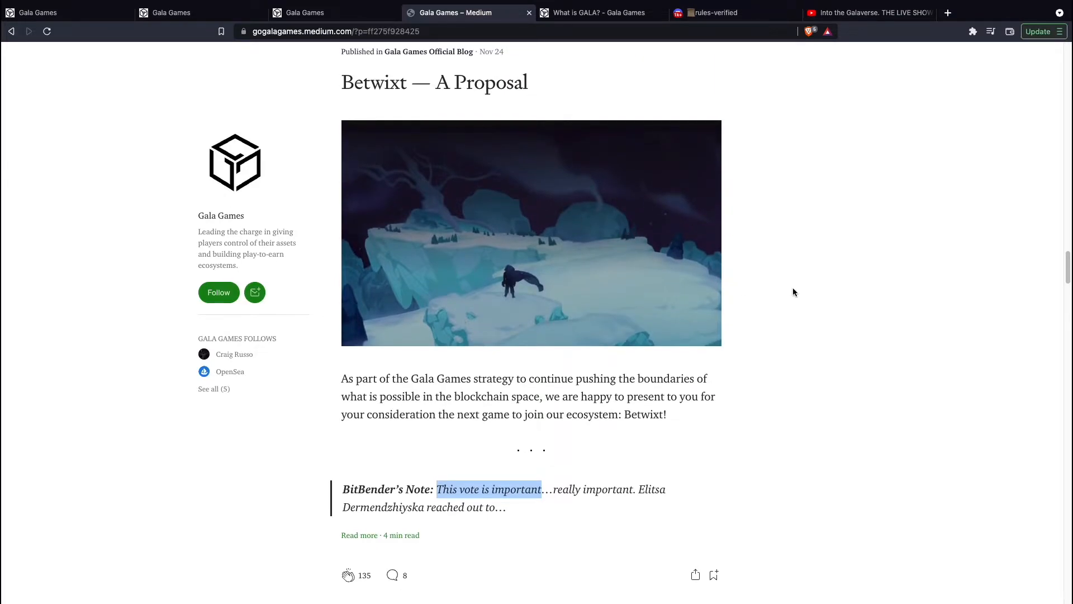
pyautogui.moveTo(786, 289)
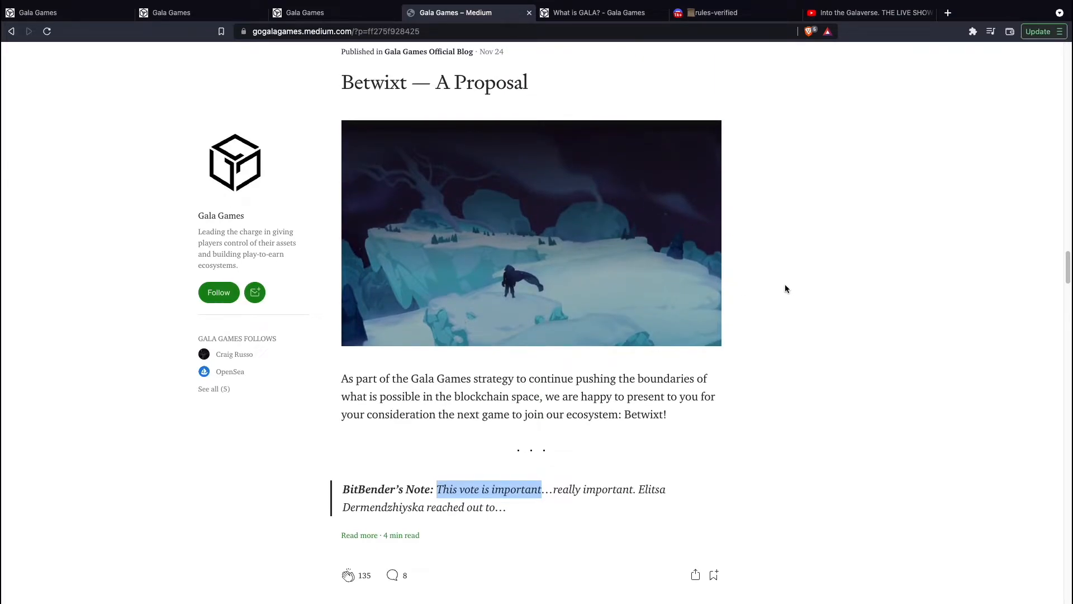
pyautogui.moveTo(650, 85)
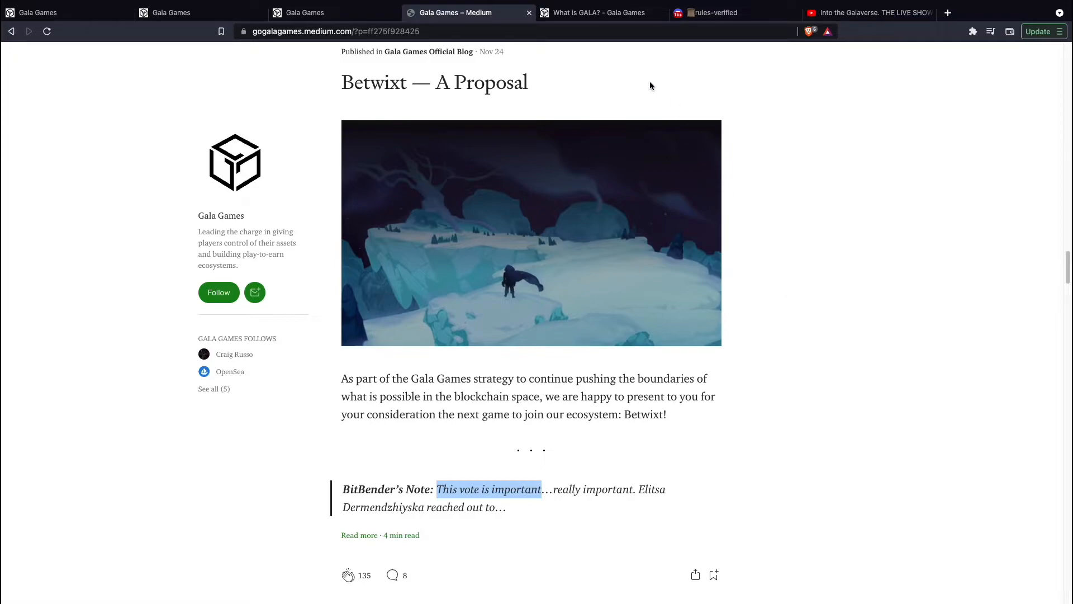
# Step: Open the Spider Tanks store page from the Games list and scroll its details
pyautogui.click(171, 12)
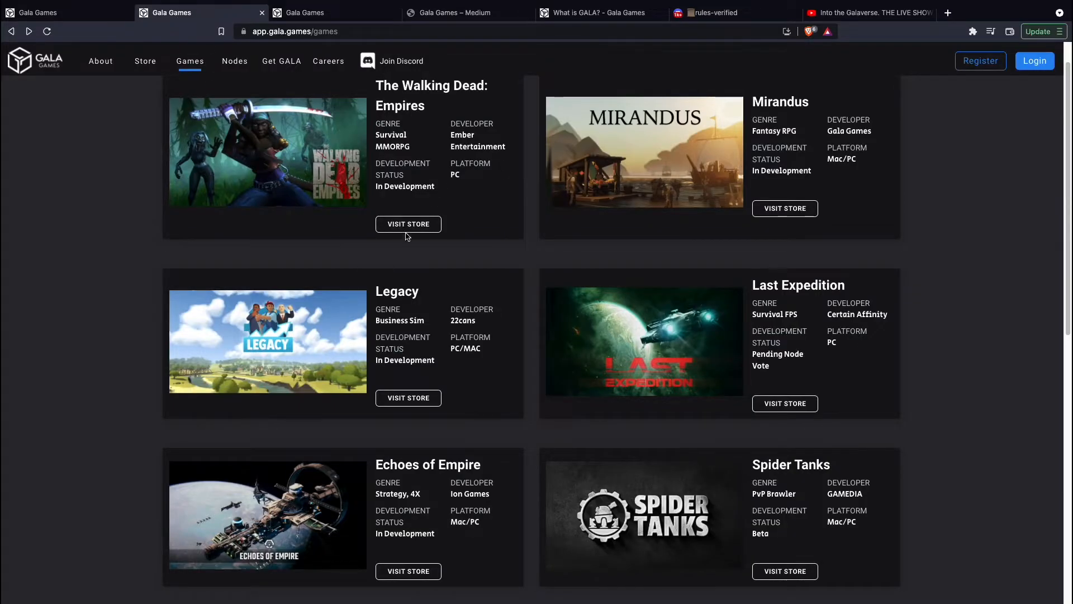
pyautogui.scroll(-3)
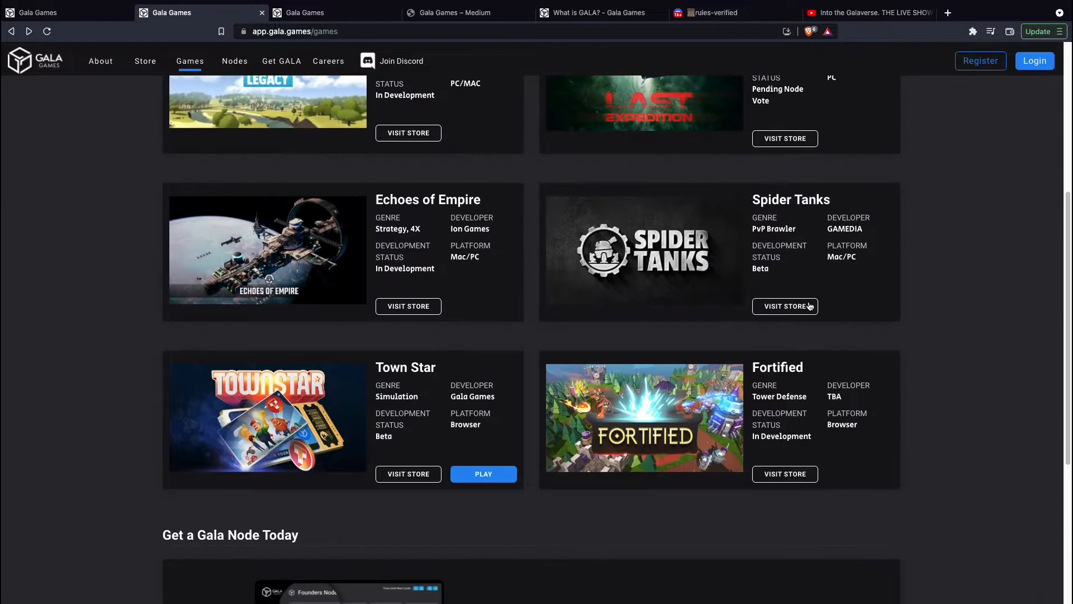
pyautogui.moveTo(756, 214)
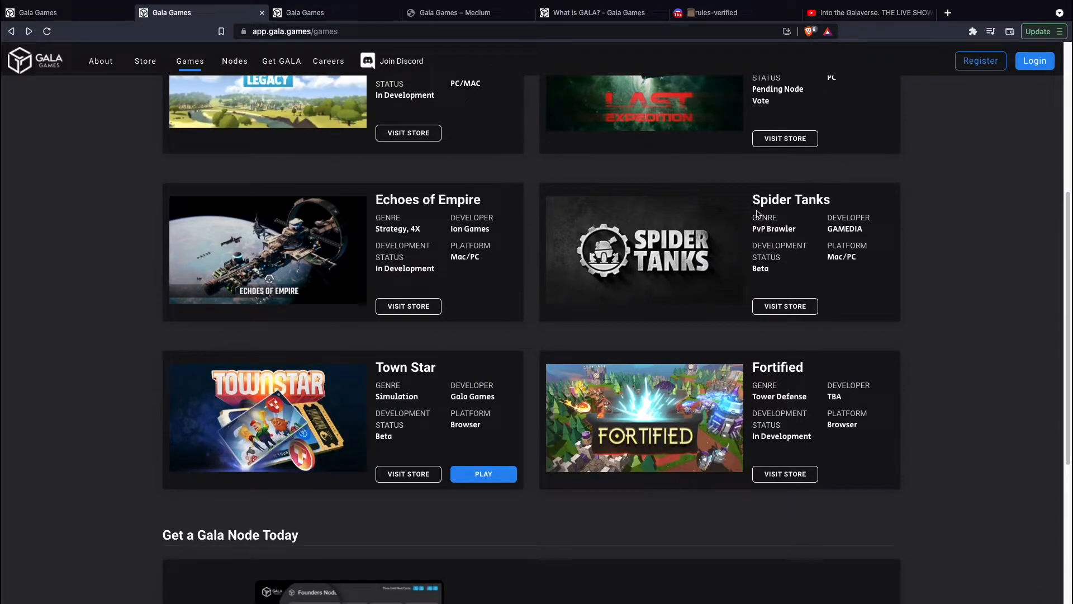
pyautogui.click(790, 199)
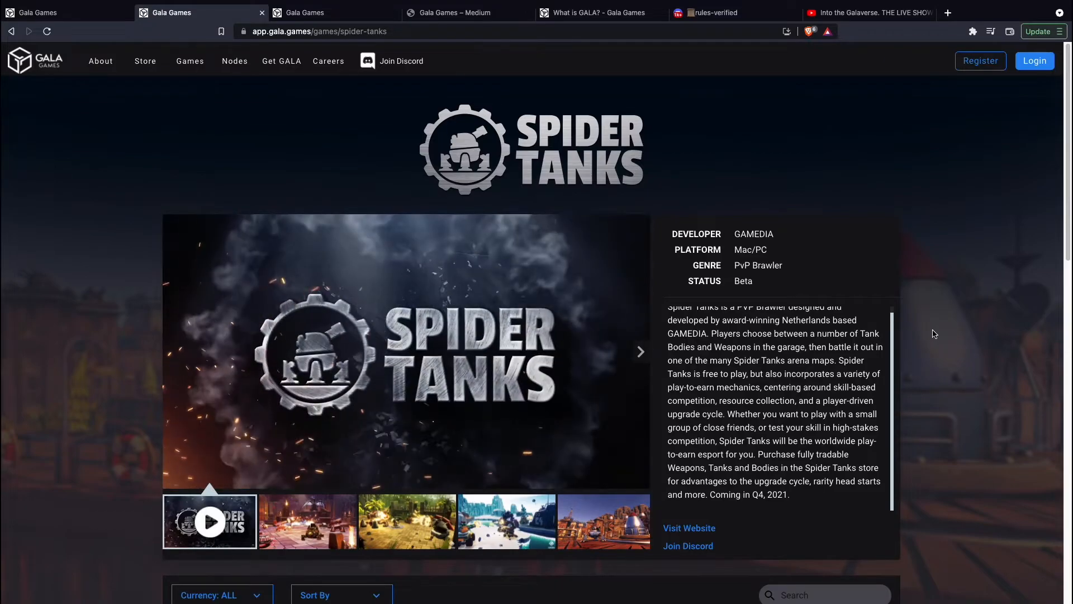
pyautogui.scroll(-3)
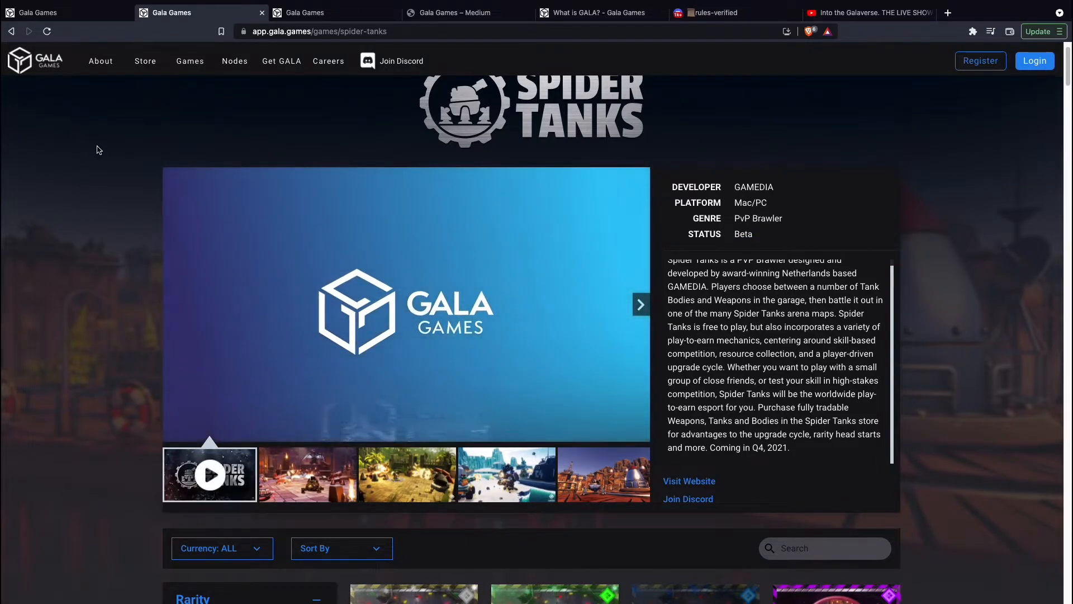
# Step: Go back from Spider Tanks to the games list, starting at The Walking Dead: Empires and Mirandus
pyautogui.click(189, 61)
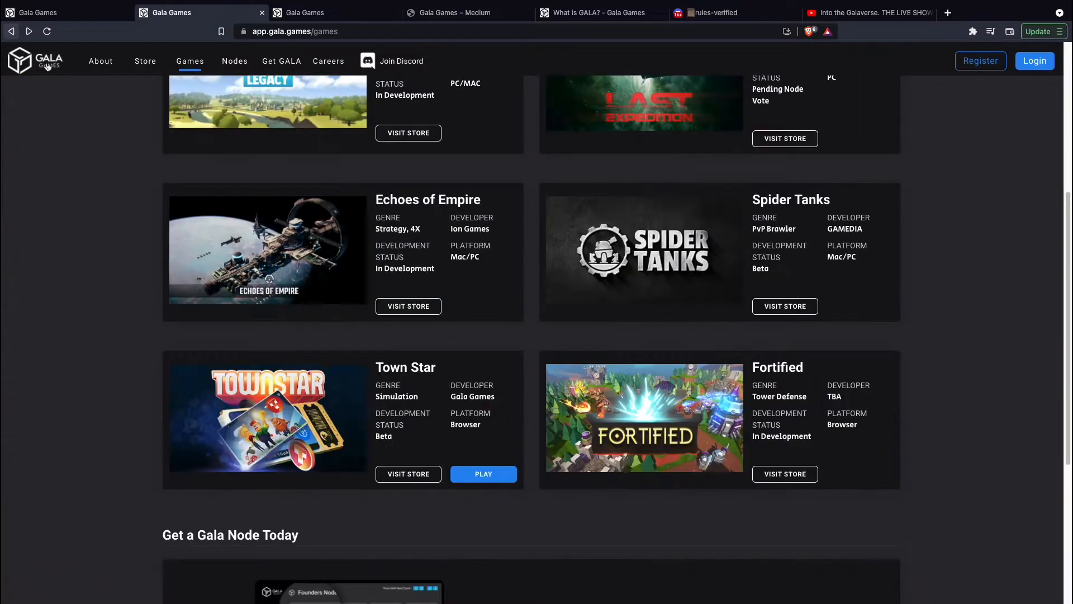
pyautogui.scroll(3)
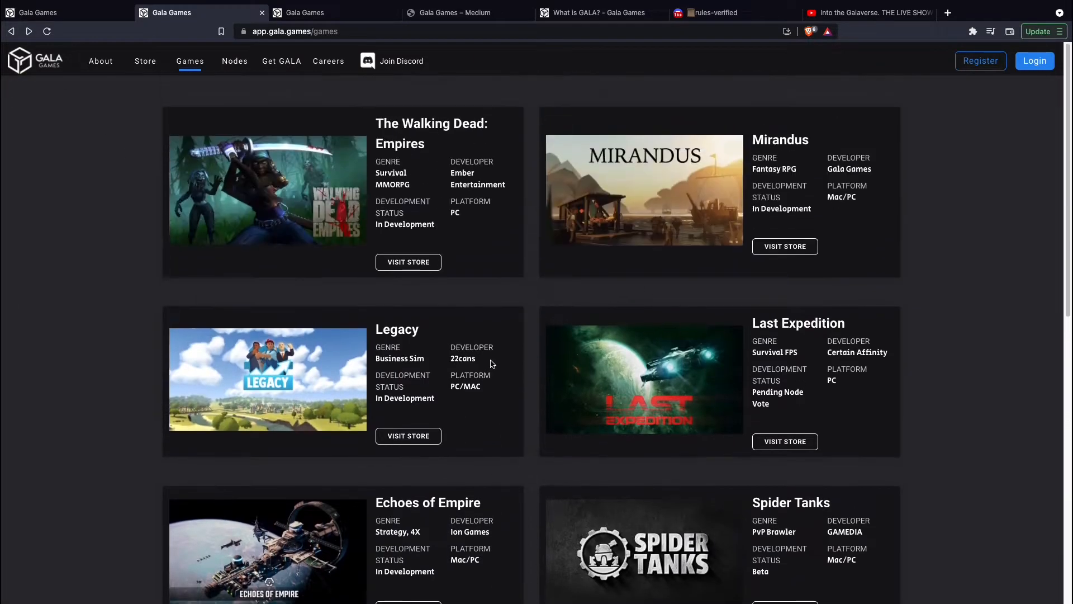
pyautogui.moveTo(416, 244)
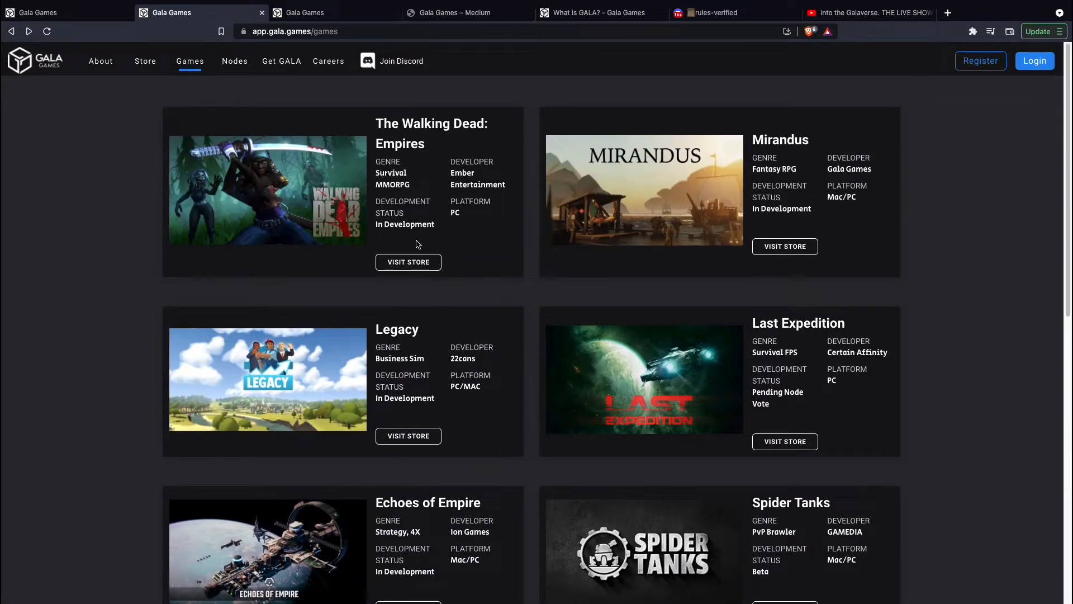
# Step: Open the Last Expedition store page, play its trailer, then slide over to The Walking Dead: Empires
pyautogui.click(783, 440)
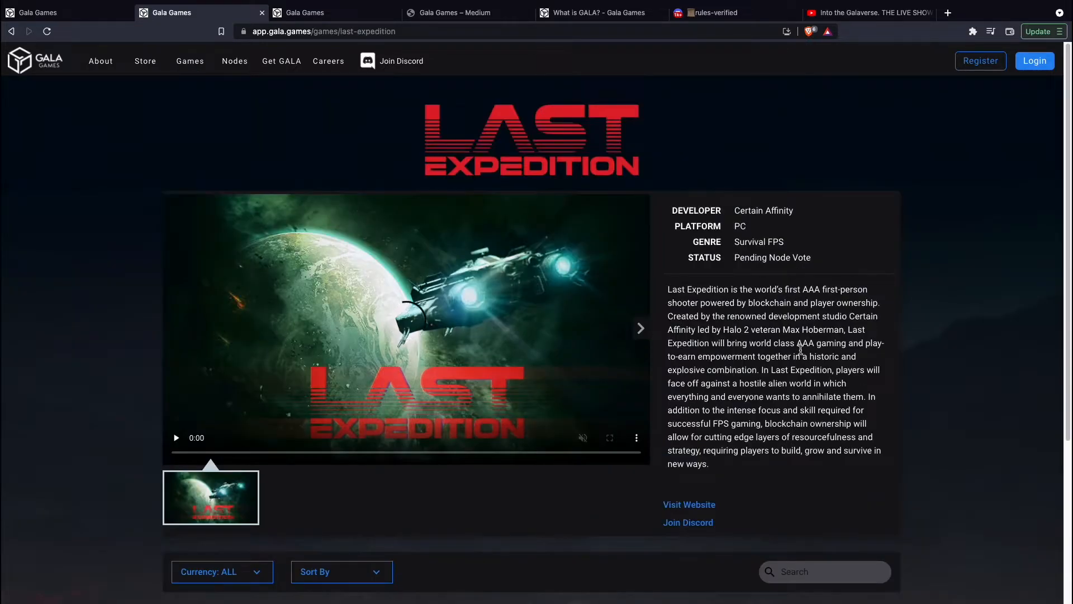
pyautogui.click(175, 438)
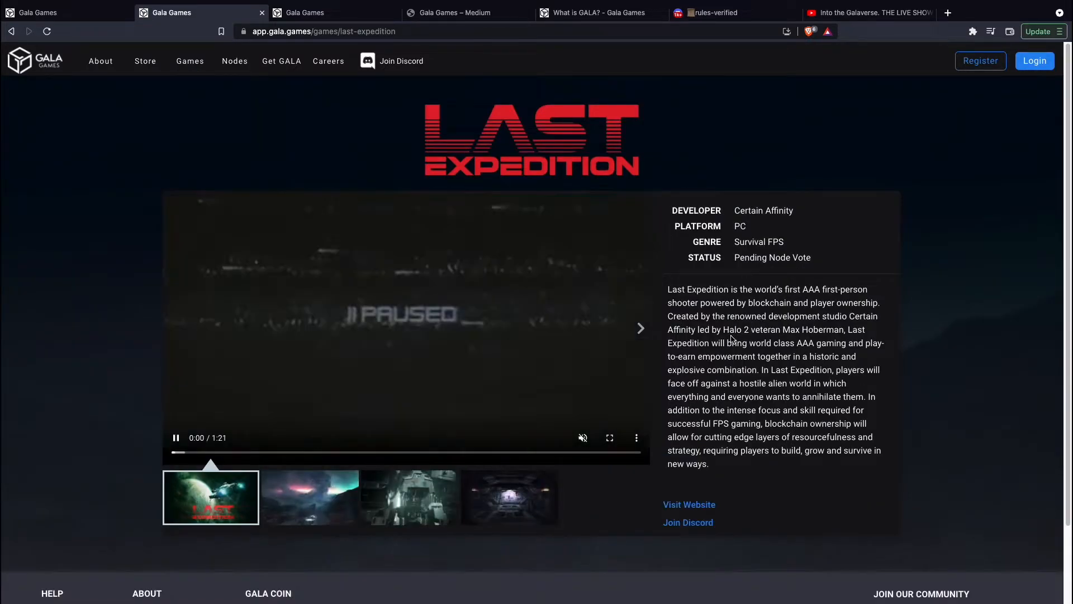
pyautogui.moveTo(723, 329); pyautogui.dragTo(799, 329)
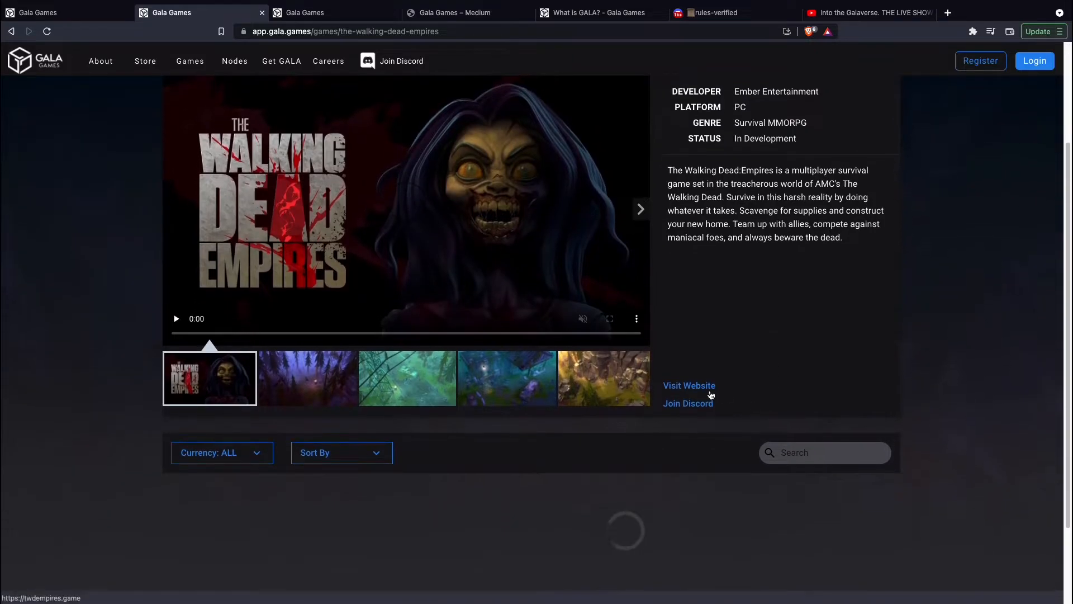
# Step: Browse The Walking Dead: Empires screenshots (dark forest, purple forest, shack) and scroll the page
pyautogui.click(306, 378)
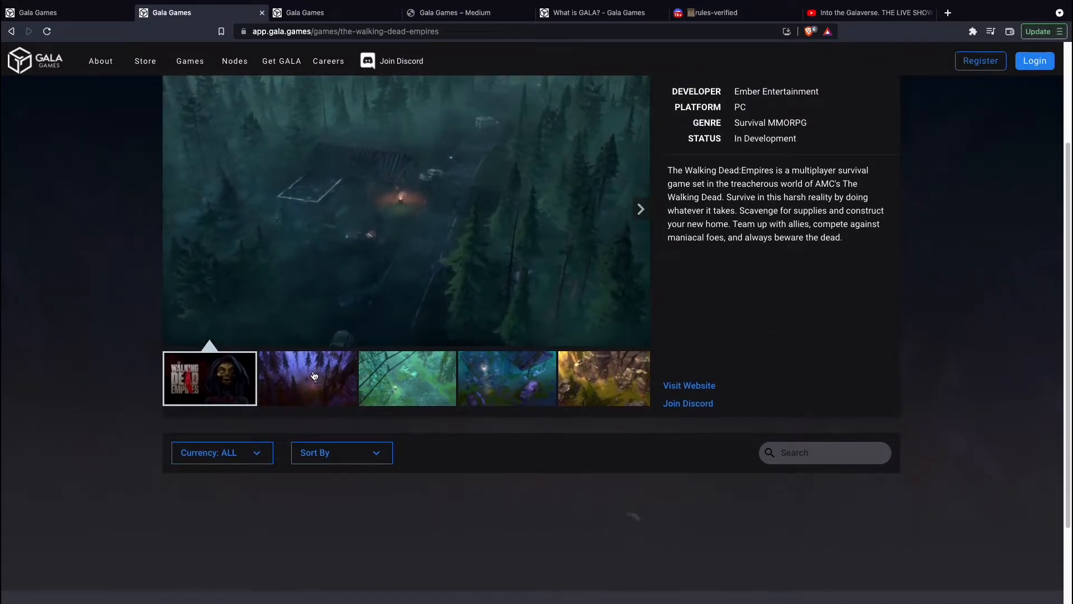
pyautogui.click(309, 378)
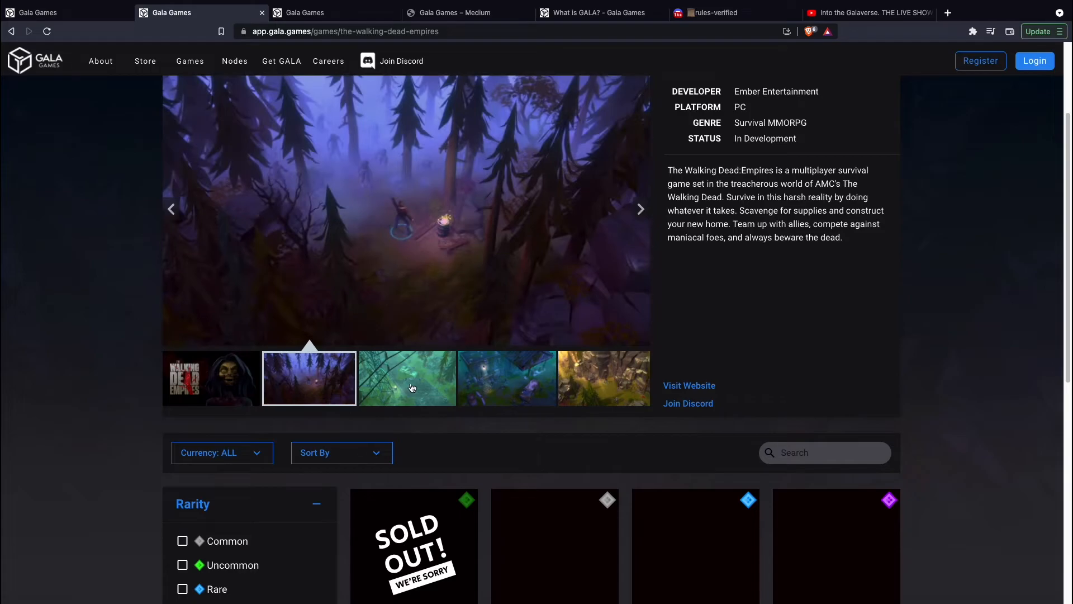
pyautogui.click(604, 378)
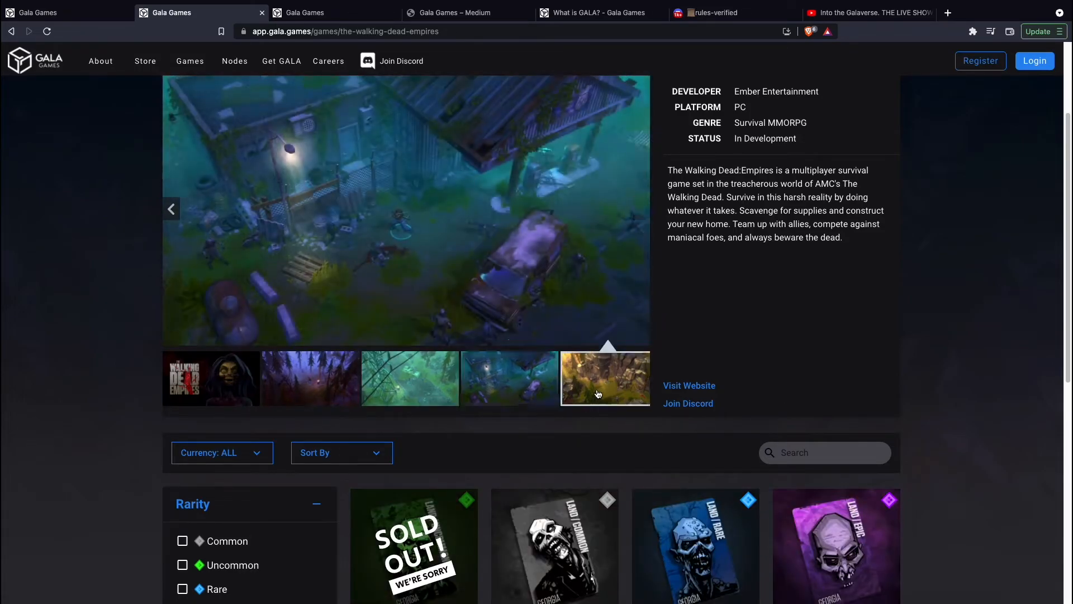
pyautogui.scroll(-3)
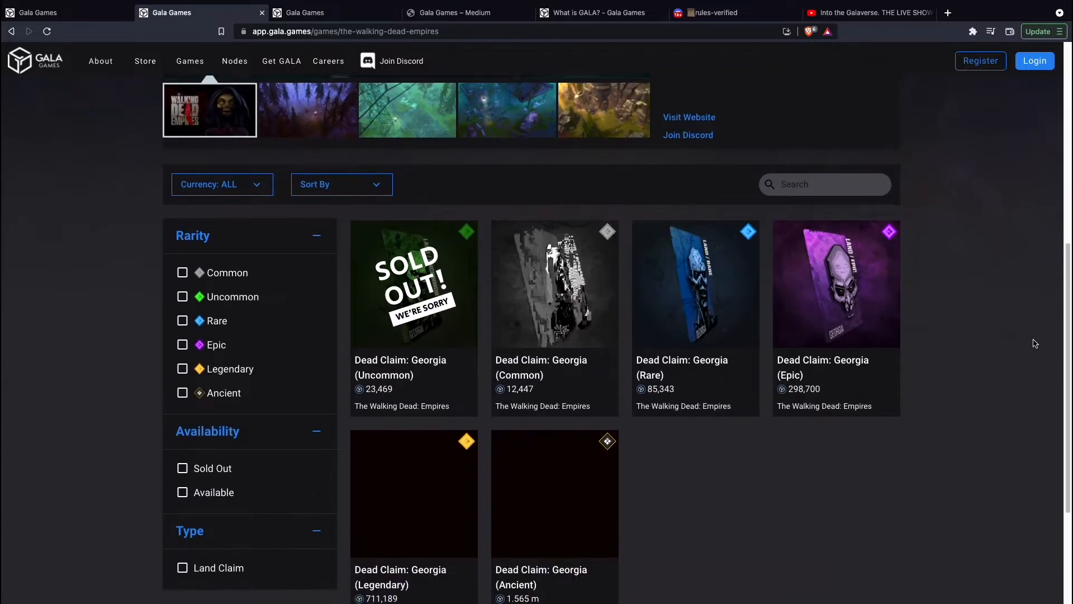
pyautogui.scroll(-3)
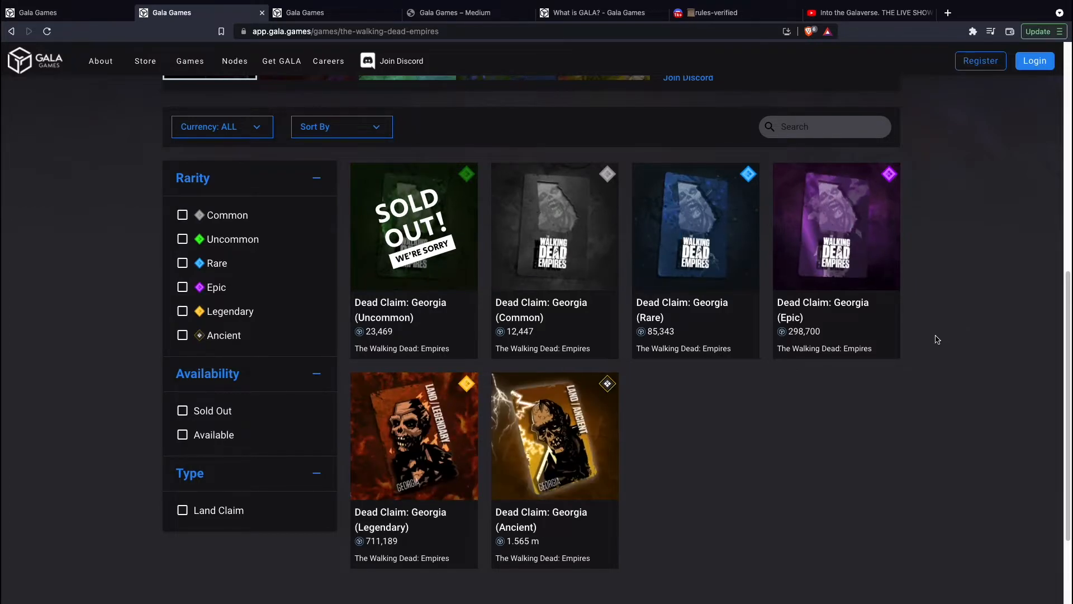
pyautogui.moveTo(917, 322)
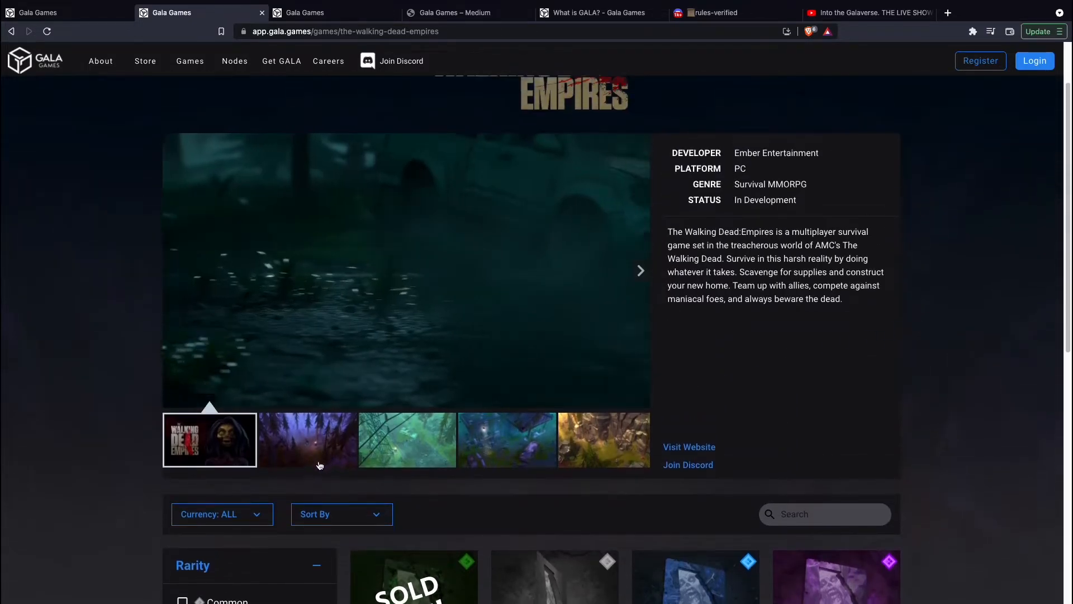
pyautogui.scroll(-3)
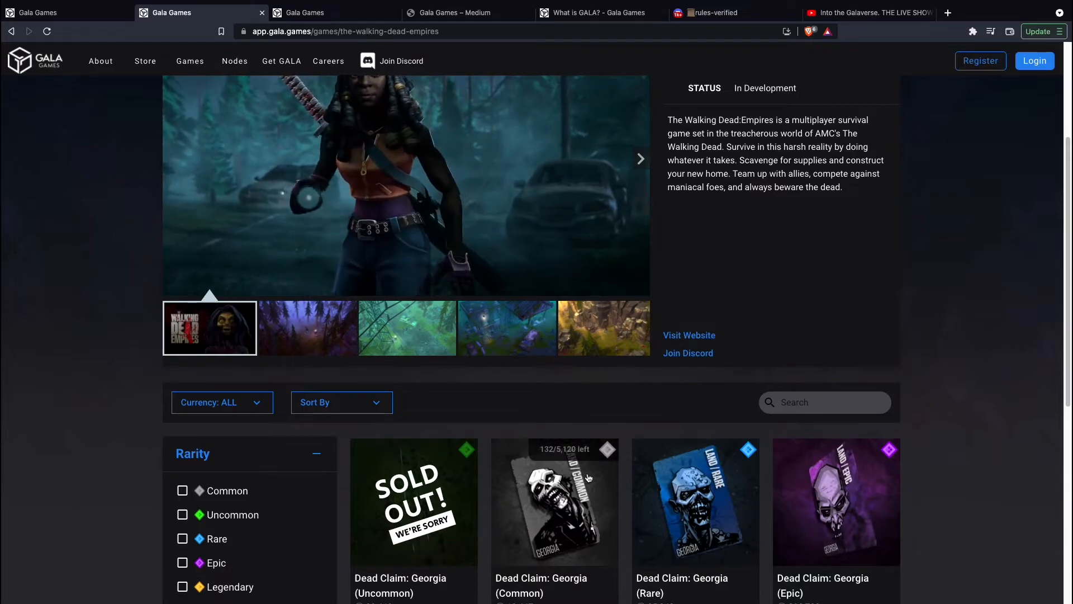
pyautogui.scroll(-3)
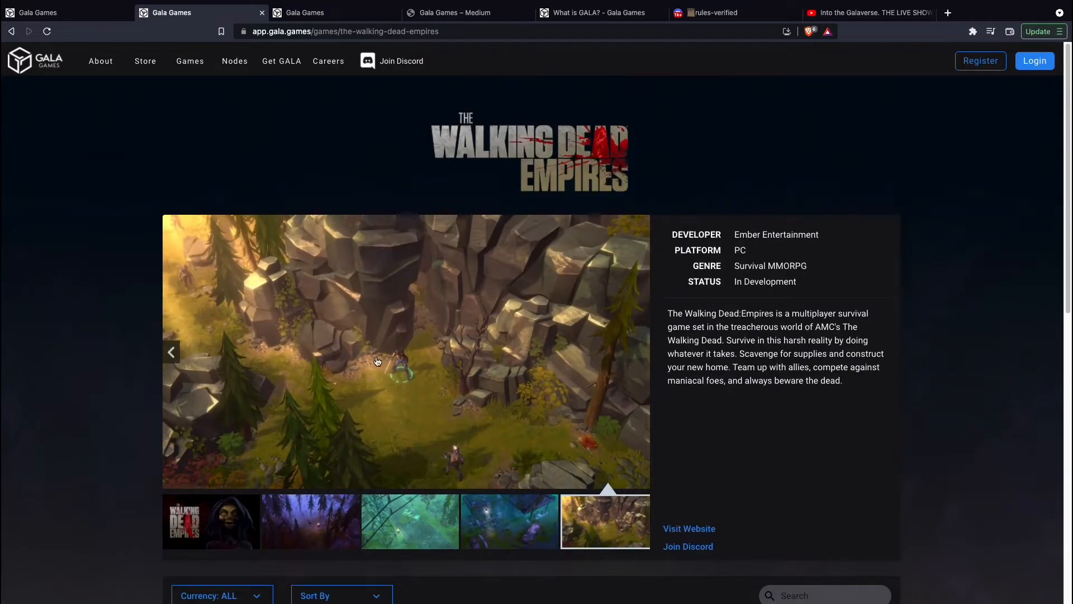
pyautogui.scroll(-3)
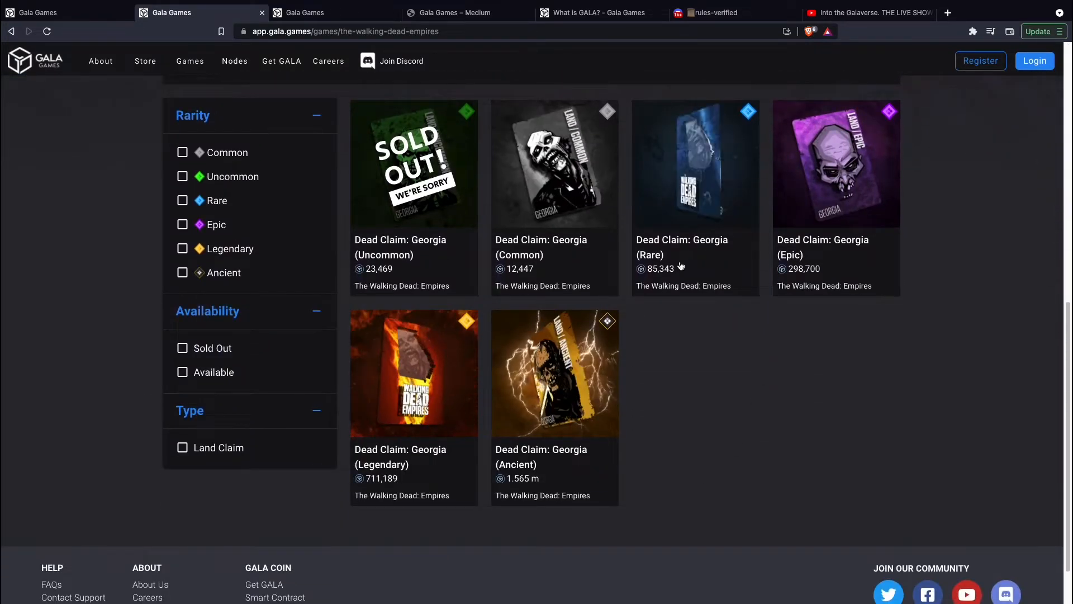
pyautogui.scroll(3)
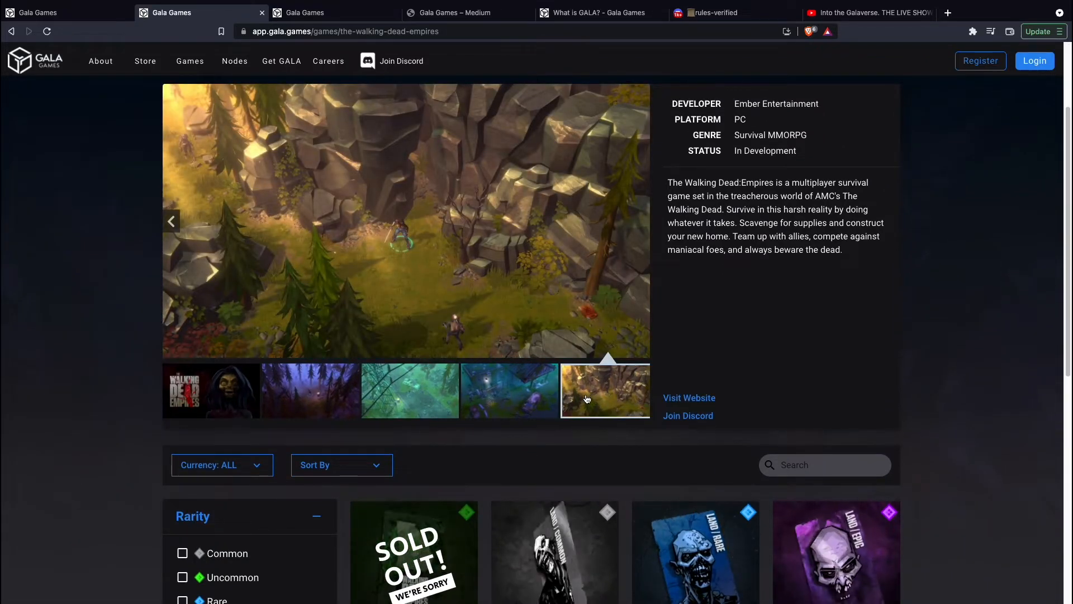
# Step: View the village and rocky cliff screenshots, play the trailer, then go to the NFT store
pyautogui.click(508, 390)
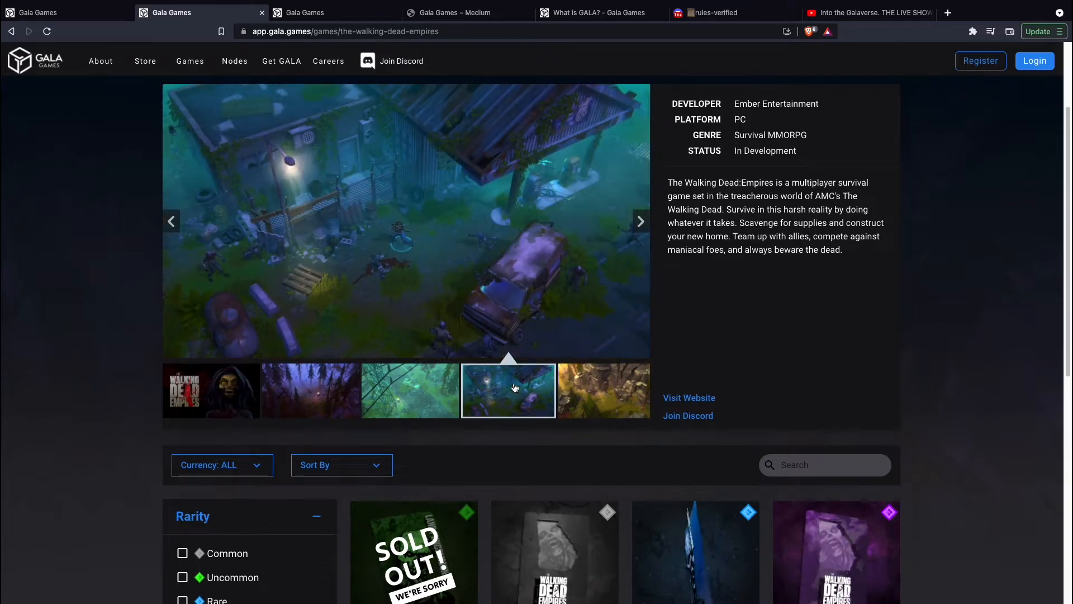
pyautogui.click(640, 220)
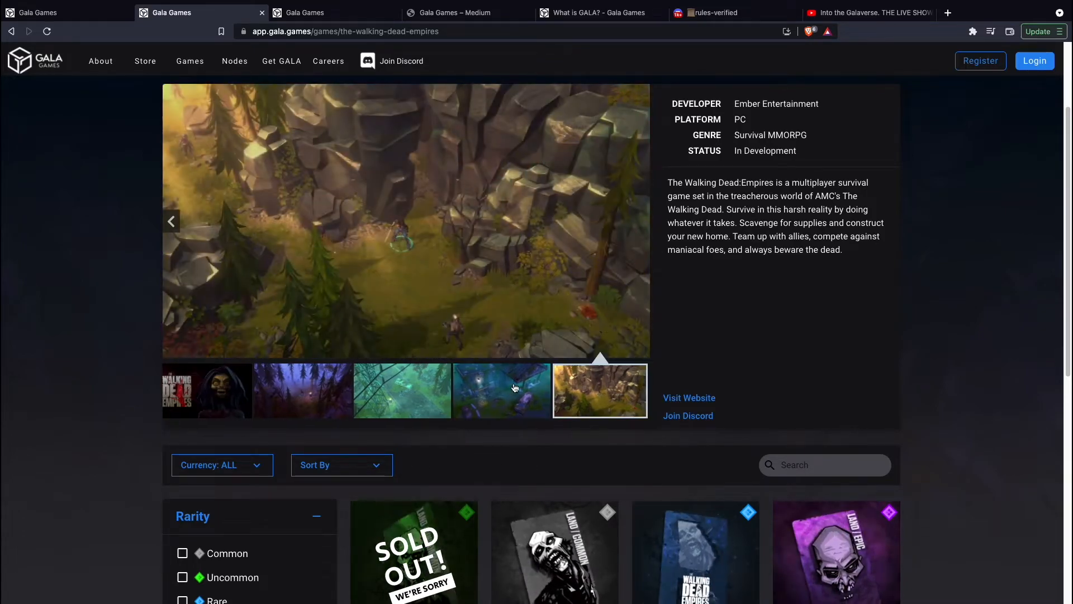
pyautogui.click(500, 390)
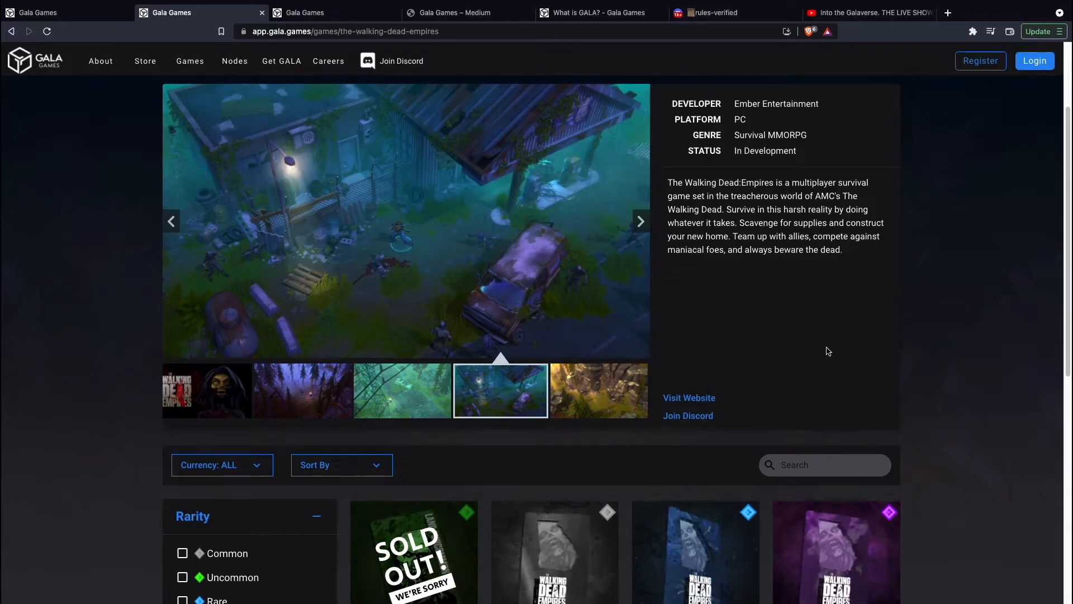
pyautogui.click(639, 220)
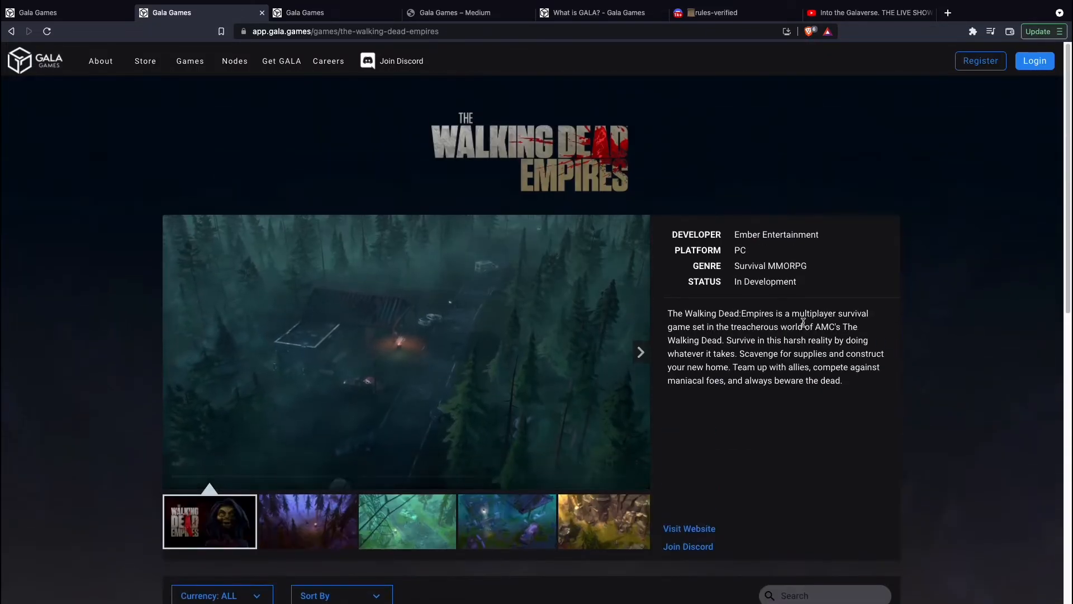
pyautogui.click(406, 352)
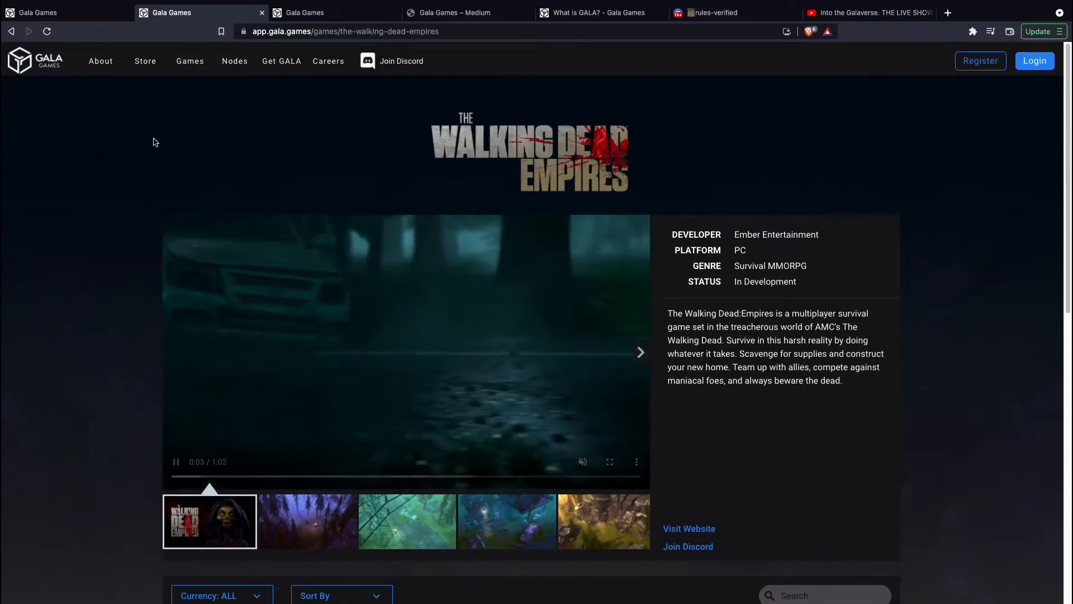
pyautogui.click(145, 61)
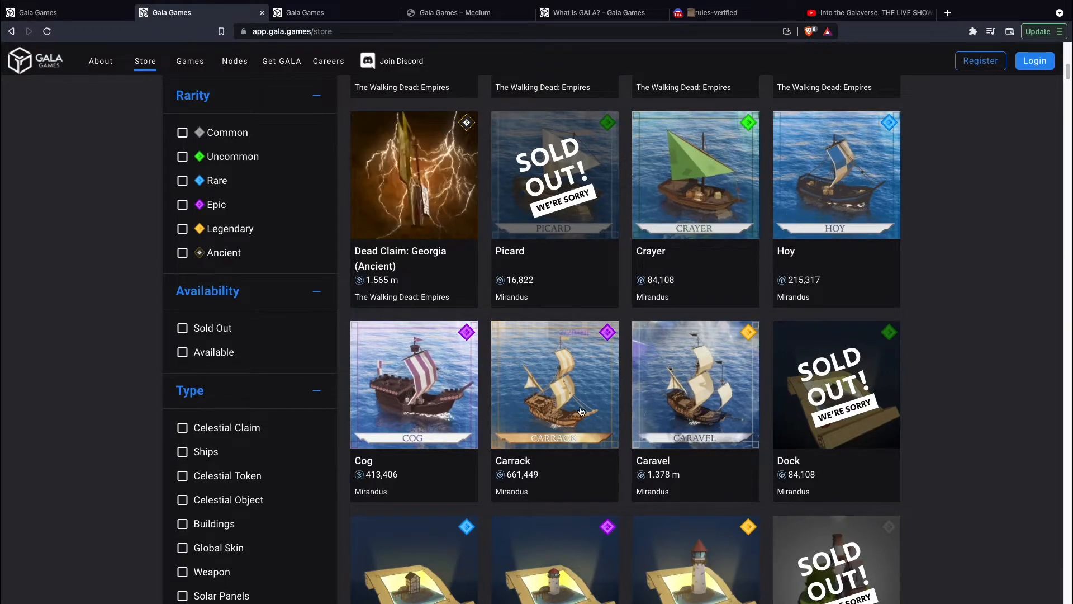
pyautogui.scroll(-3)
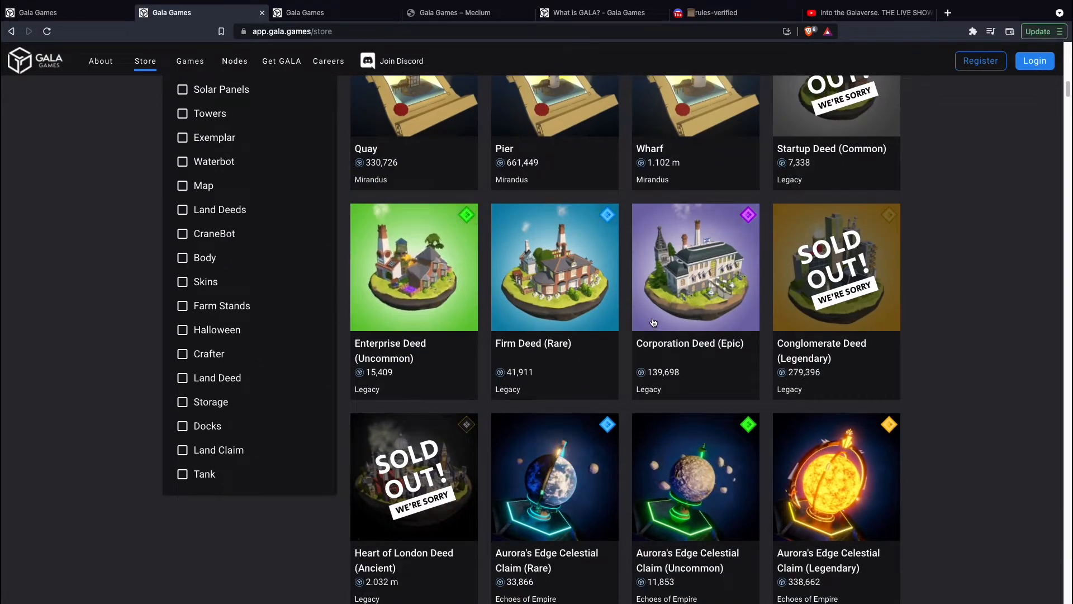
pyautogui.scroll(-3)
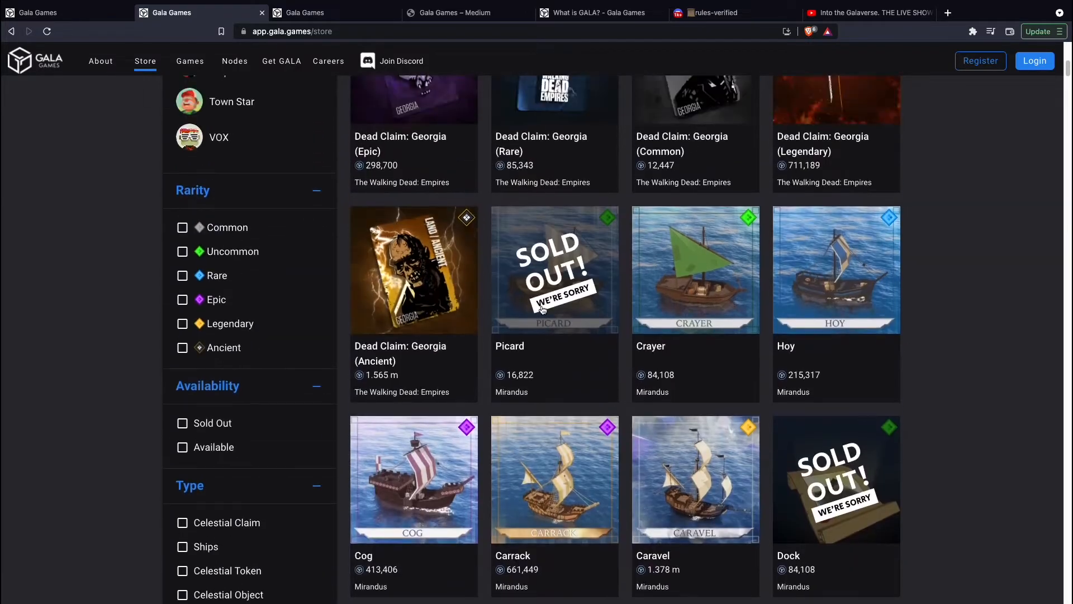
pyautogui.scroll(-3)
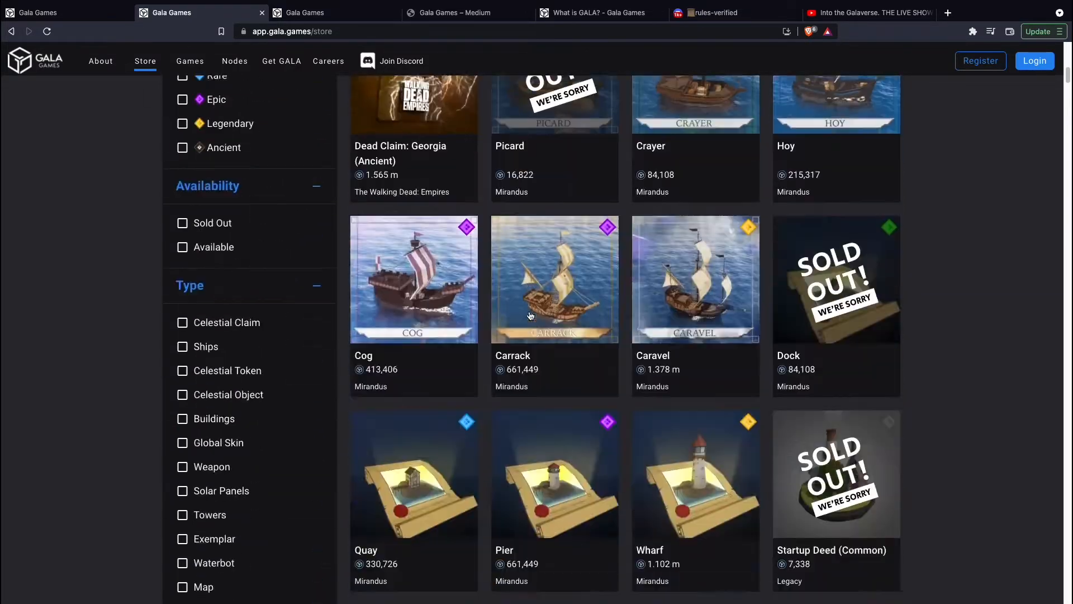
pyautogui.scroll(-3)
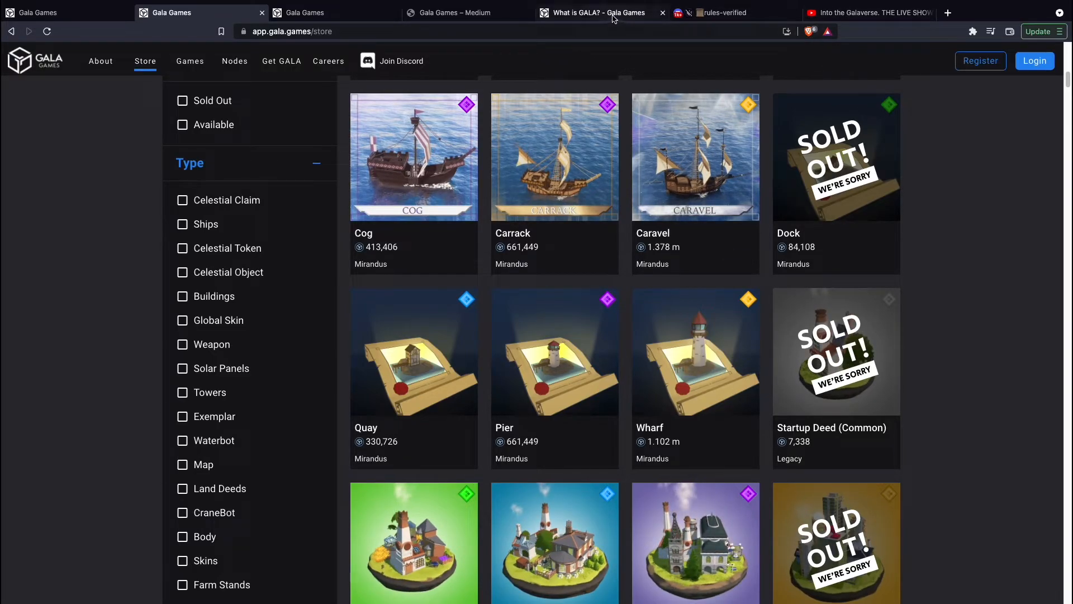
# Step: Switch to the YouTube tab playing the 'Into the Galaverse. THE LIVE SHOW.' stream
pyautogui.click(869, 12)
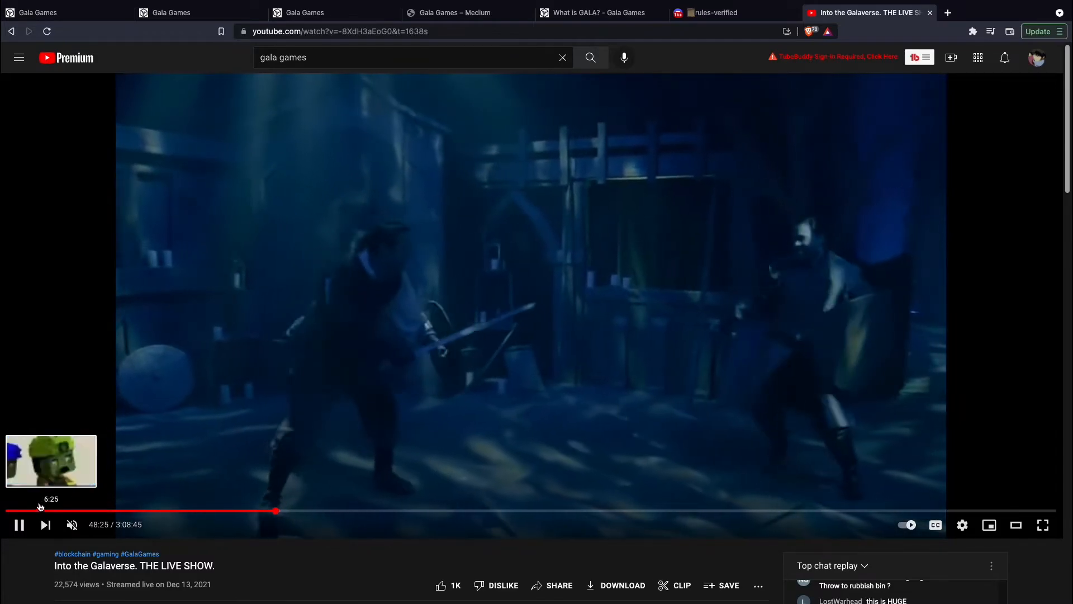
pyautogui.moveTo(171, 510)
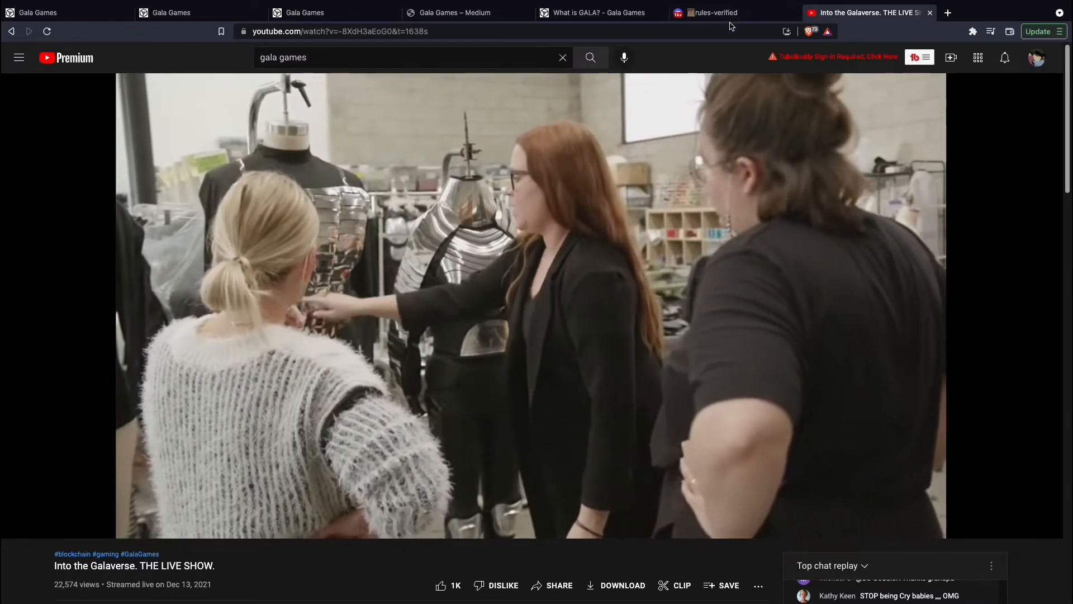
# Step: Switch to the Discord rules-verified channel and scroll through the server rules
pyautogui.click(711, 12)
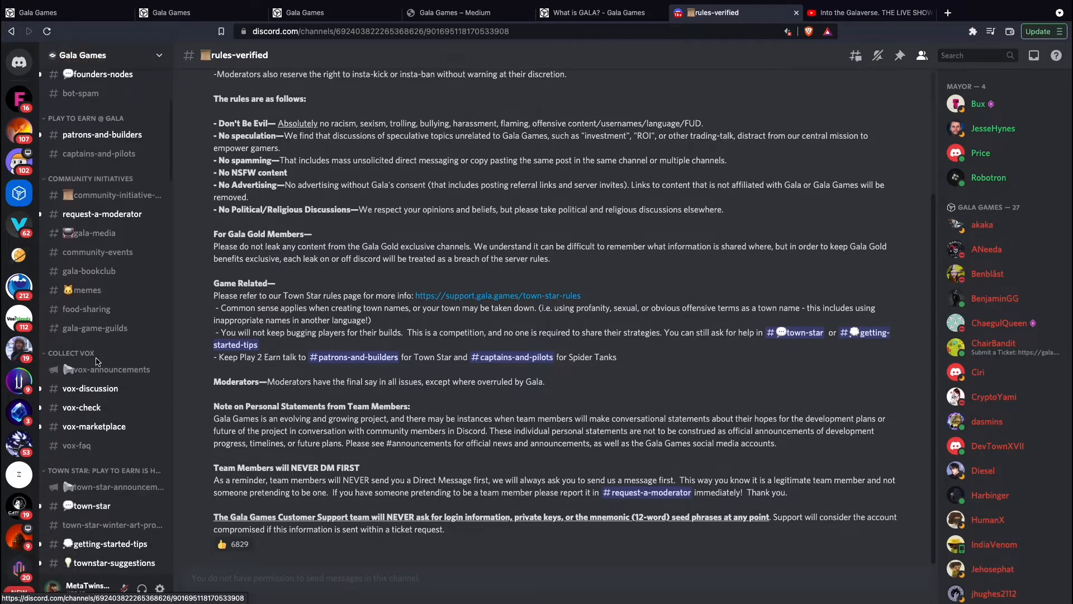
pyautogui.scroll(-3)
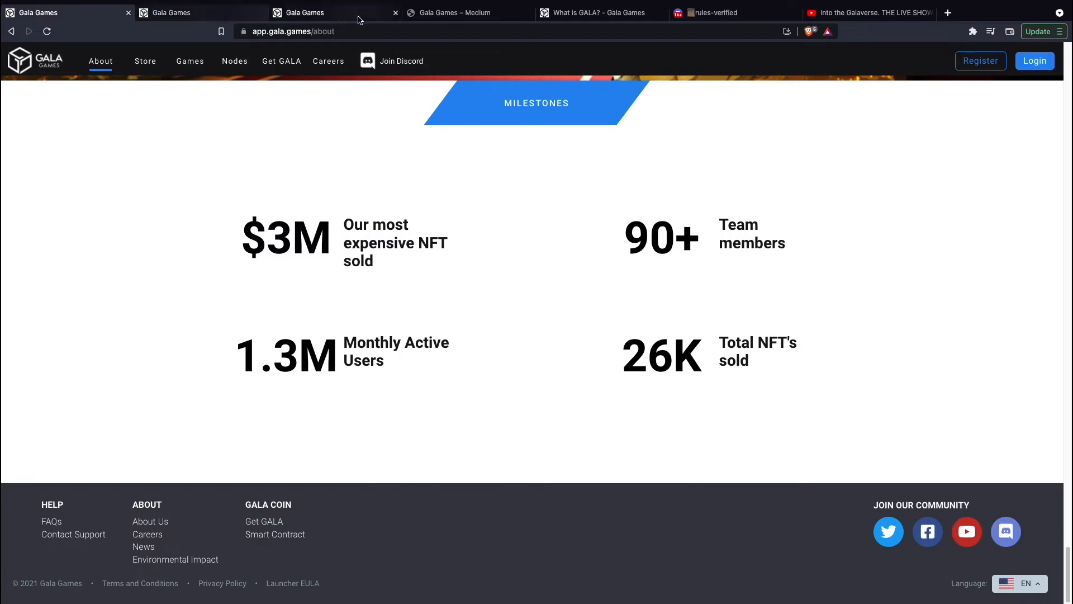
# Step: Switch to the NFT store tab, open the Gala games list and scroll down it
pyautogui.click(174, 559)
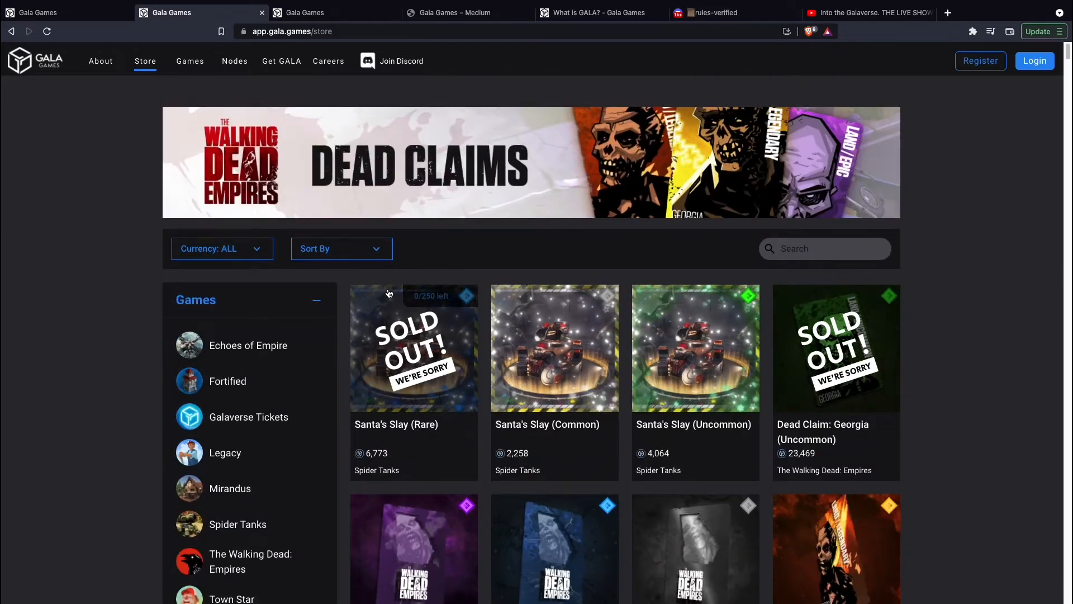
pyautogui.click(190, 61)
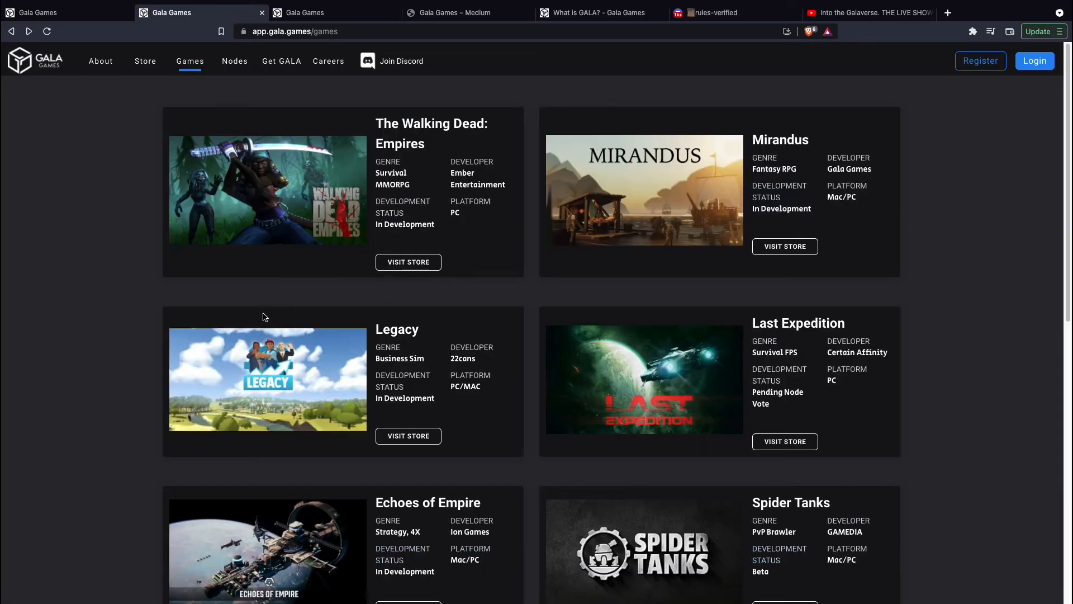
pyautogui.scroll(-3)
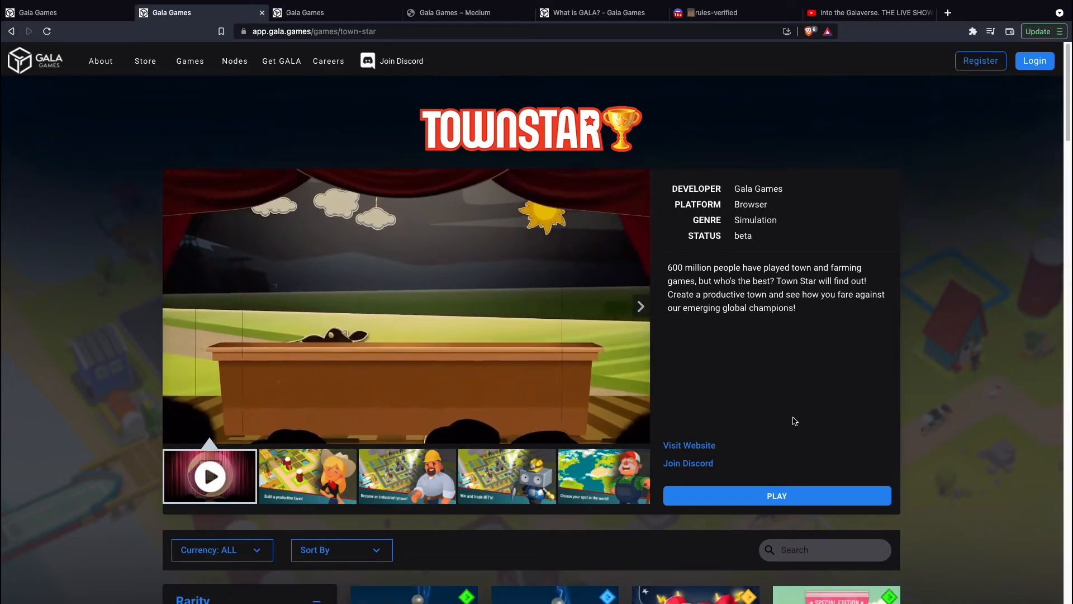
pyautogui.scroll(-3)
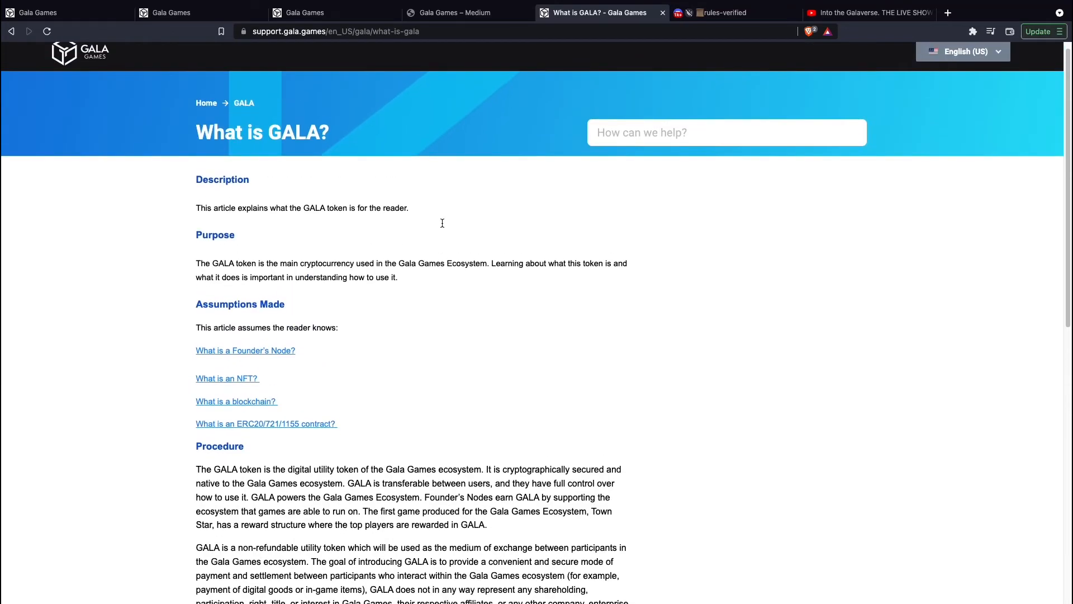
# Step: Scroll through the 'What is GALA?' article and back up to its Description and Purpose
pyautogui.scroll(-3)
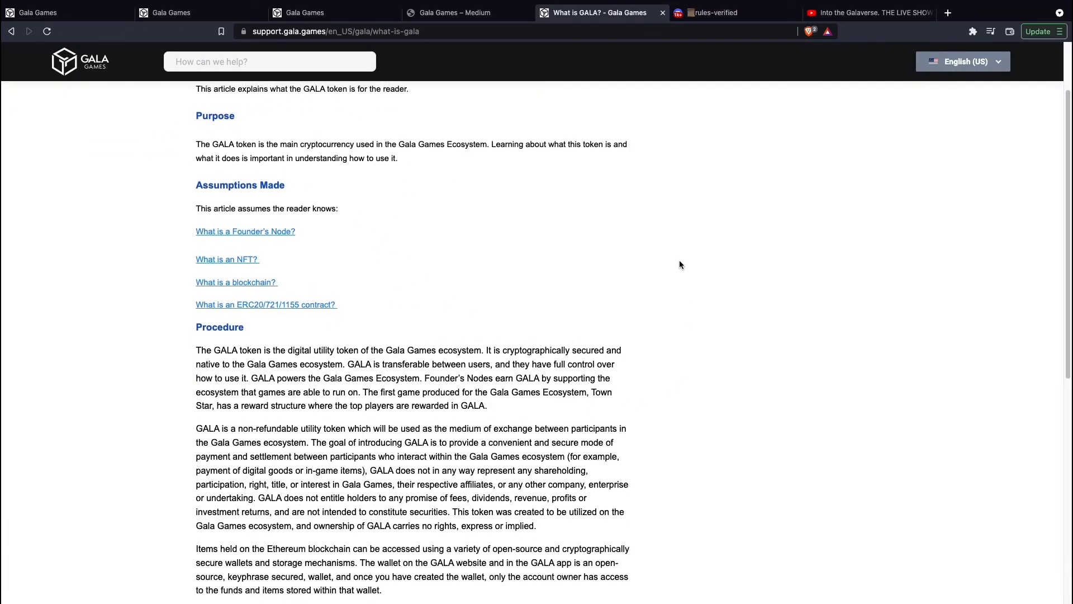
pyautogui.scroll(3)
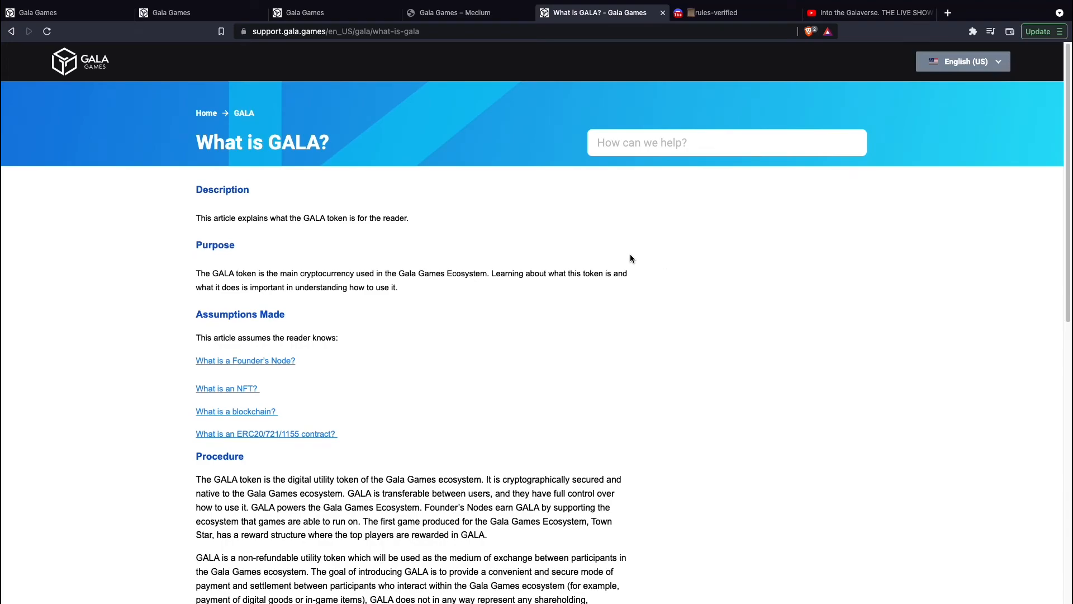
pyautogui.moveTo(806, 177)
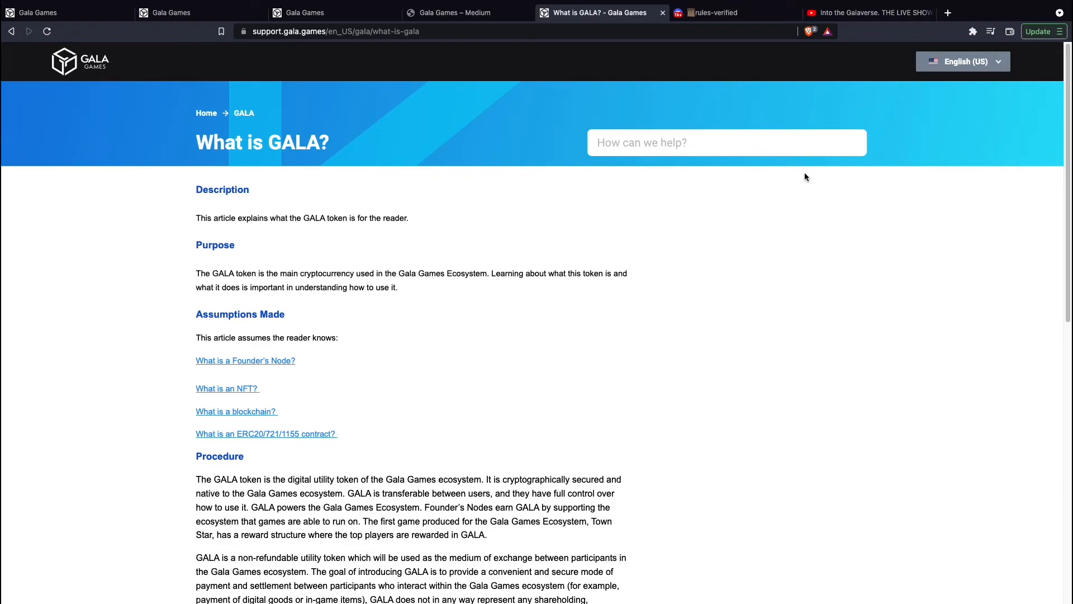
pyautogui.moveTo(799, 171)
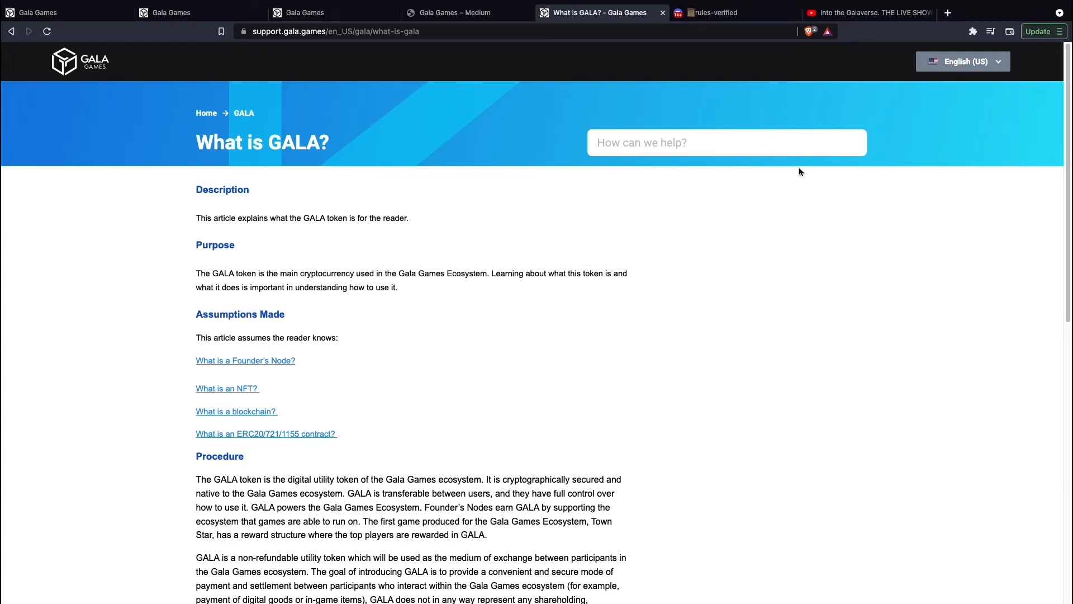